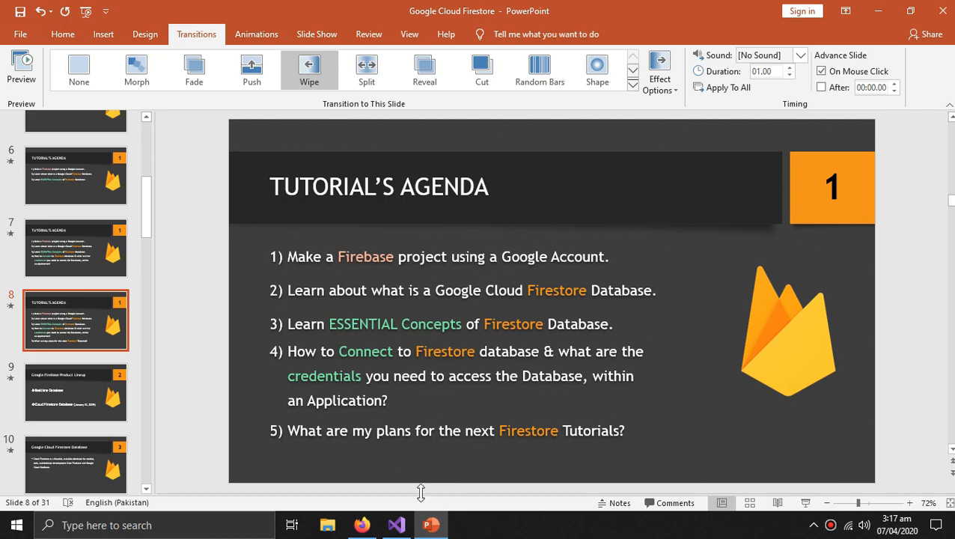
Switch to Firefox and run a Google search for 'firebase'
left_click(362, 524)
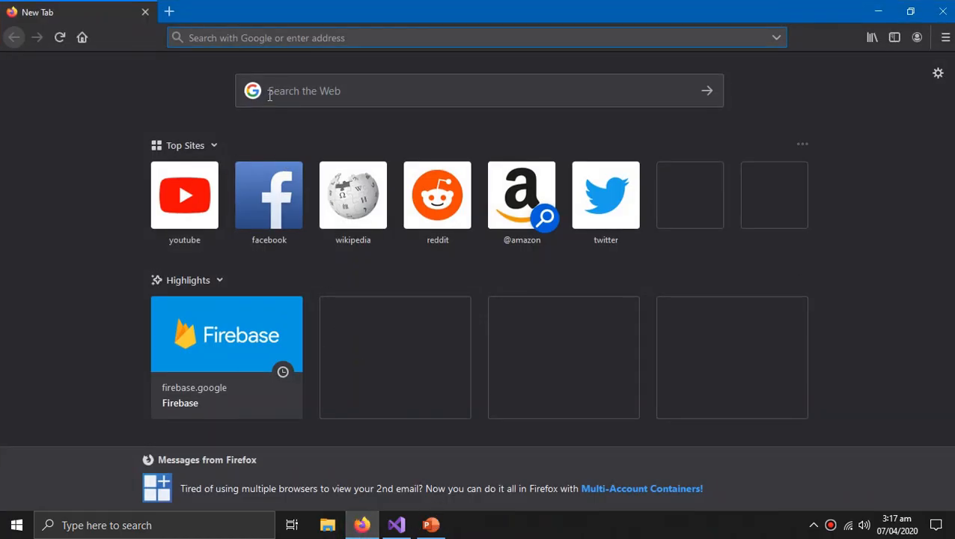
type("fireba")
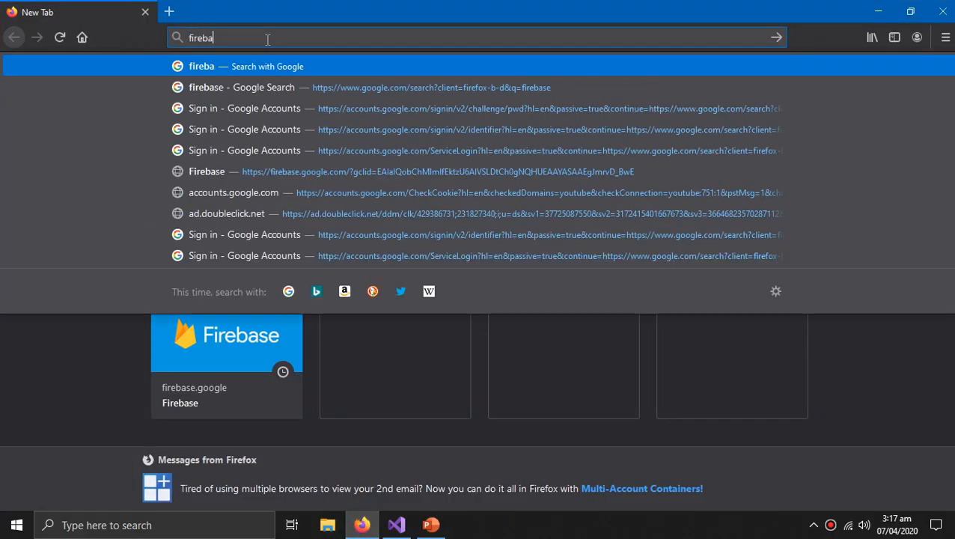
left_click(240, 86)
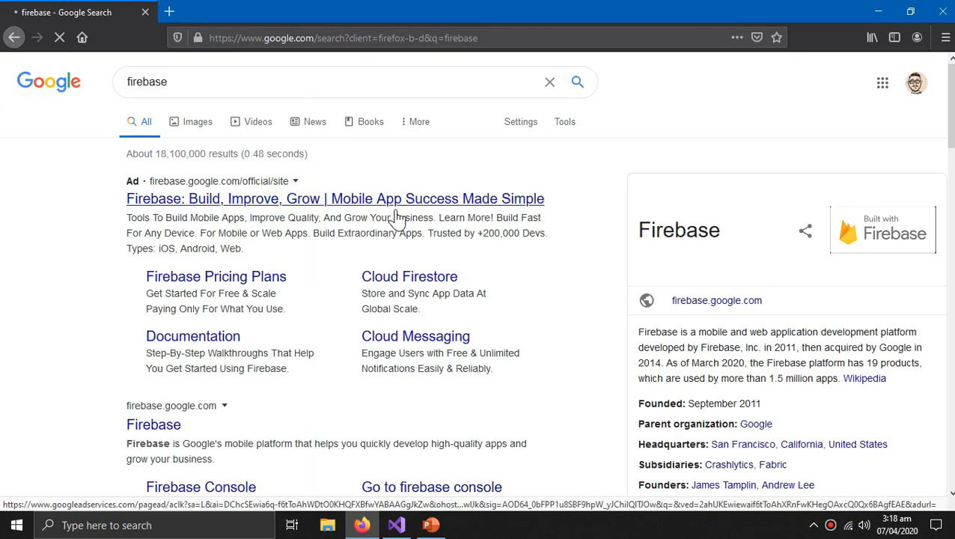
From the Firebase site's console, start a new project named CloudFire
left_click(335, 197)
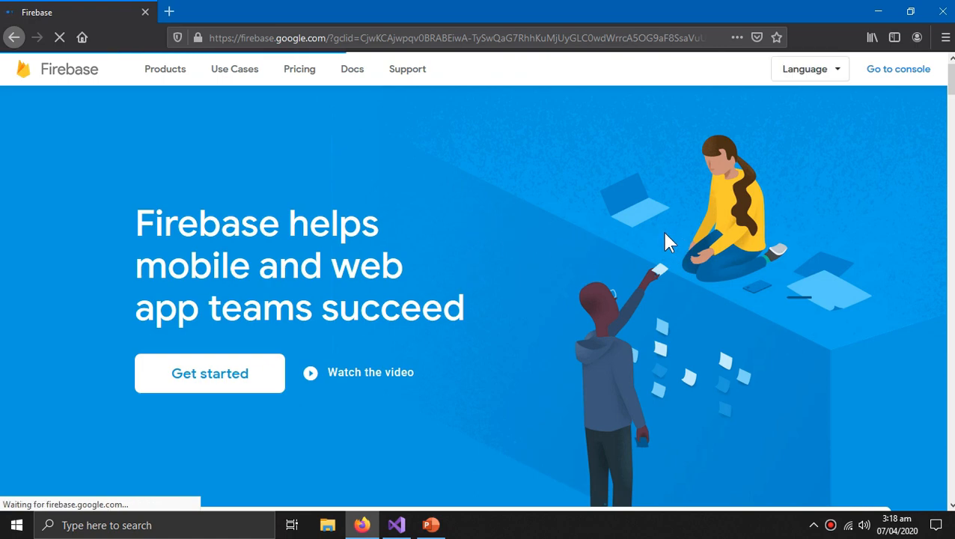
mouse_move(801, 153)
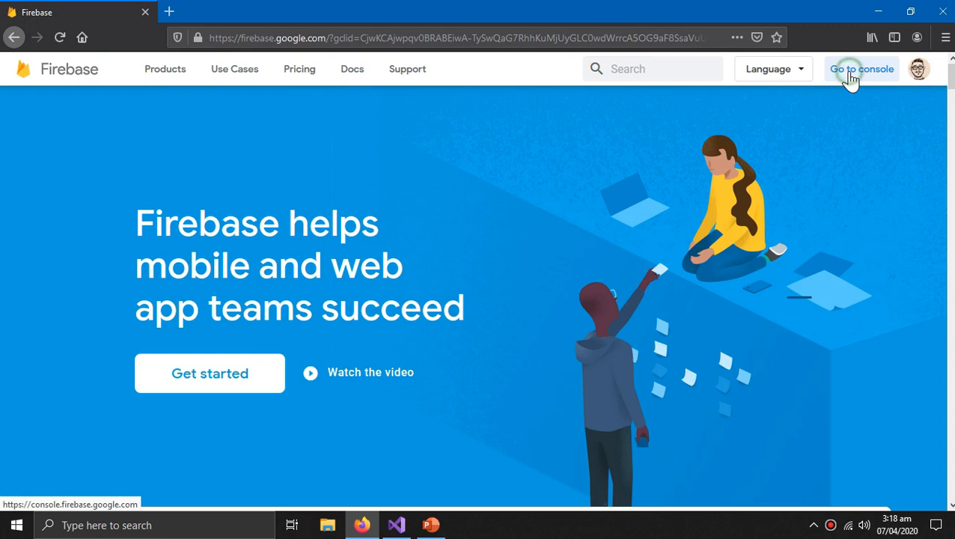
left_click(860, 68)
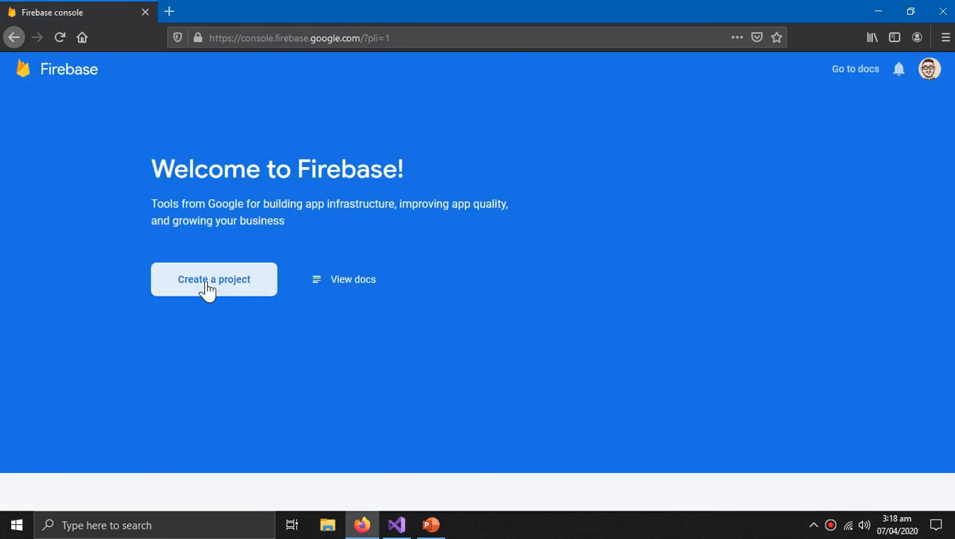
left_click(212, 280)
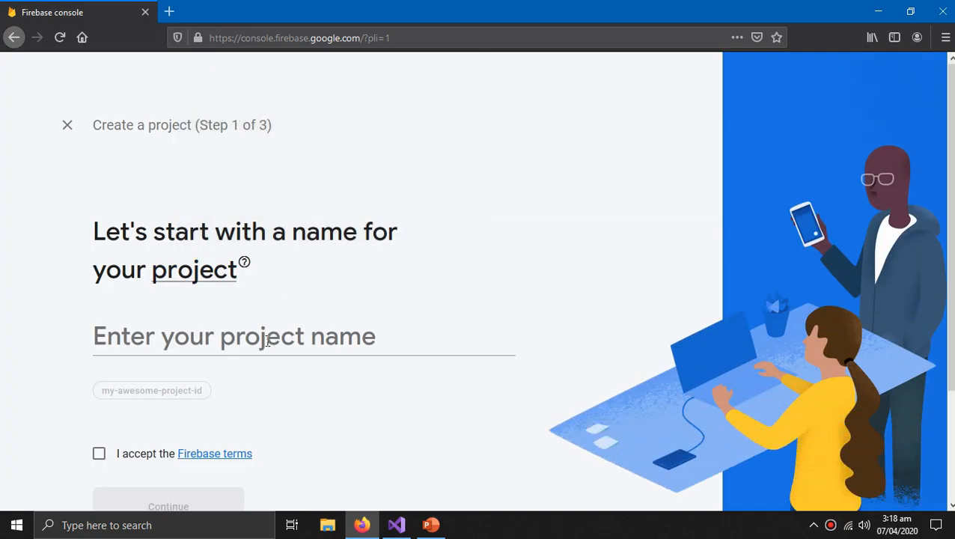
type("Clo")
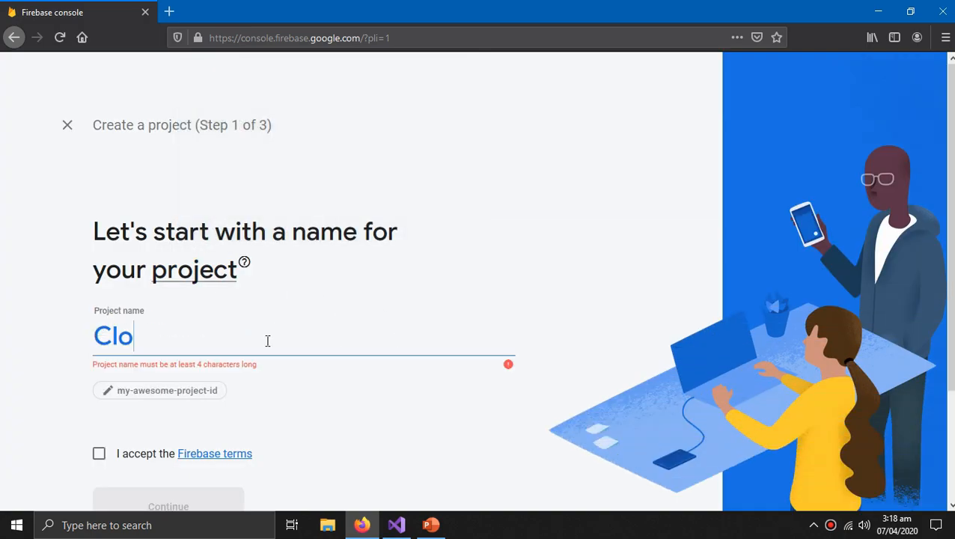
type("udF")
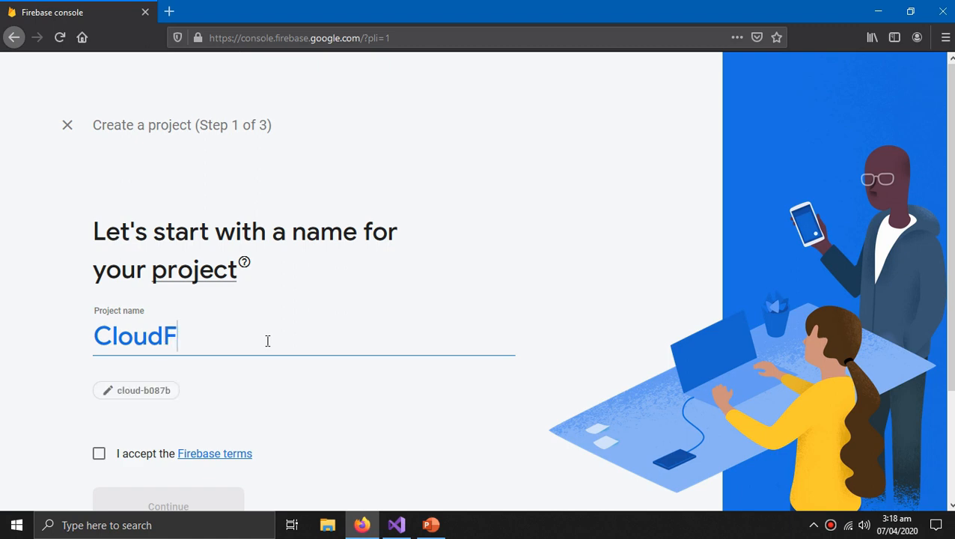
type("ire")
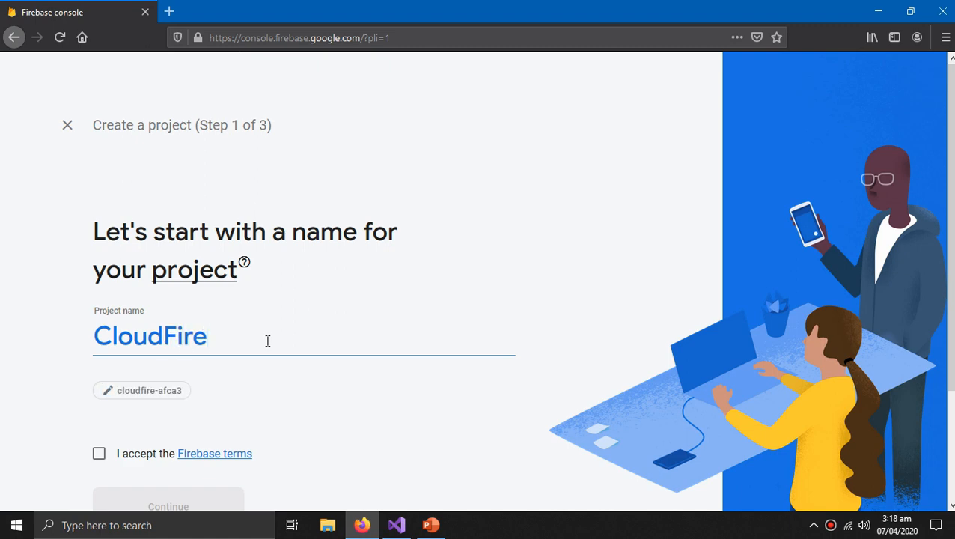
Accept the Firebase and Analytics terms, keep Google Analytics enabled, and create the project
left_click(99, 452)
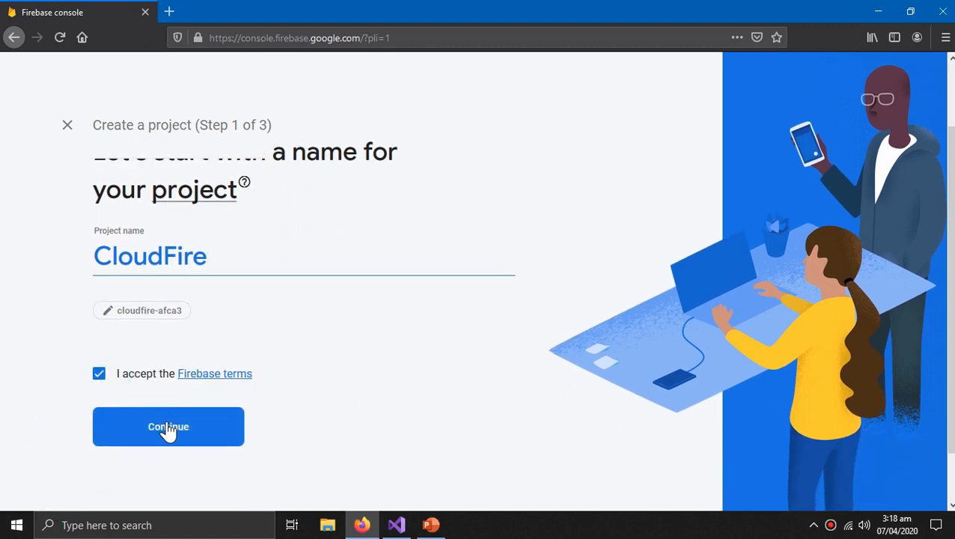
left_click(167, 425)
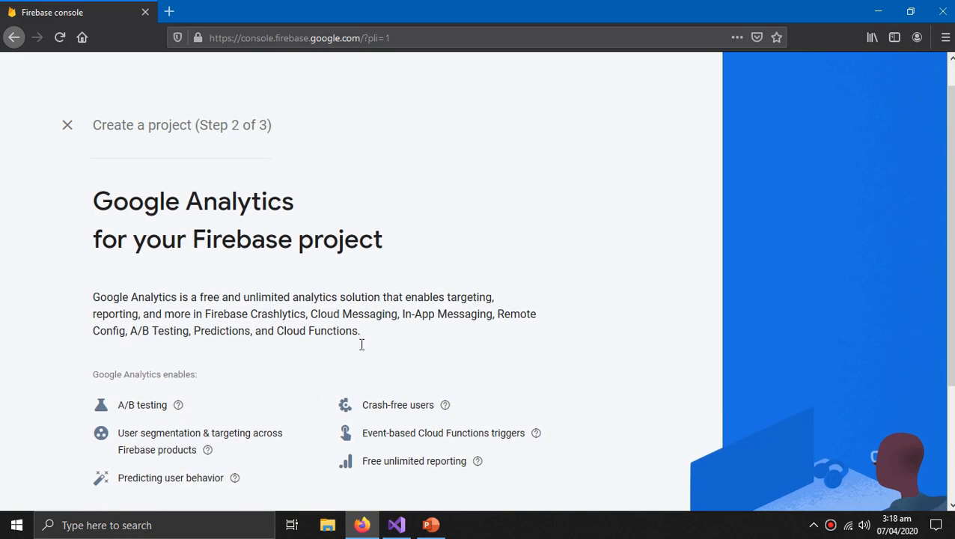
scroll("down", 3)
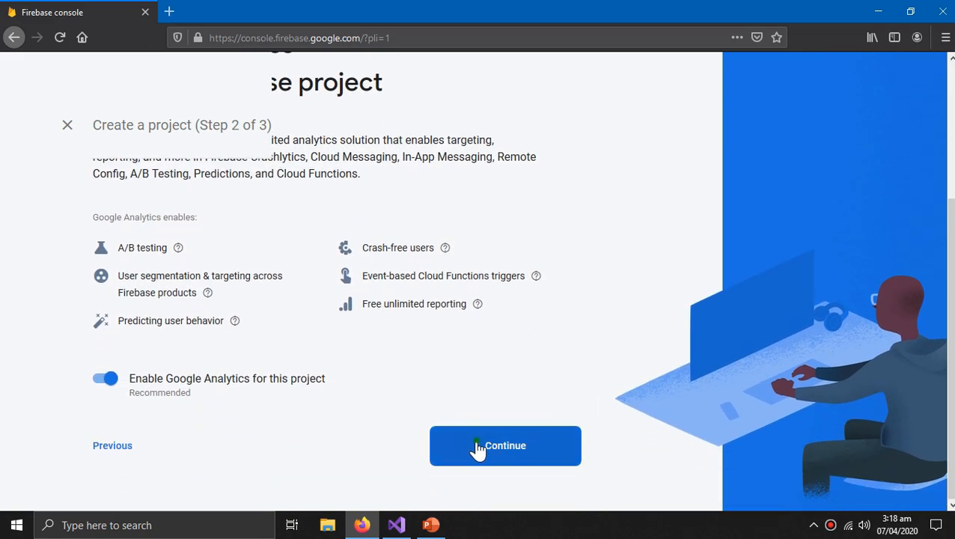
left_click(505, 446)
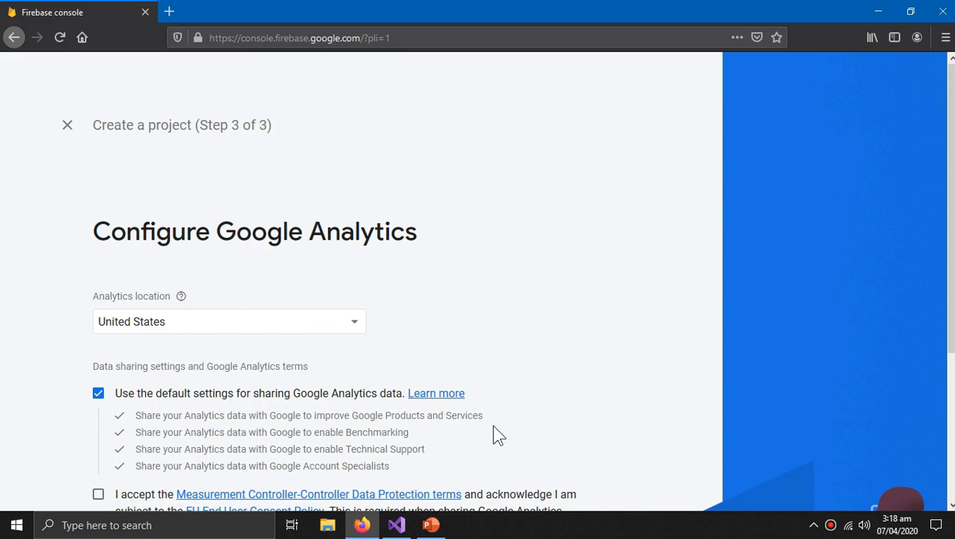
scroll("down", 3)
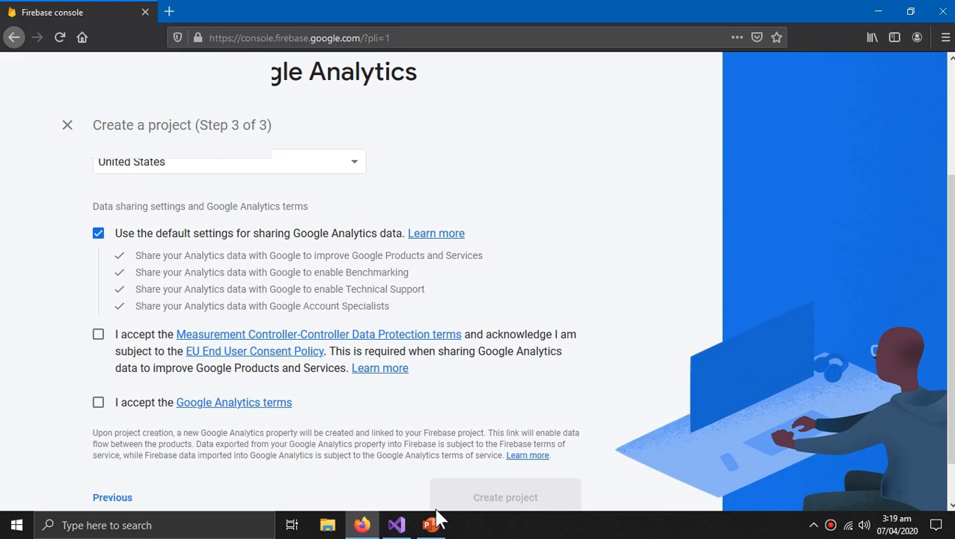
left_click(99, 401)
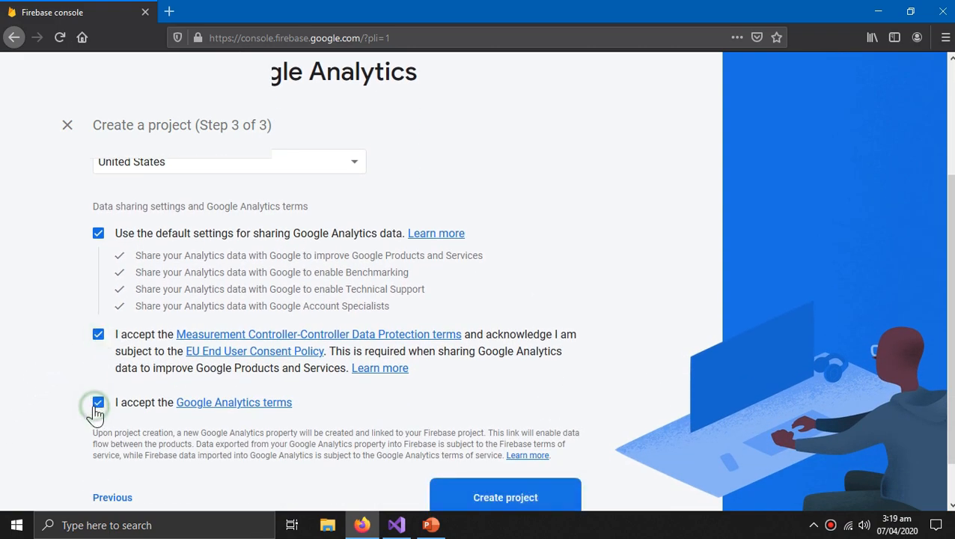
left_click(506, 497)
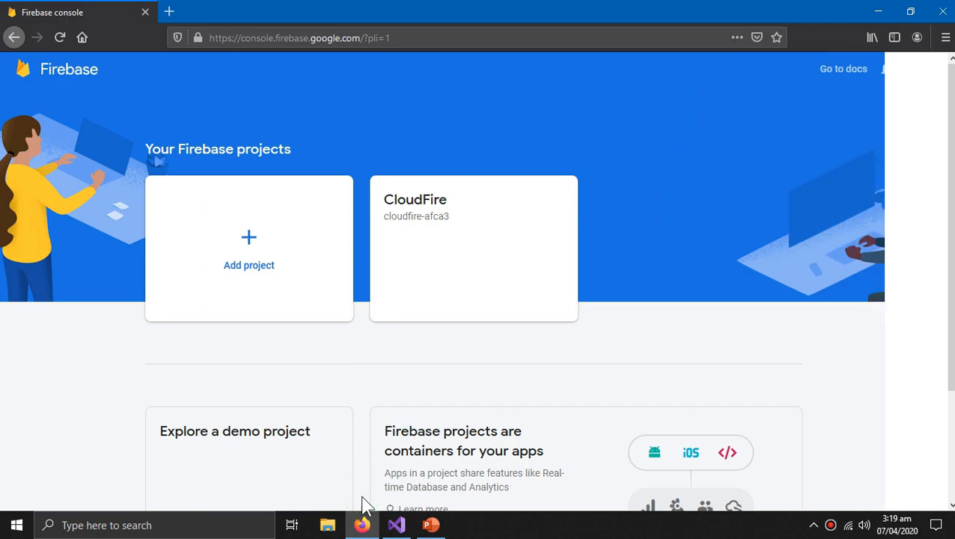
Enter the CloudFire project and begin creating a Cloud Firestore database
left_click(473, 248)
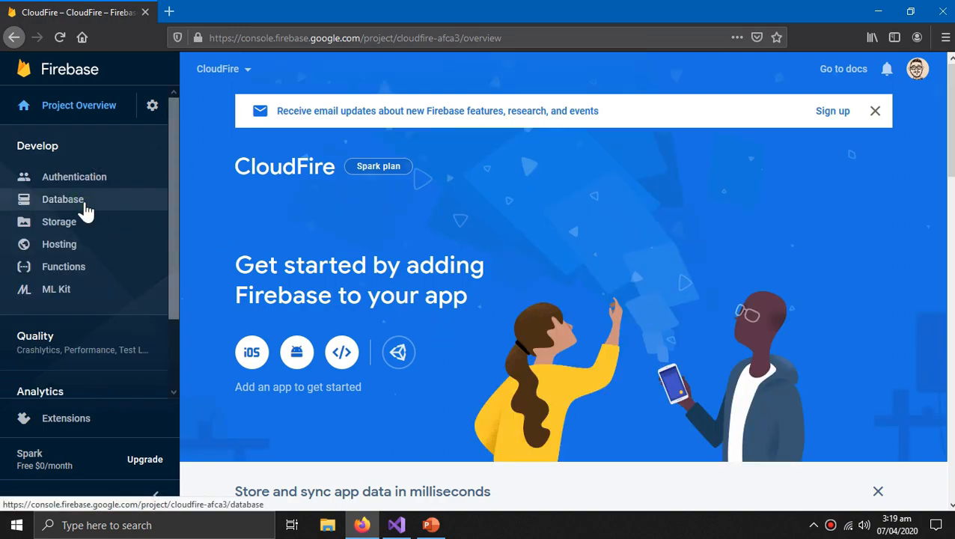
left_click(63, 199)
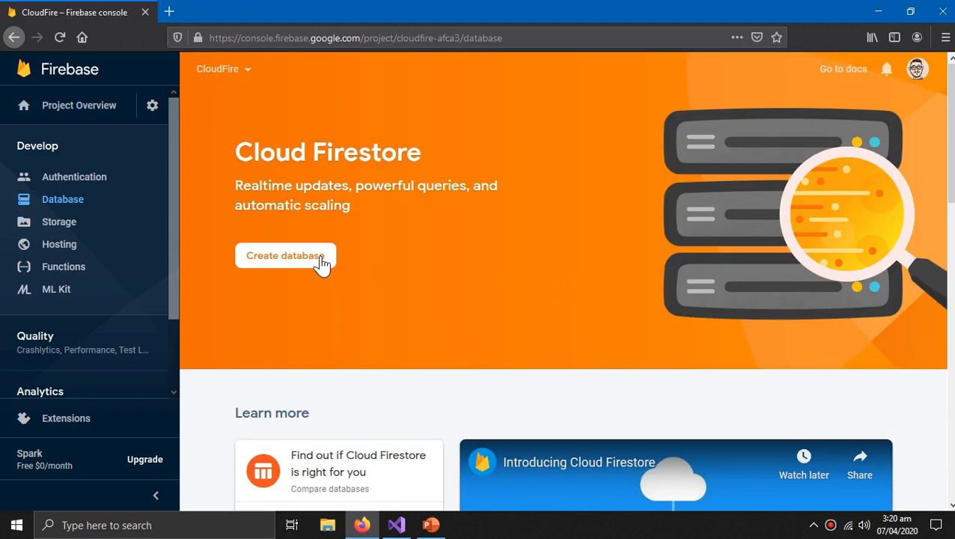
mouse_move(317, 162)
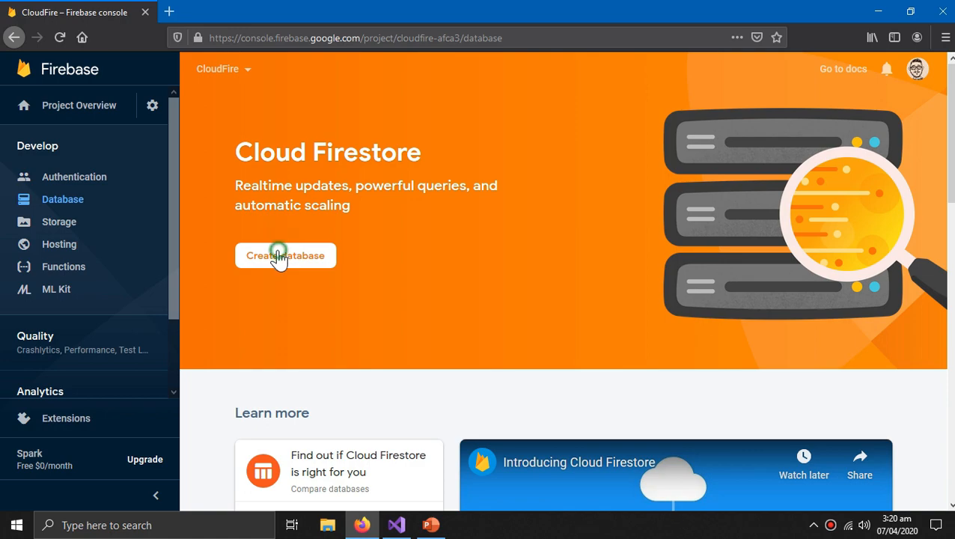
left_click(284, 254)
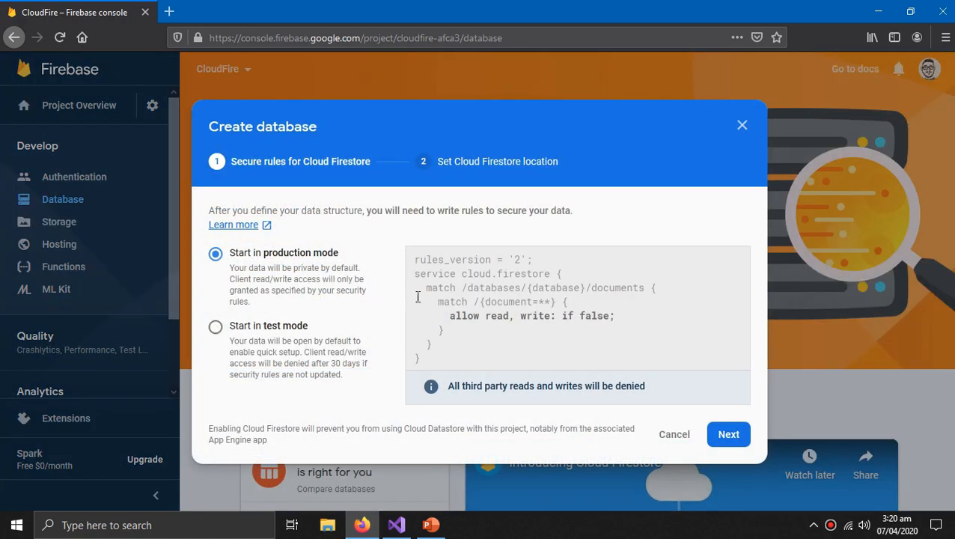
Choose test-mode security rules and finish creating the database with the default location
left_click(216, 326)
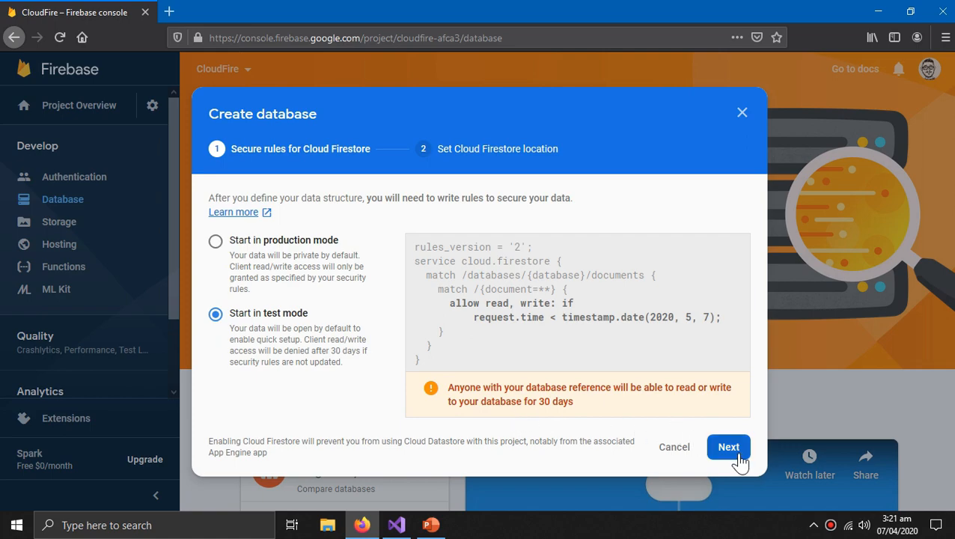
left_click(727, 446)
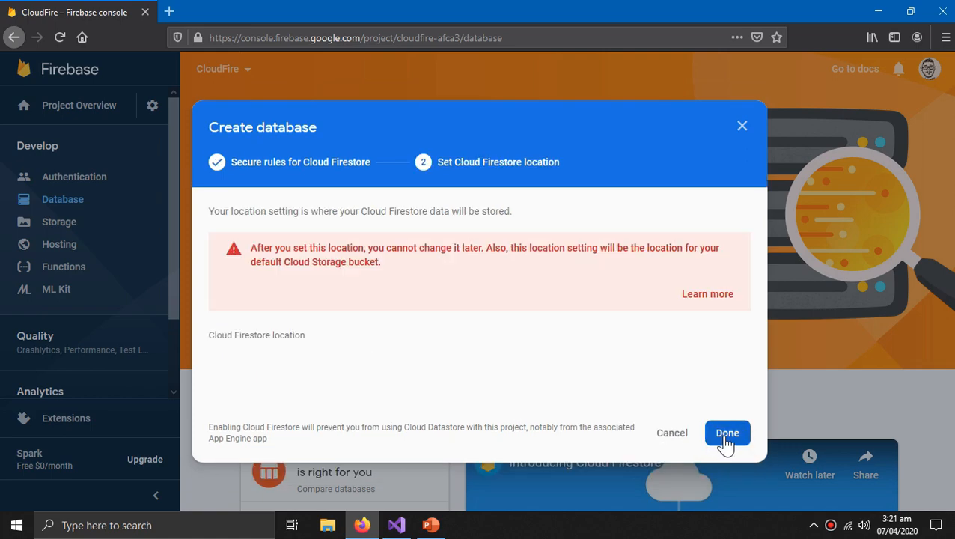
left_click(727, 432)
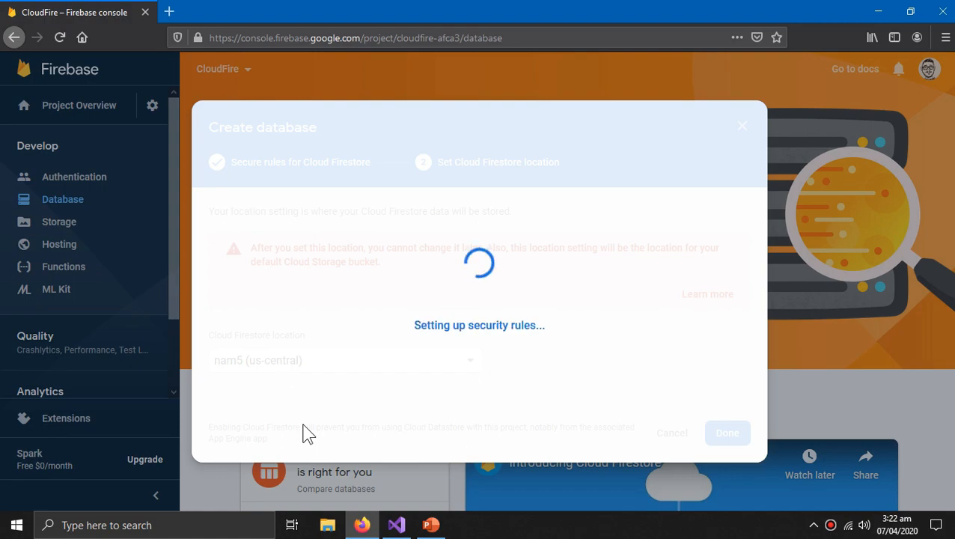
left_click(726, 433)
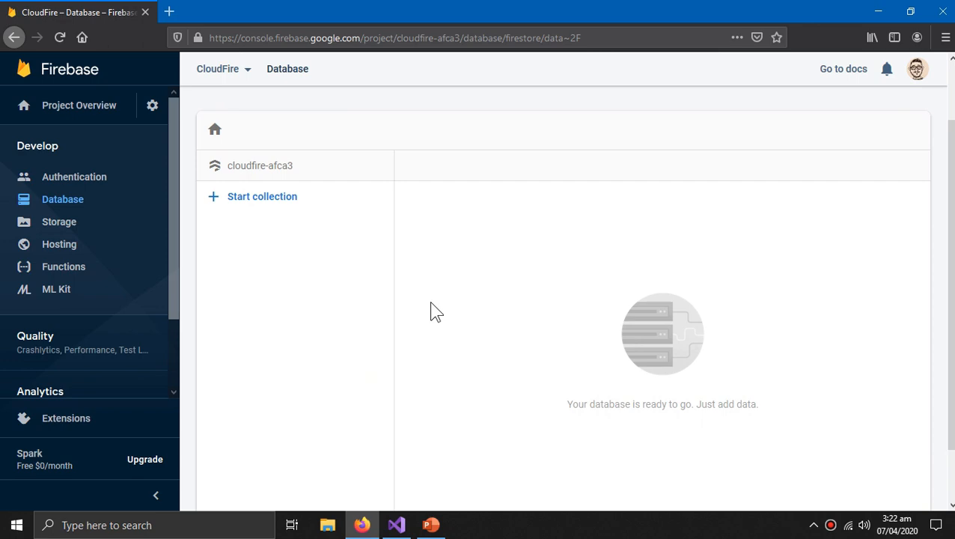
mouse_move(877, 14)
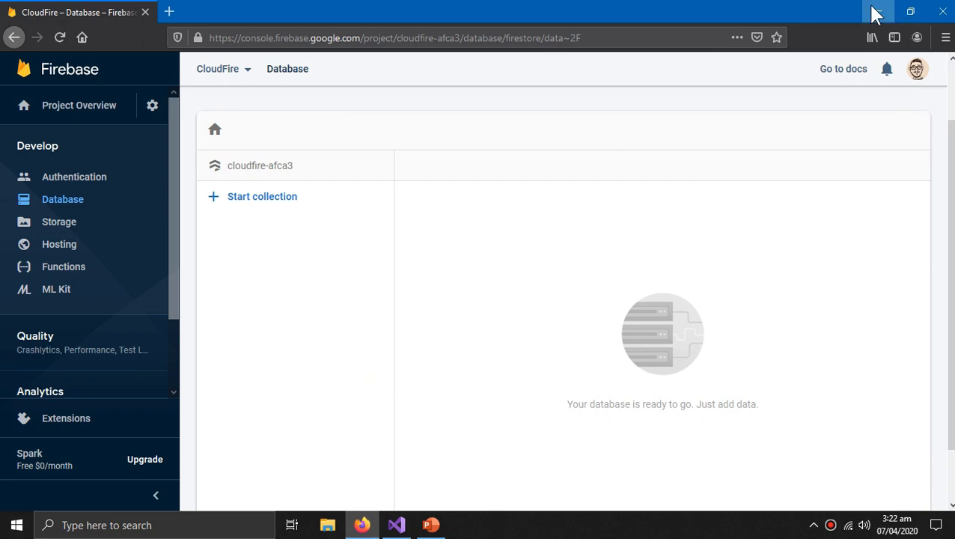
Hide the browser and start the PowerPoint slideshow from the current slide
left_click(431, 524)
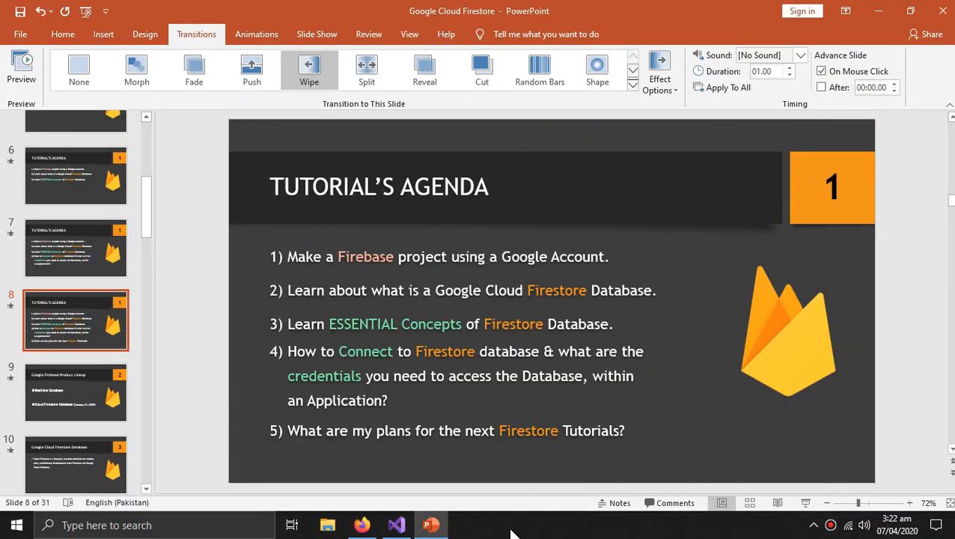
mouse_move(806, 503)
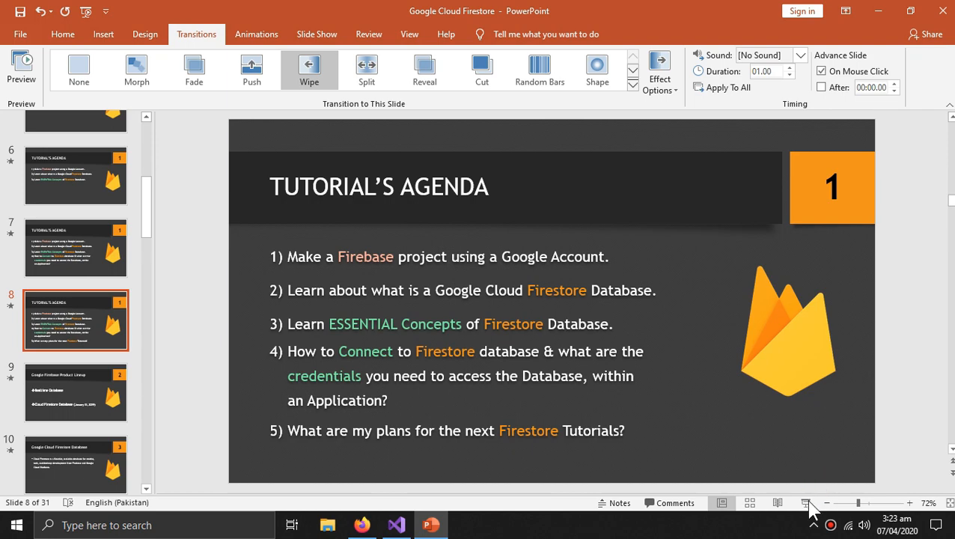
left_click(807, 503)
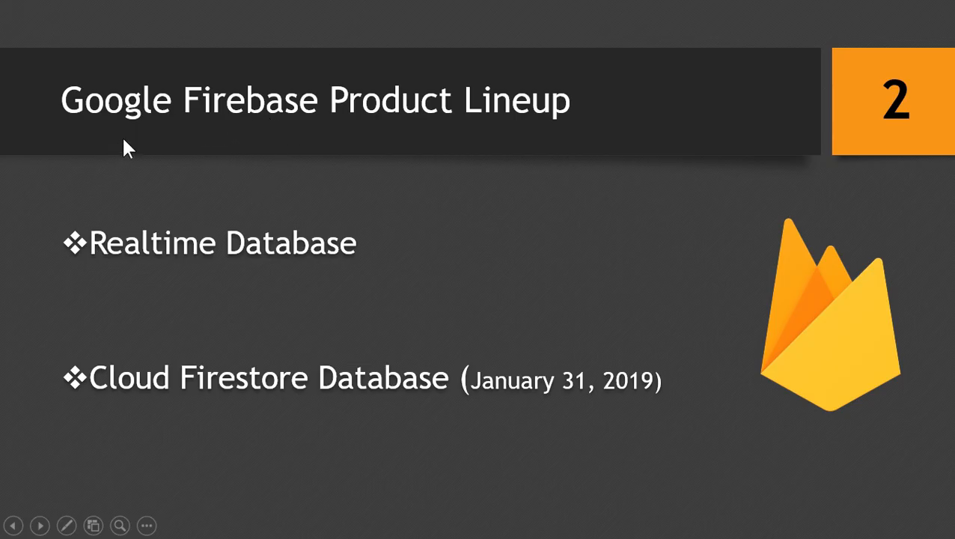
mouse_move(132, 416)
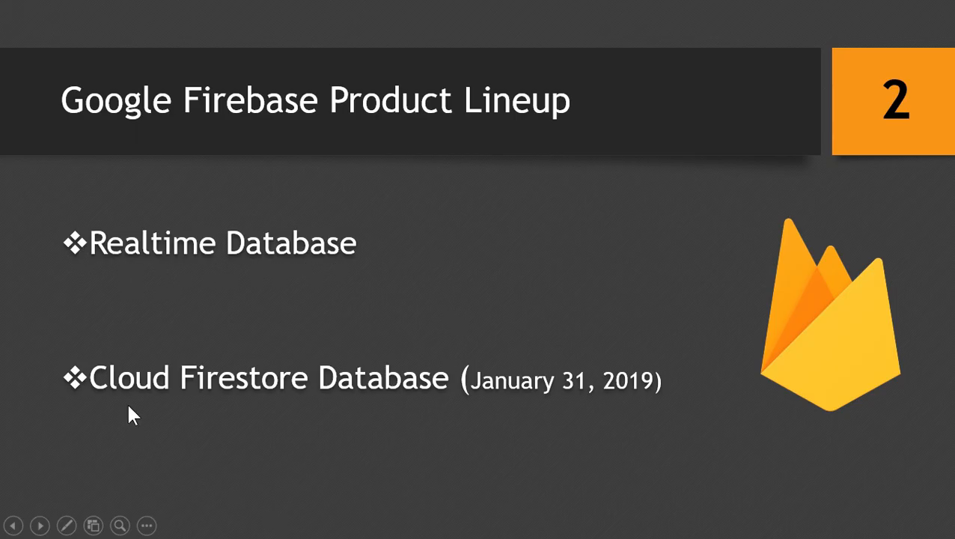
mouse_move(271, 443)
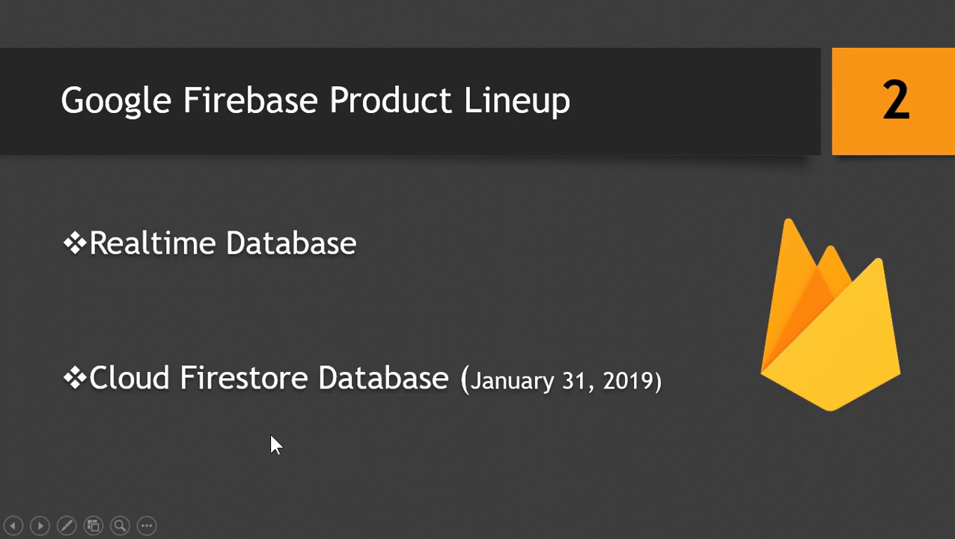
mouse_move(426, 425)
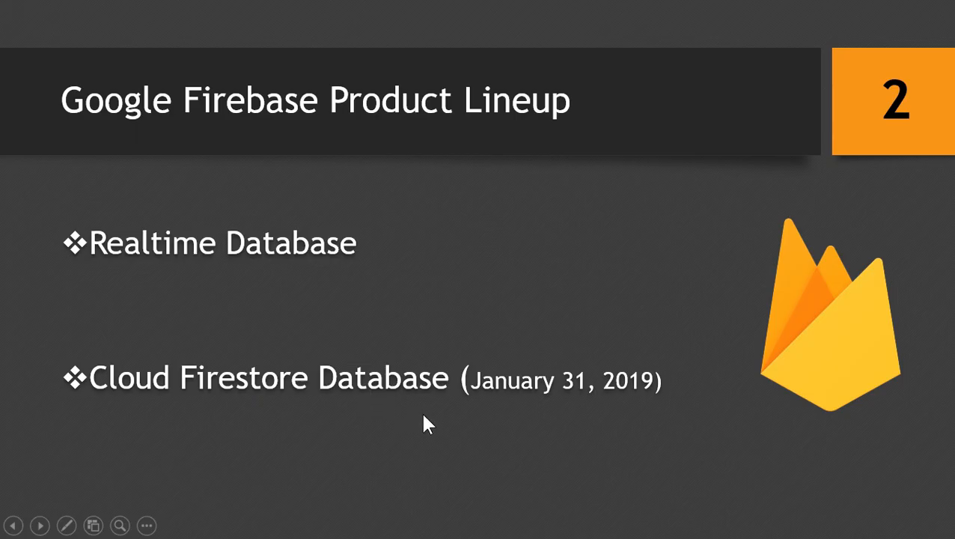
mouse_move(279, 422)
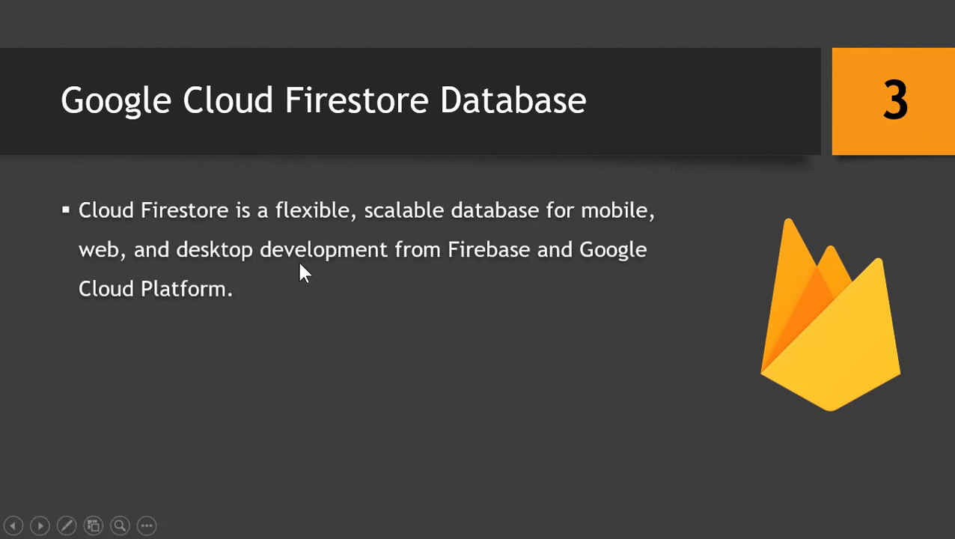
mouse_move(564, 366)
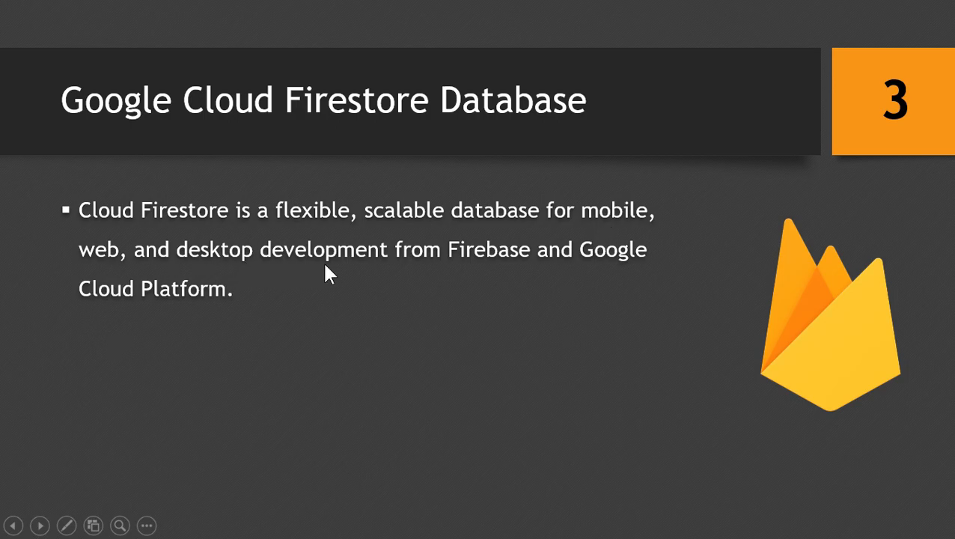
mouse_move(374, 320)
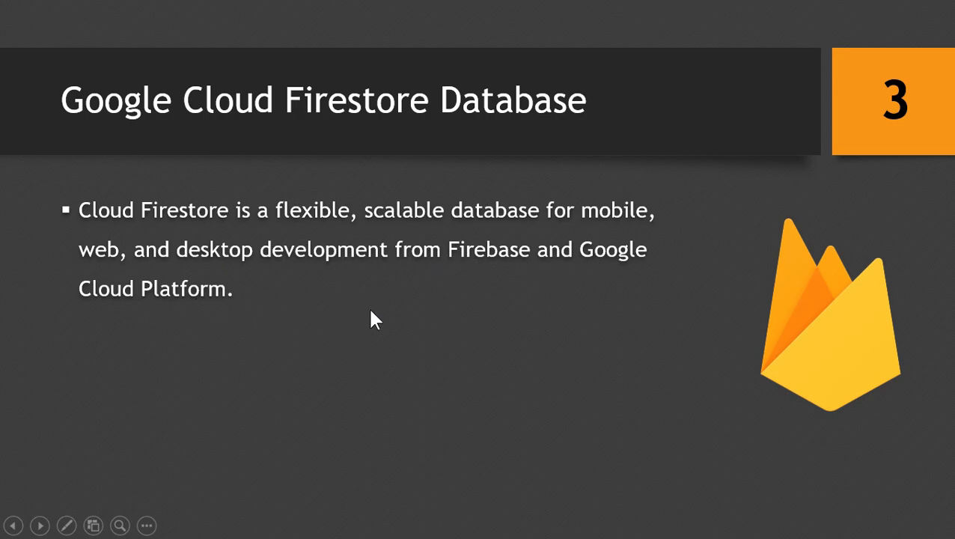
mouse_move(503, 275)
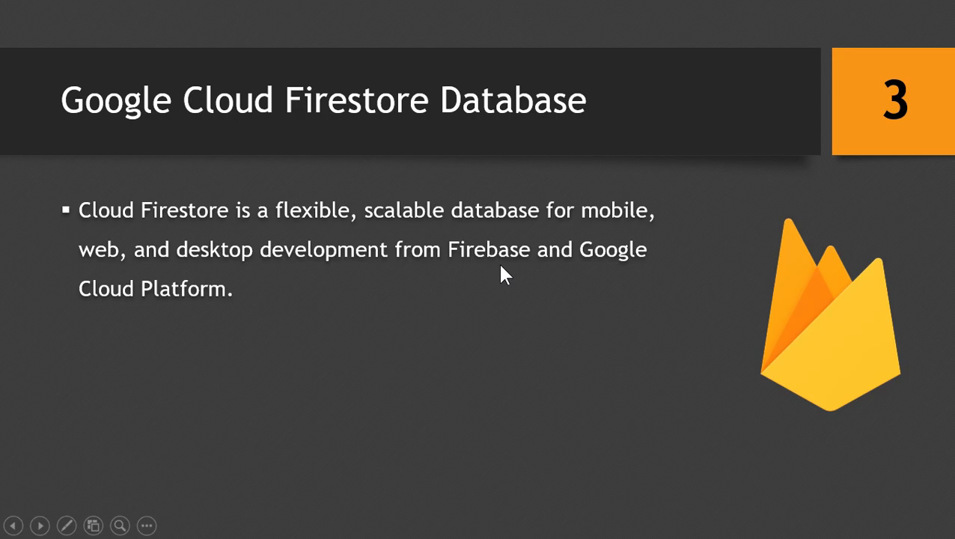
mouse_move(173, 319)
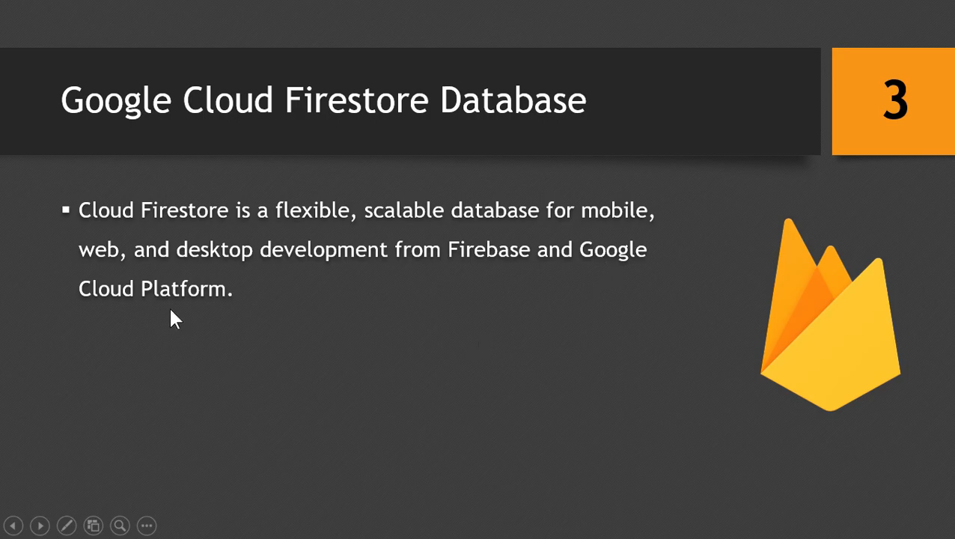
mouse_move(426, 276)
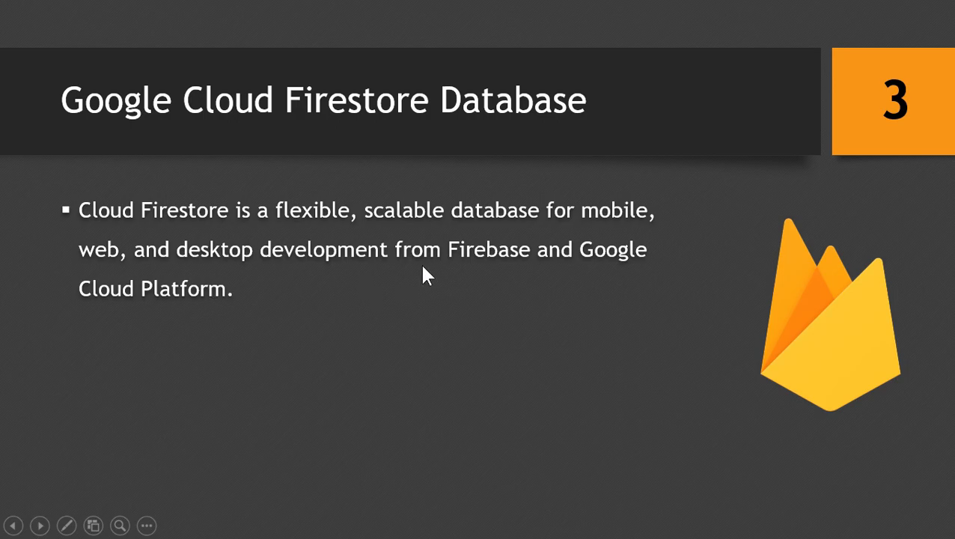
mouse_move(473, 276)
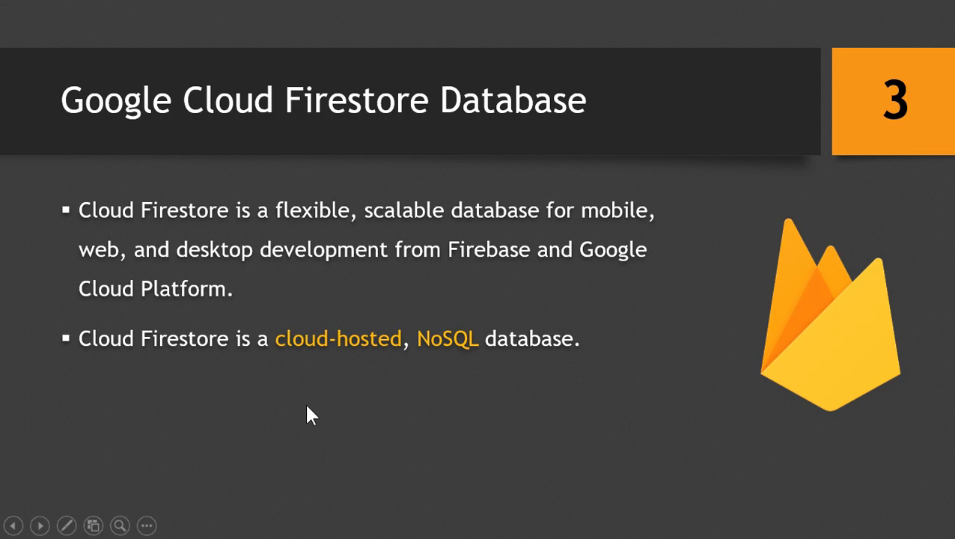
mouse_move(362, 356)
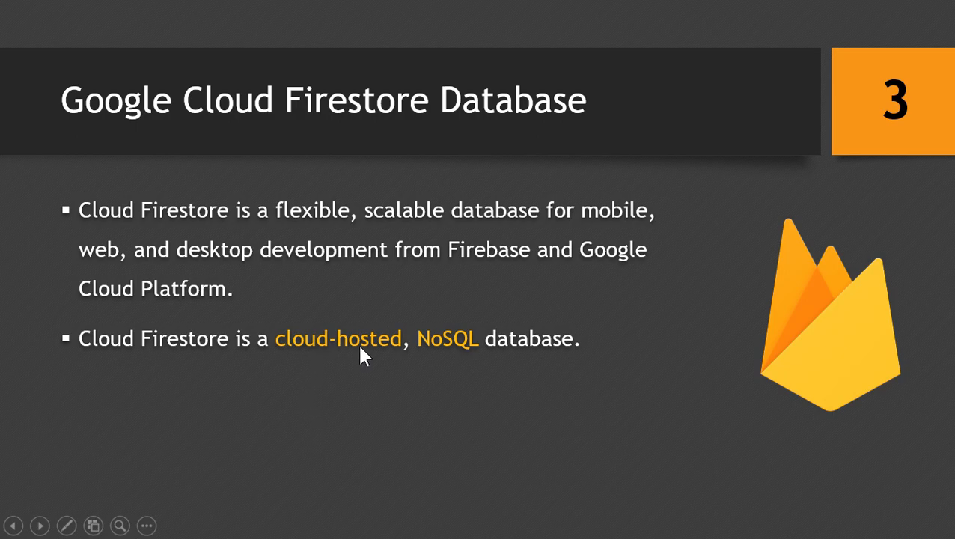
mouse_move(515, 367)
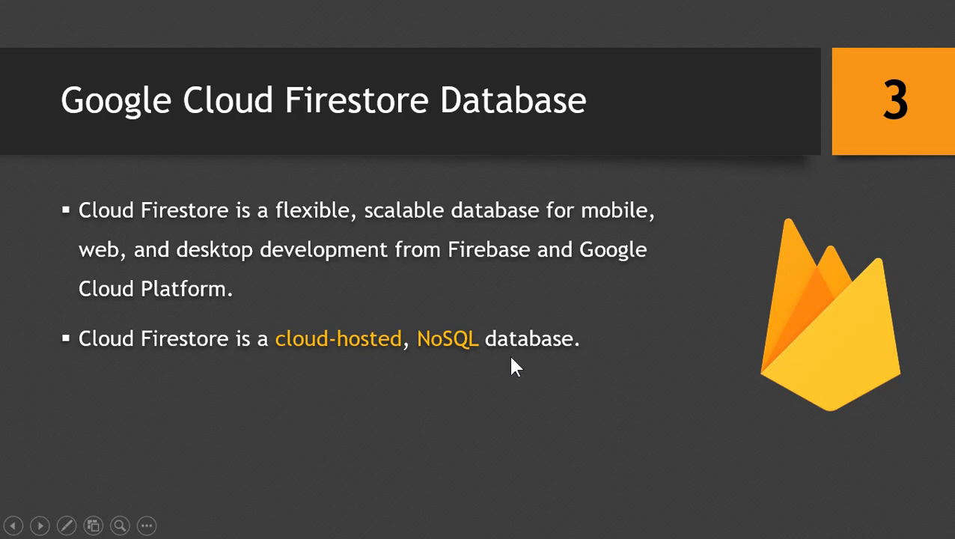
mouse_move(467, 377)
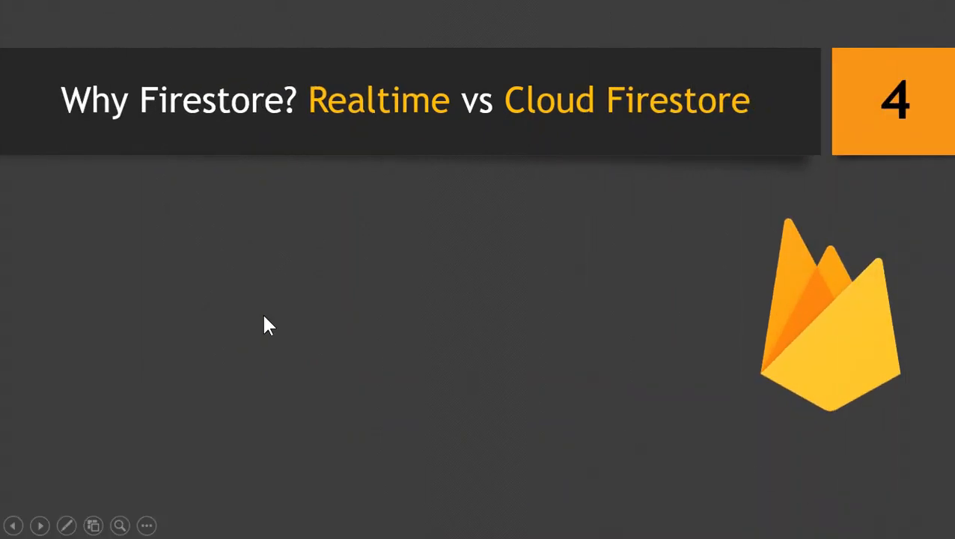
mouse_move(217, 126)
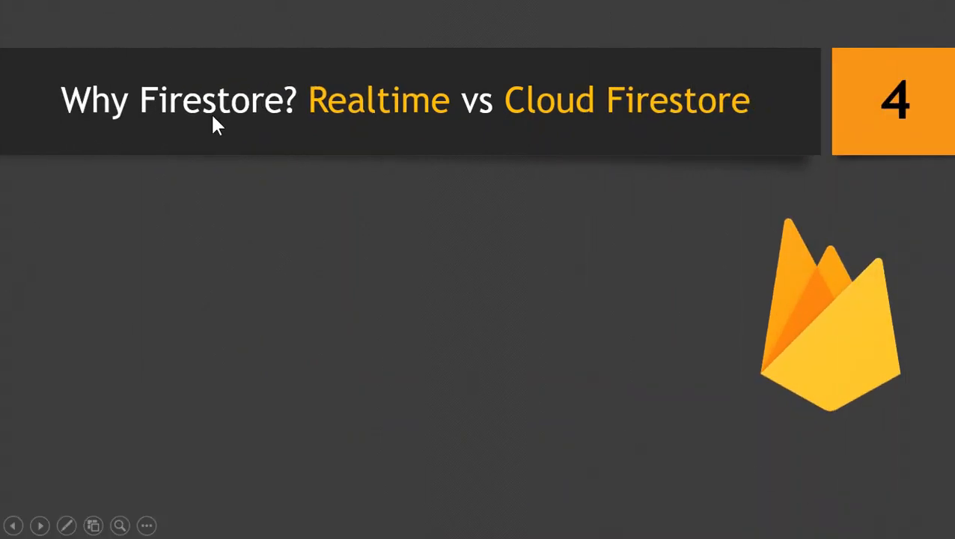
mouse_move(657, 129)
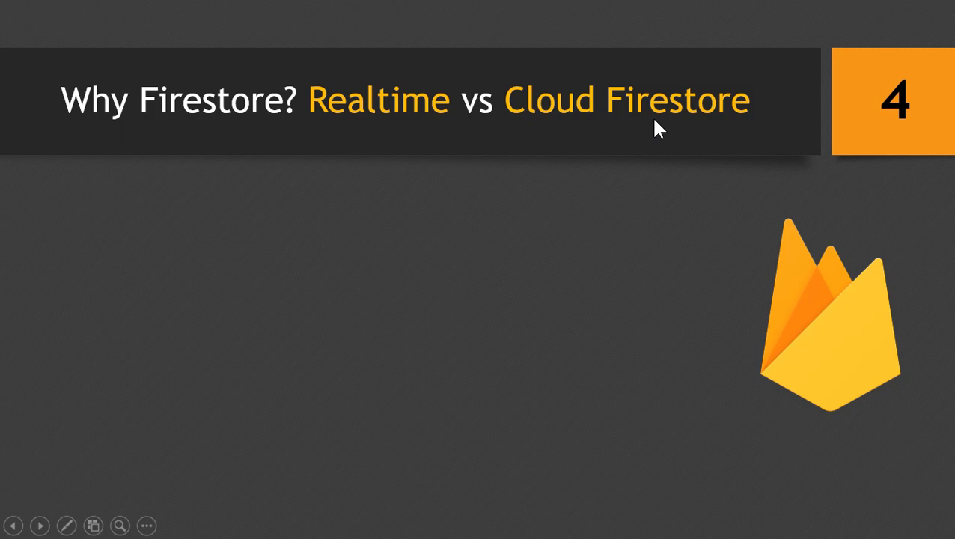
mouse_move(534, 270)
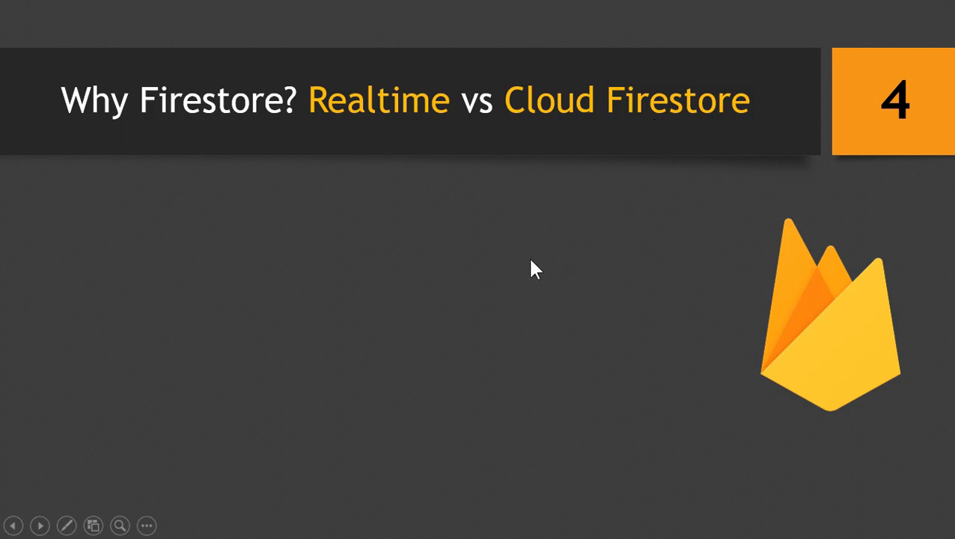
mouse_move(425, 154)
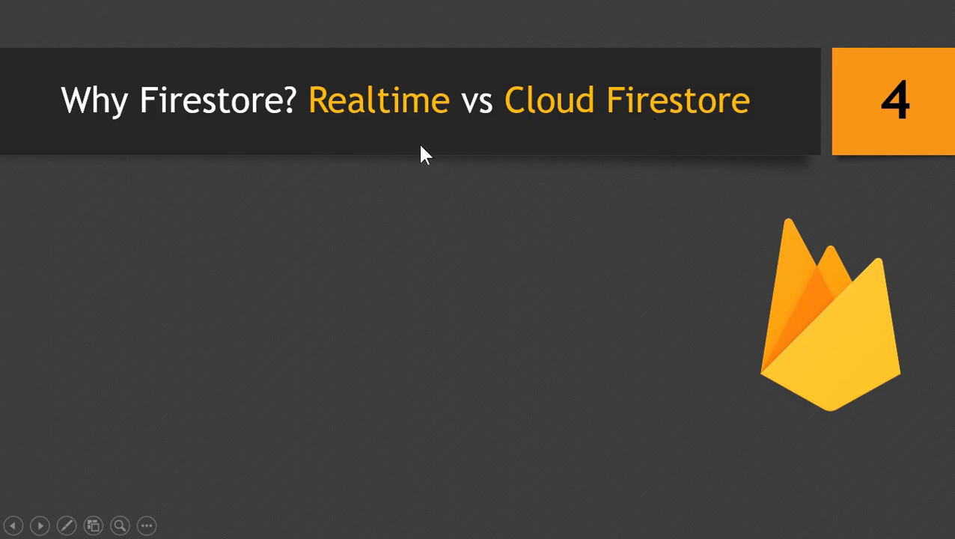
mouse_move(403, 132)
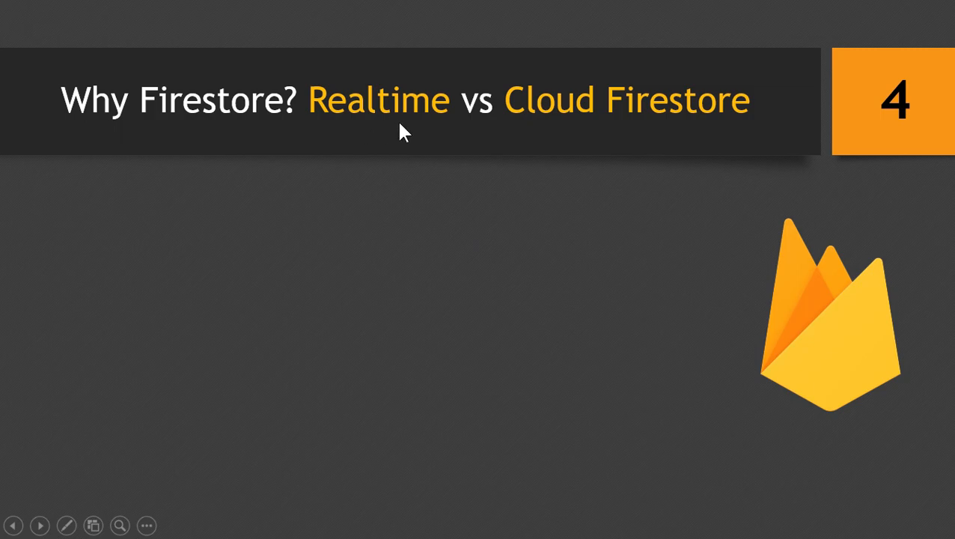
mouse_move(371, 126)
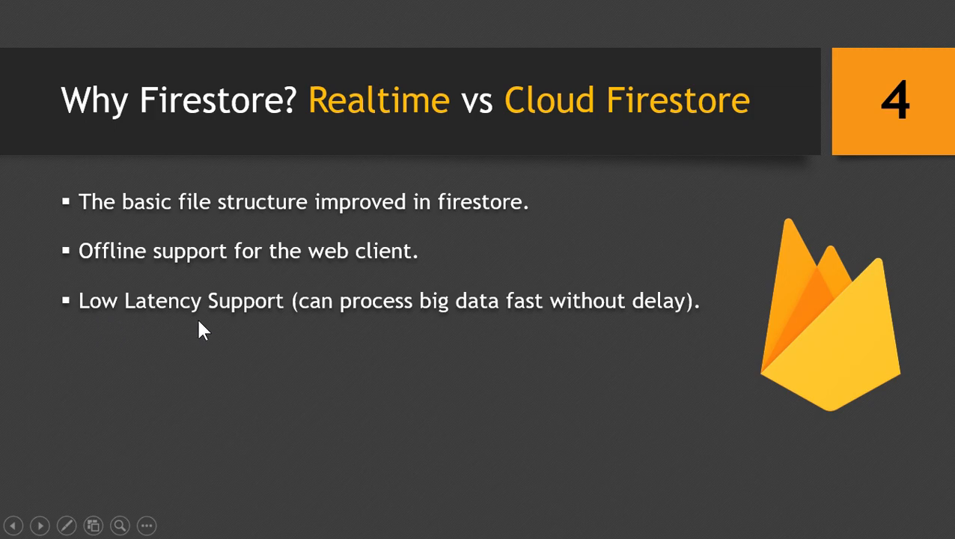
mouse_move(444, 328)
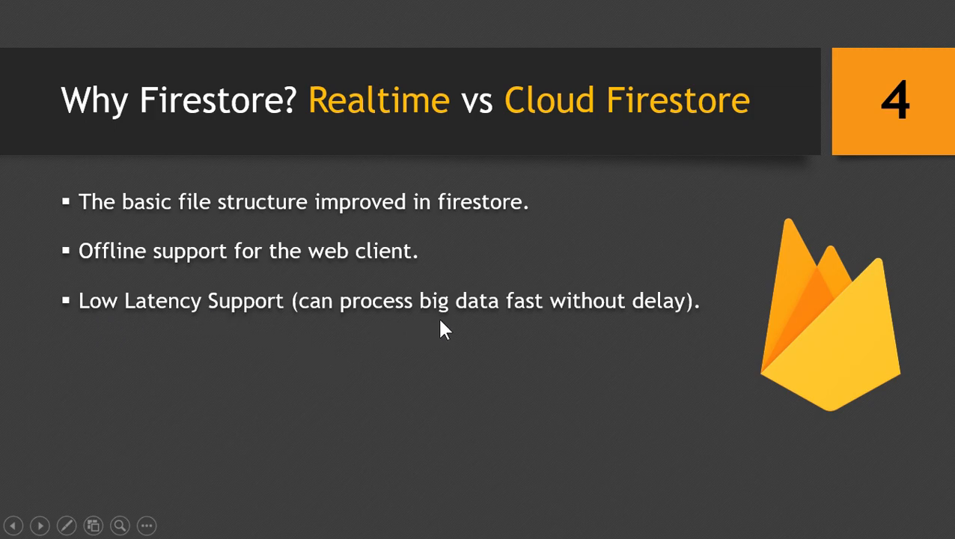
mouse_move(590, 317)
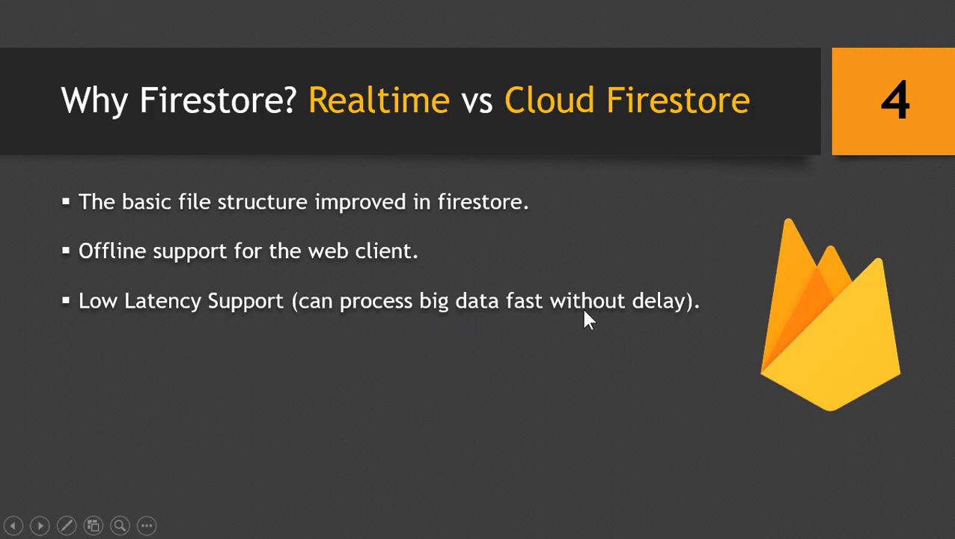
mouse_move(374, 132)
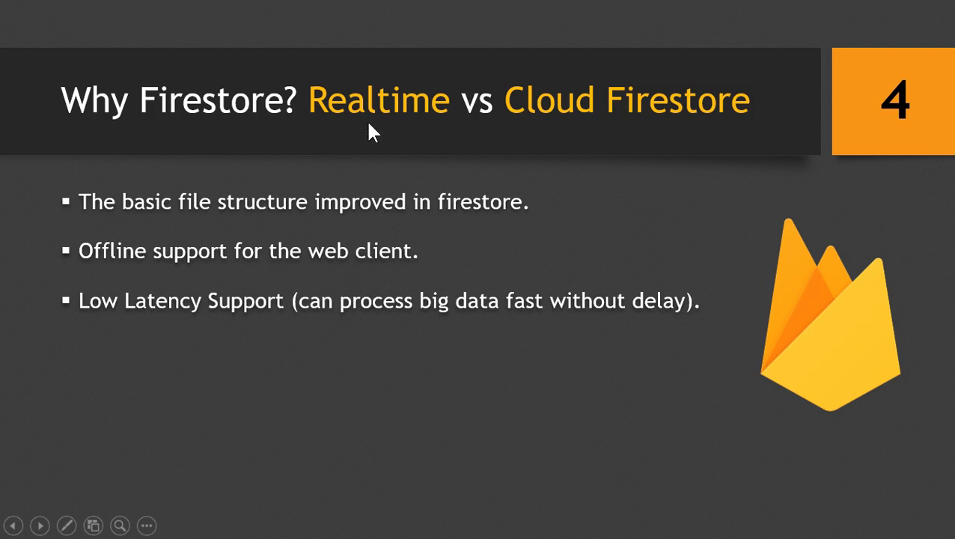
mouse_move(432, 158)
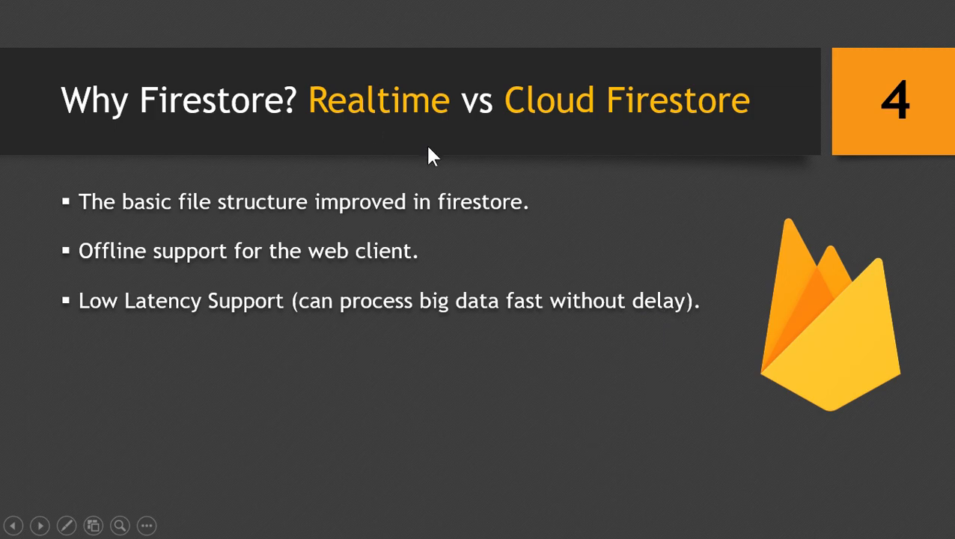
mouse_move(332, 171)
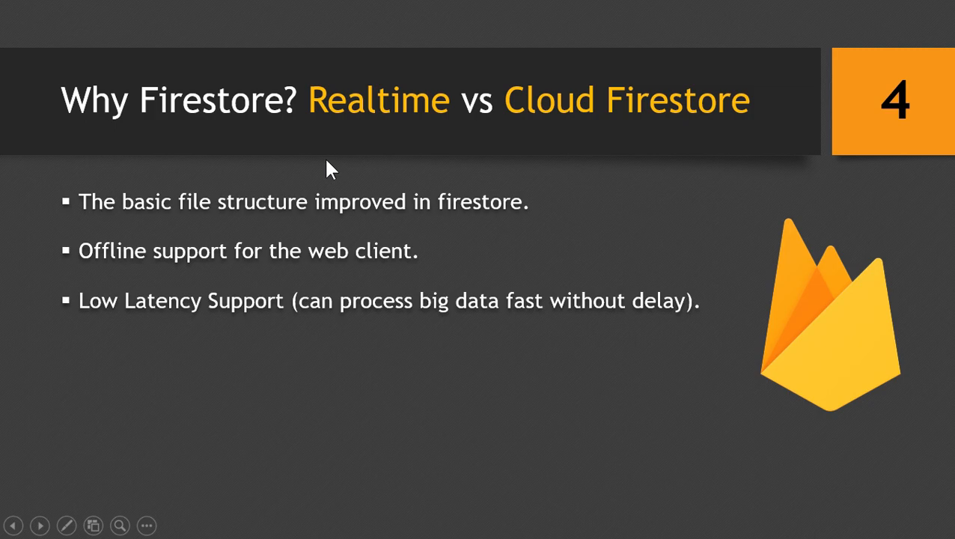
mouse_move(342, 143)
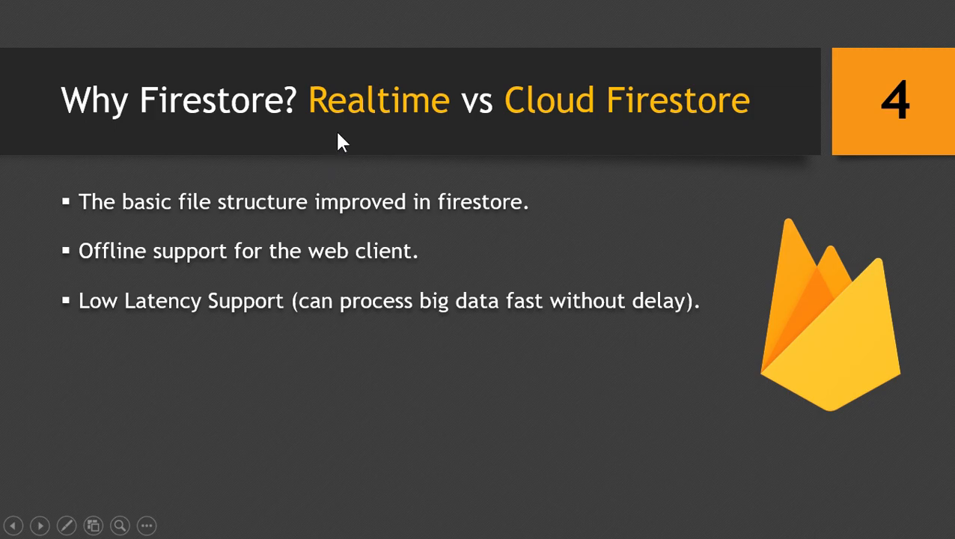
mouse_move(461, 413)
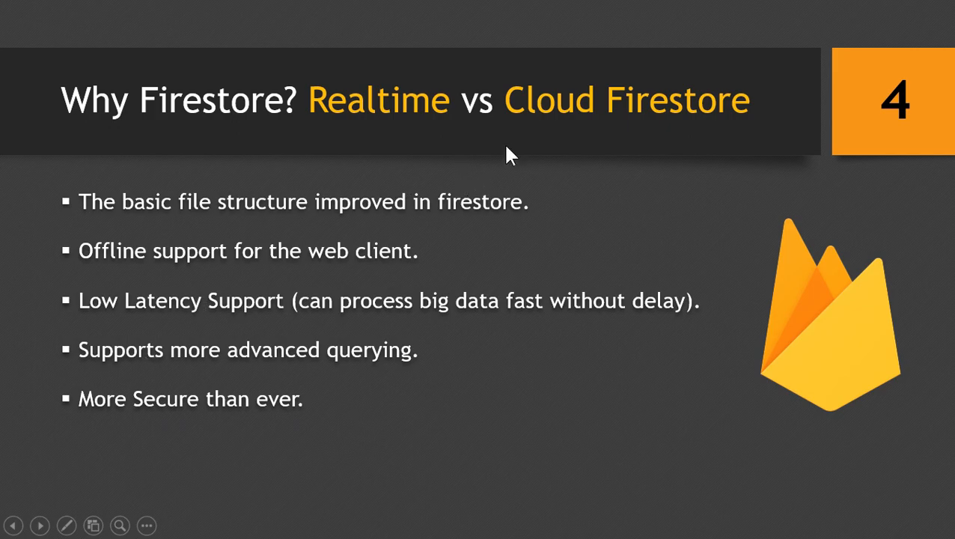
mouse_move(351, 405)
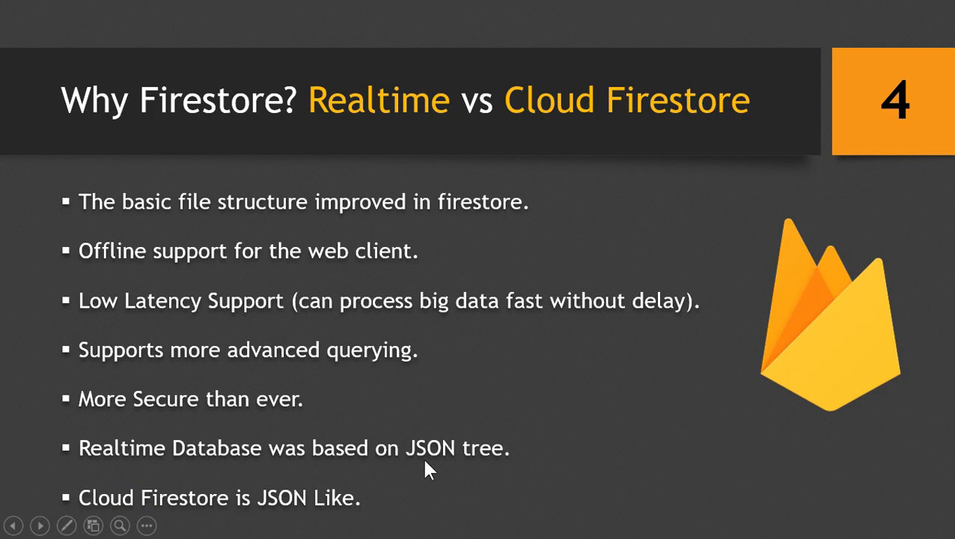
mouse_move(485, 467)
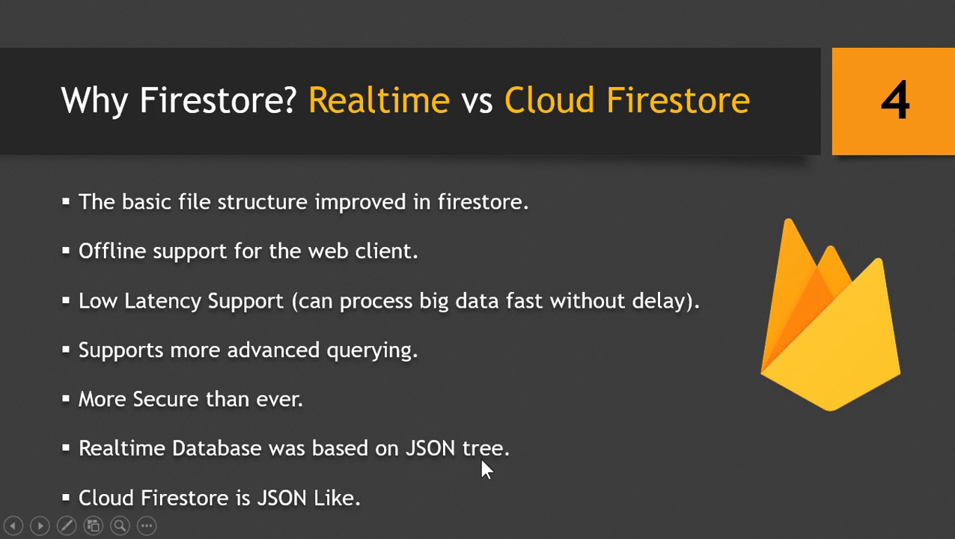
mouse_move(437, 508)
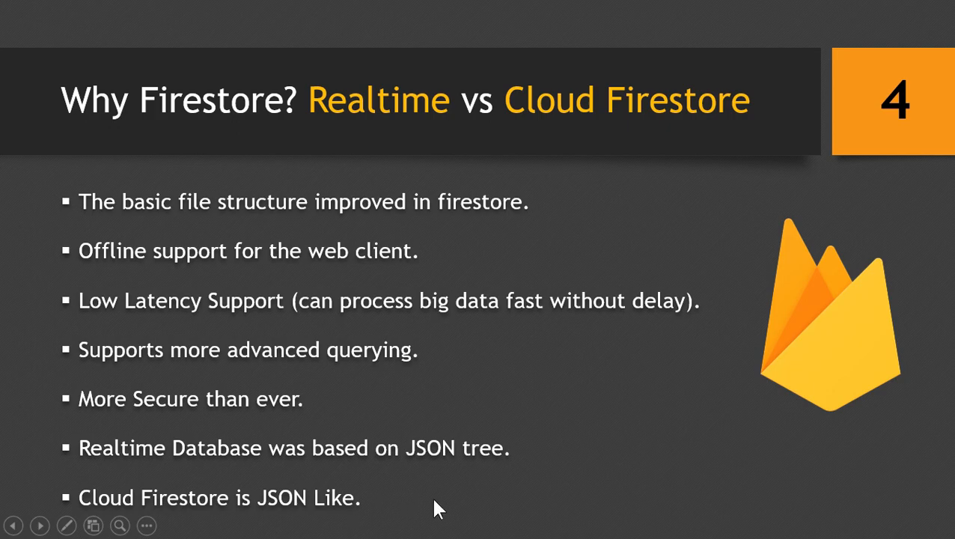
mouse_move(543, 509)
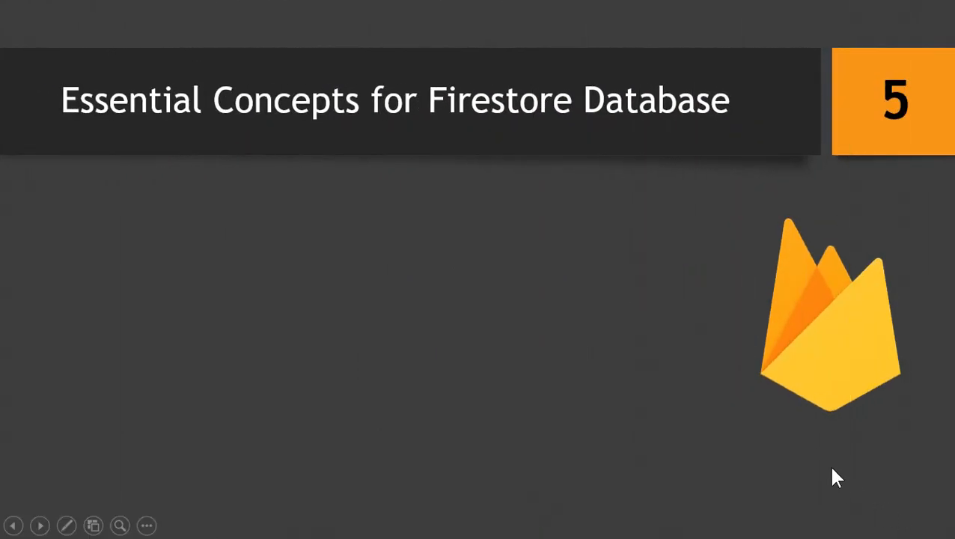
mouse_move(273, 138)
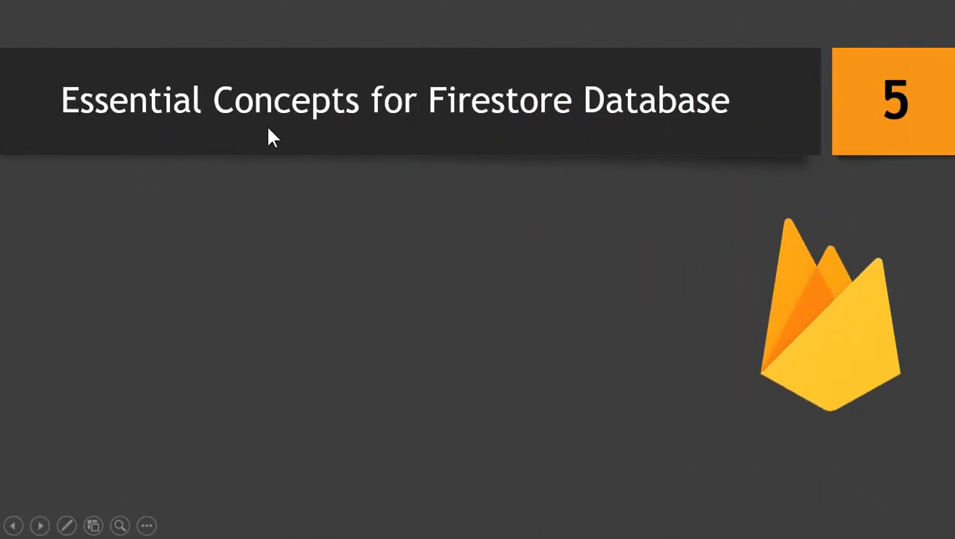
mouse_move(500, 148)
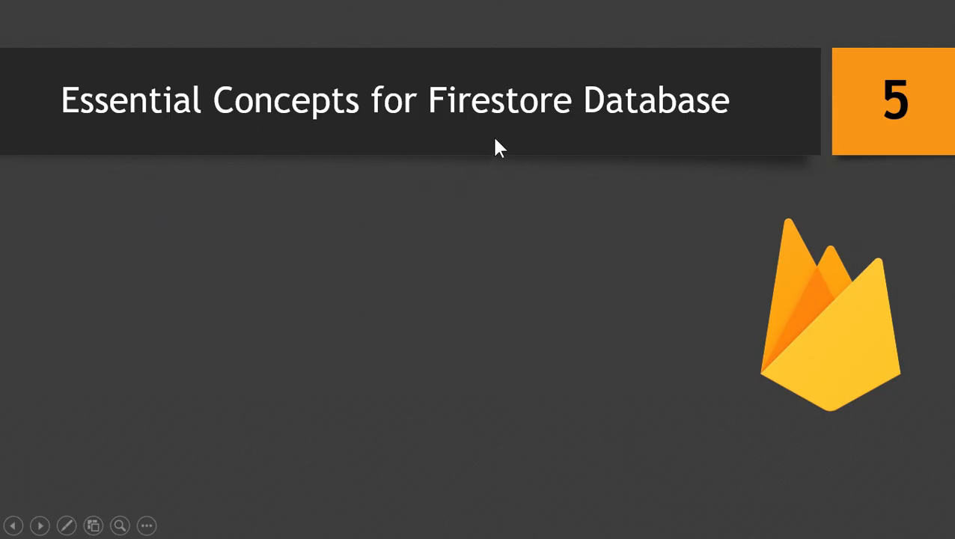
mouse_move(657, 131)
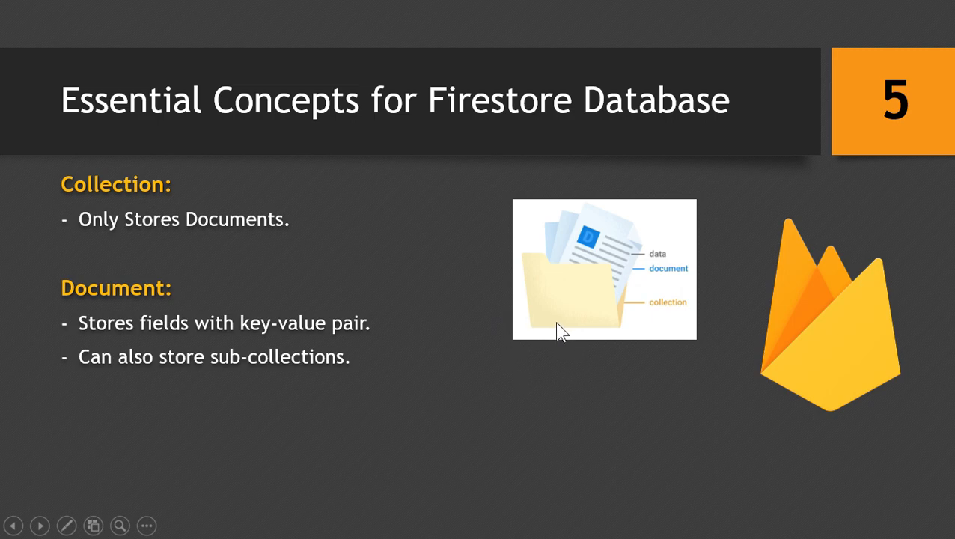
mouse_move(617, 338)
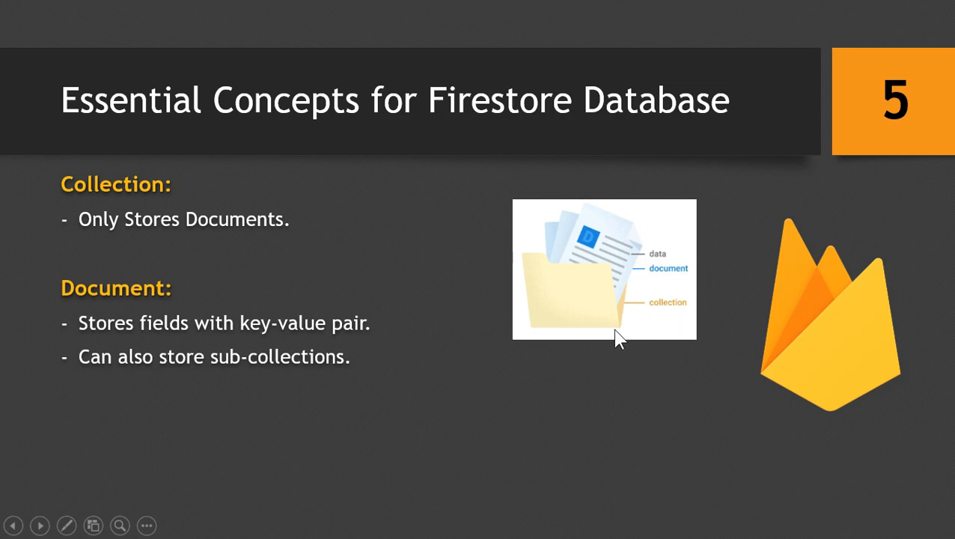
mouse_move(571, 337)
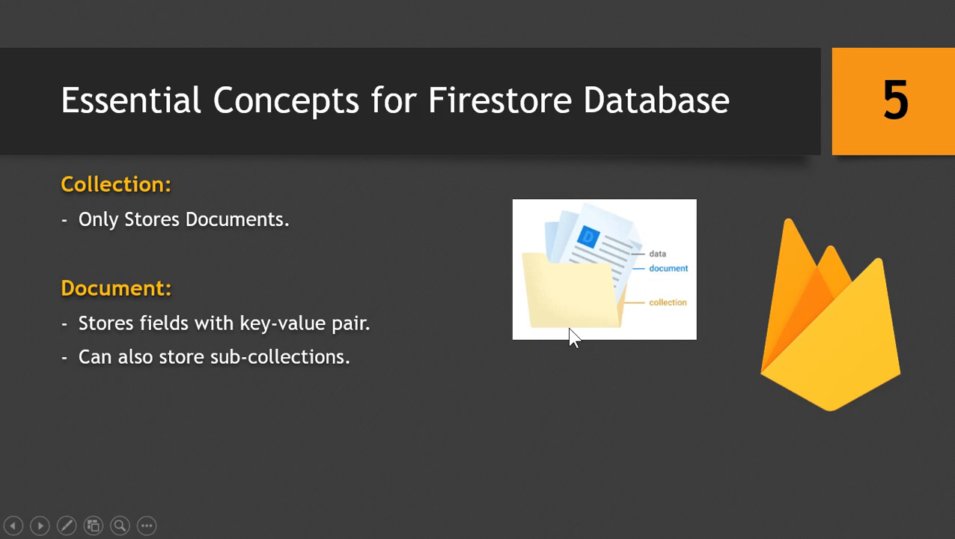
mouse_move(628, 314)
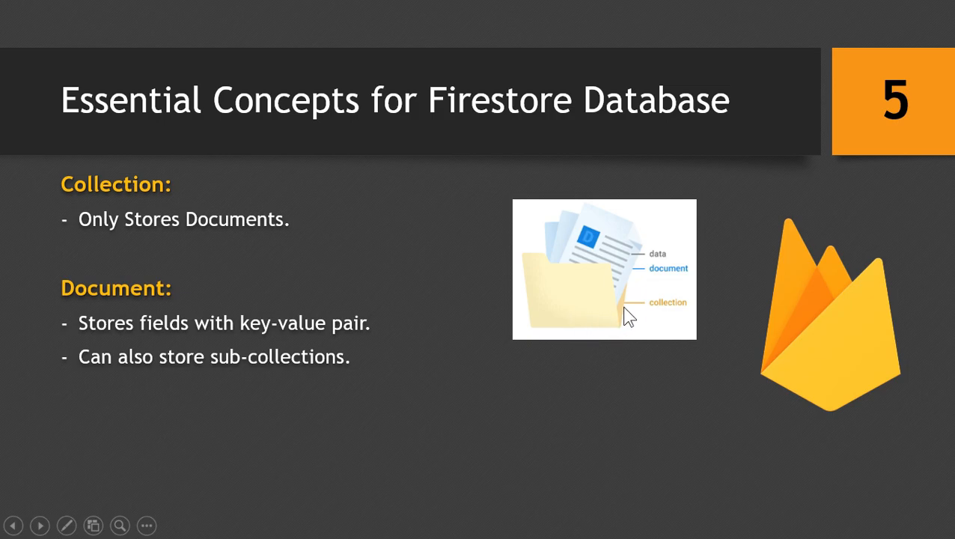
mouse_move(601, 329)
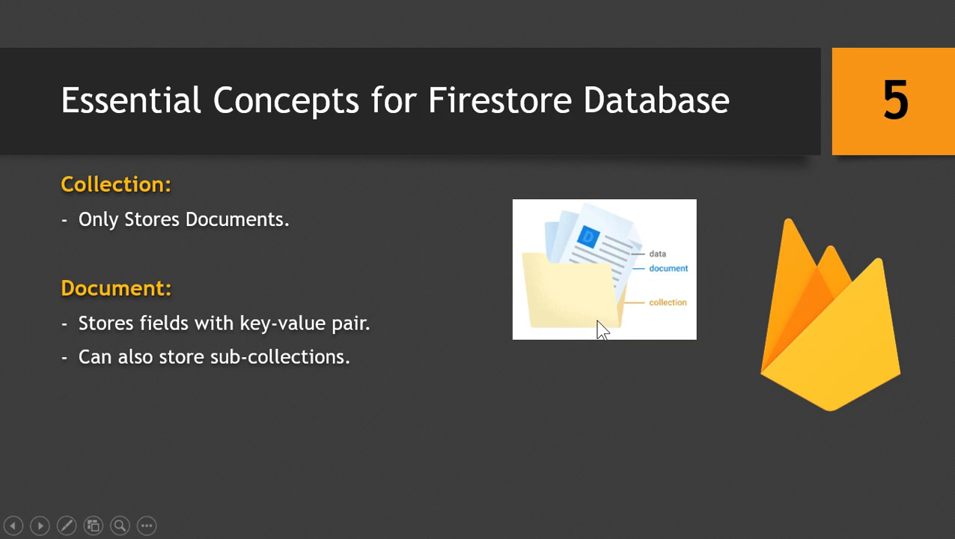
mouse_move(609, 263)
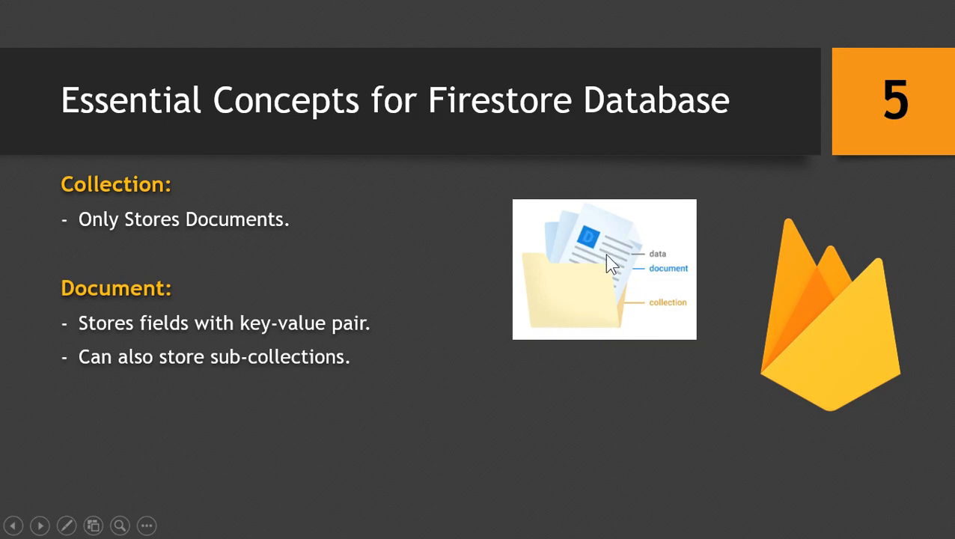
mouse_move(604, 275)
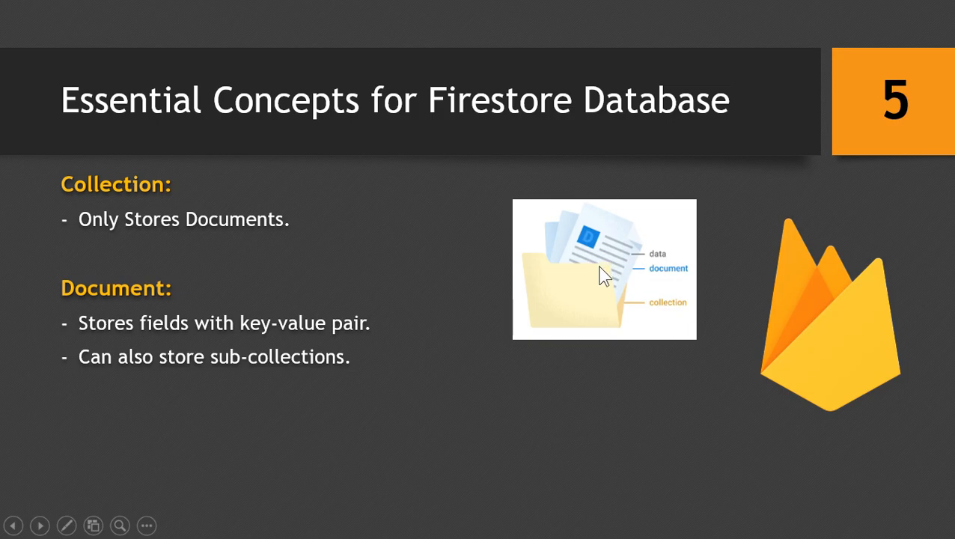
mouse_move(607, 120)
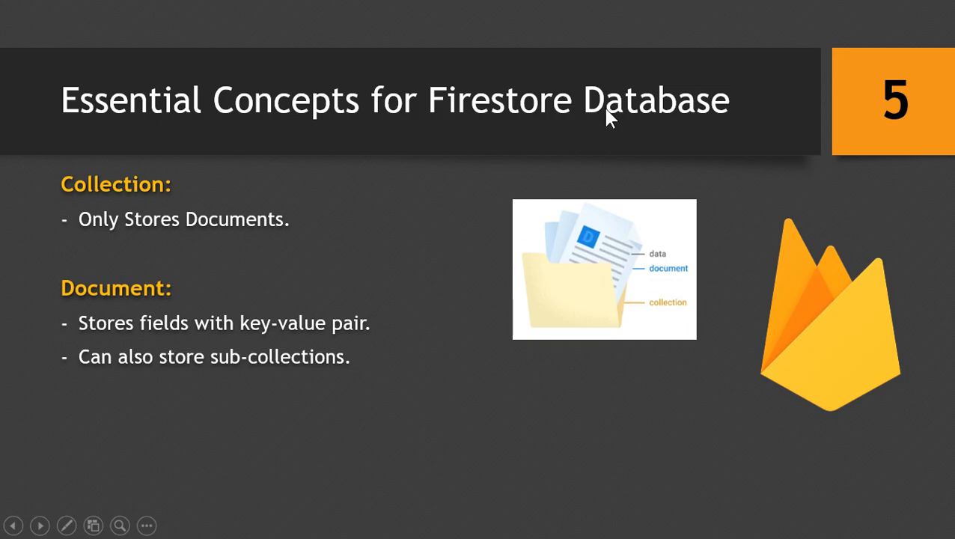
mouse_move(655, 320)
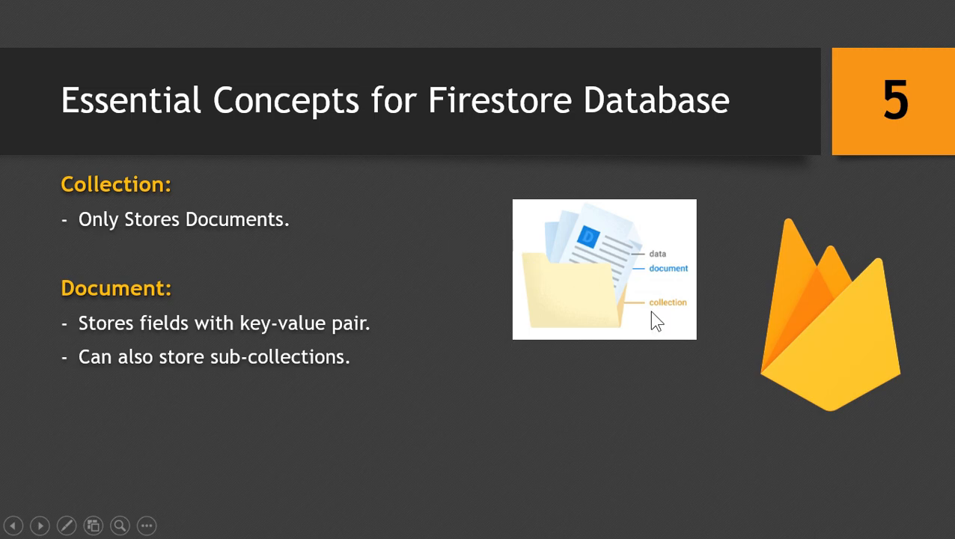
mouse_move(657, 288)
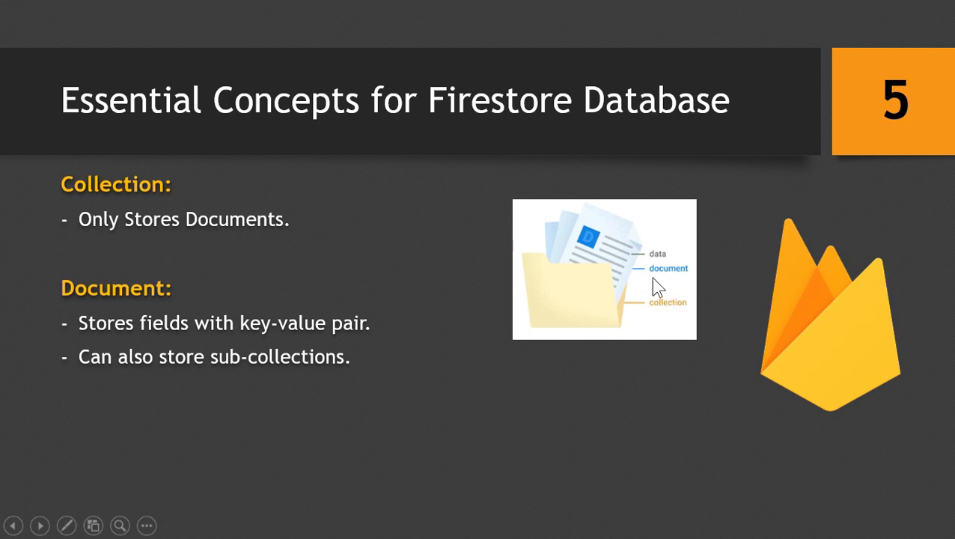
mouse_move(153, 353)
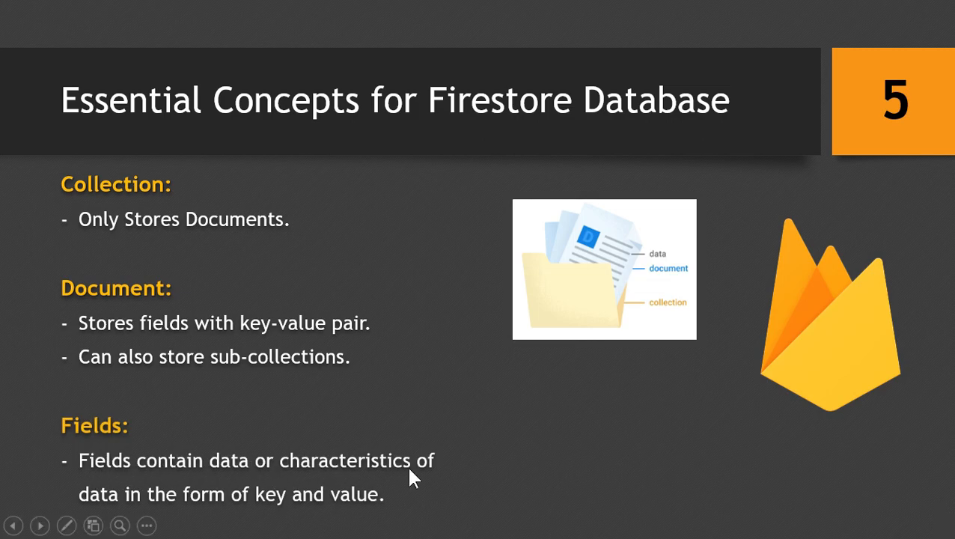
mouse_move(239, 517)
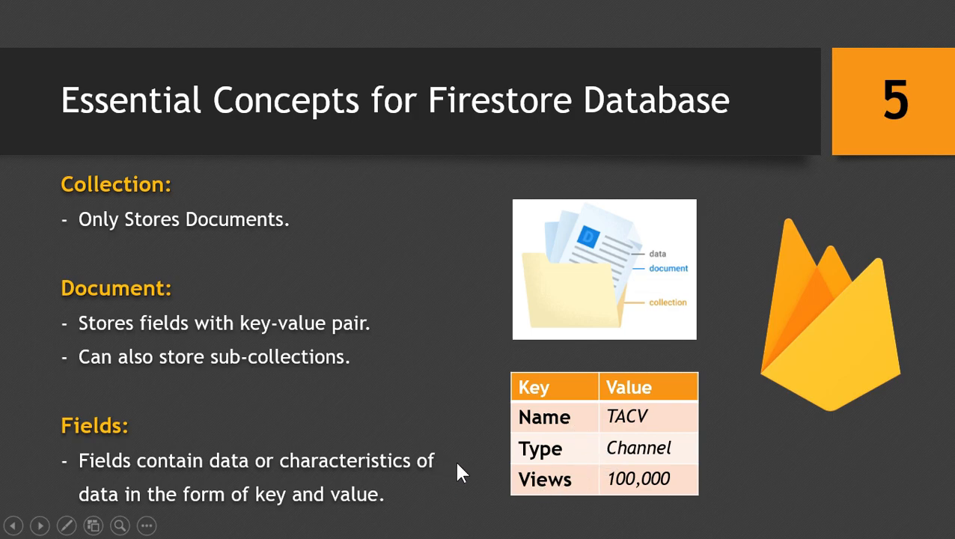
mouse_move(486, 144)
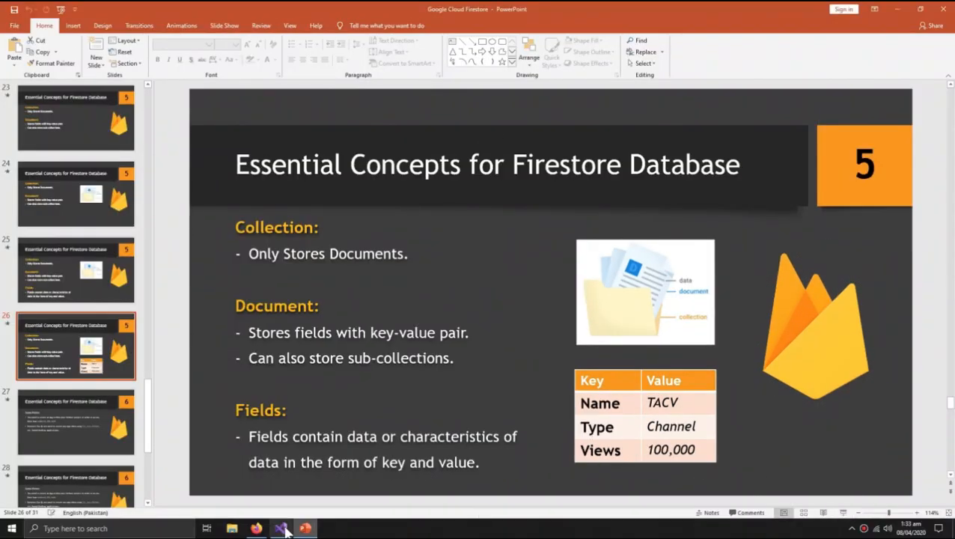
In Firestore, start a new top-level collection with ID studentList
left_click(257, 528)
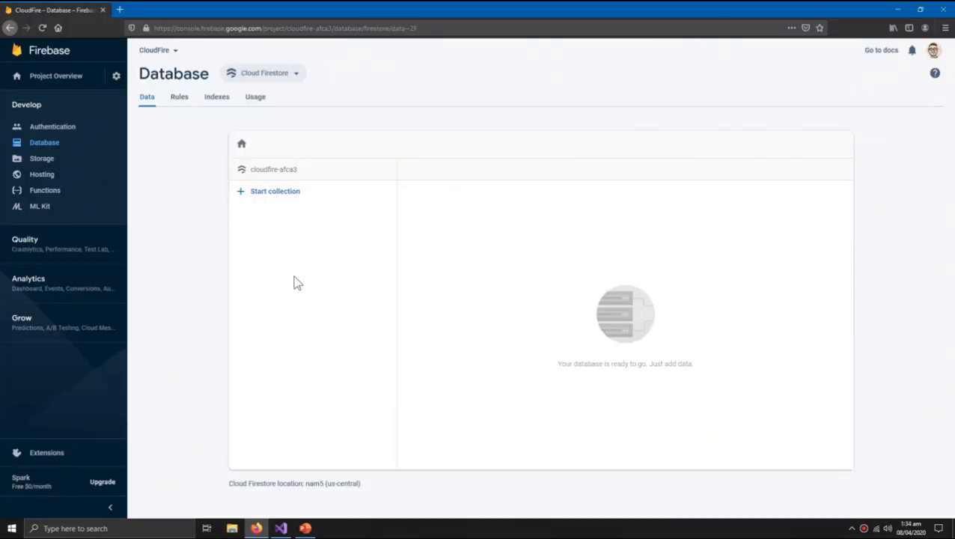
left_click(273, 191)
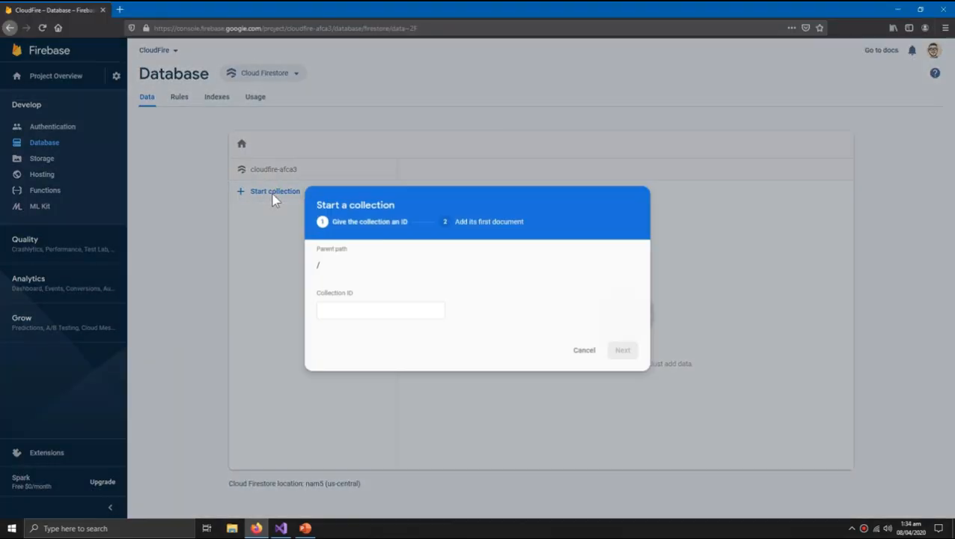
left_click(380, 310)
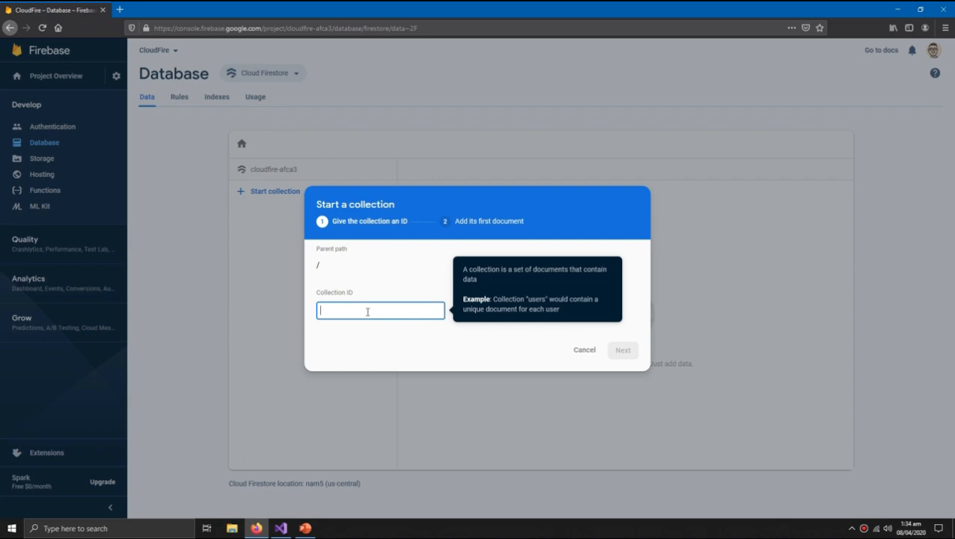
type("s")
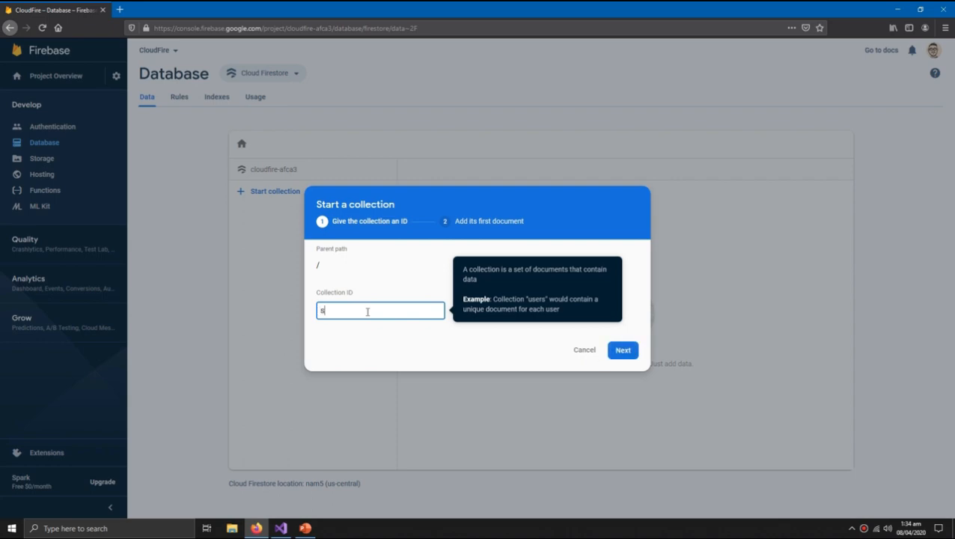
type("studentList")
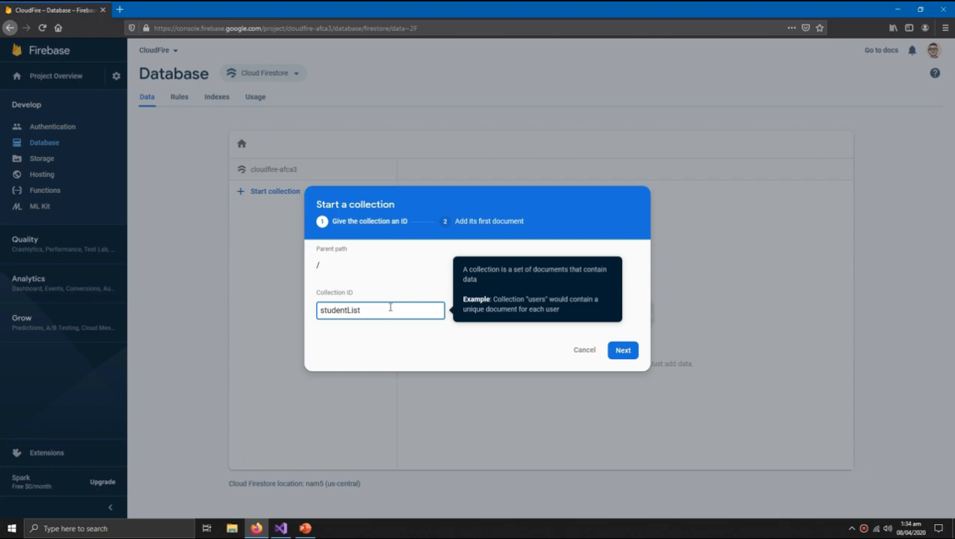
left_click(622, 350)
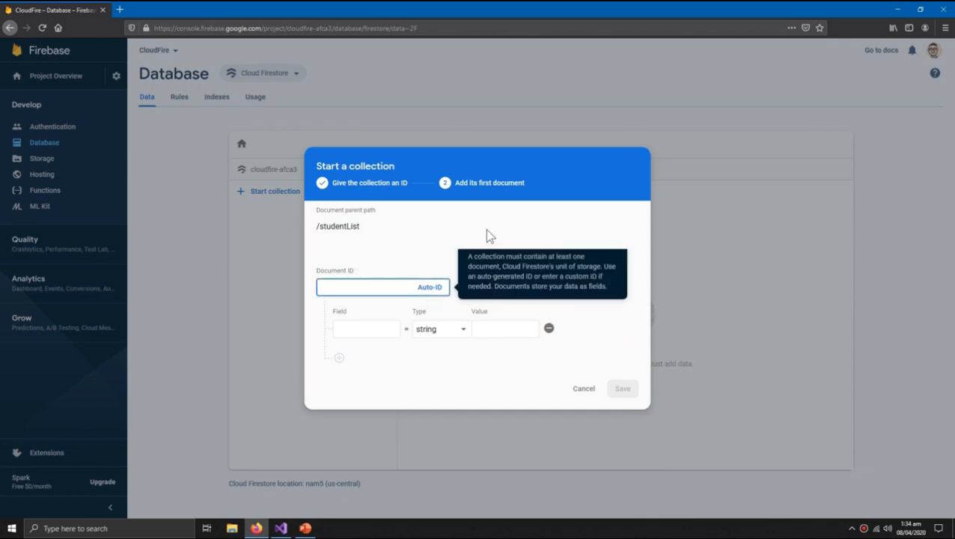
Name the collection's first document Grade 8th and save it
type("Gra")
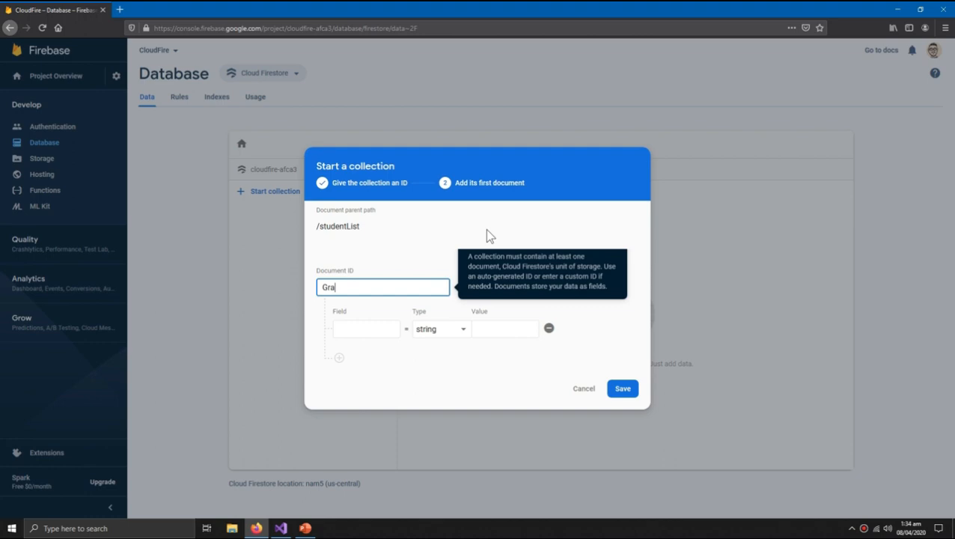
type("de 8th")
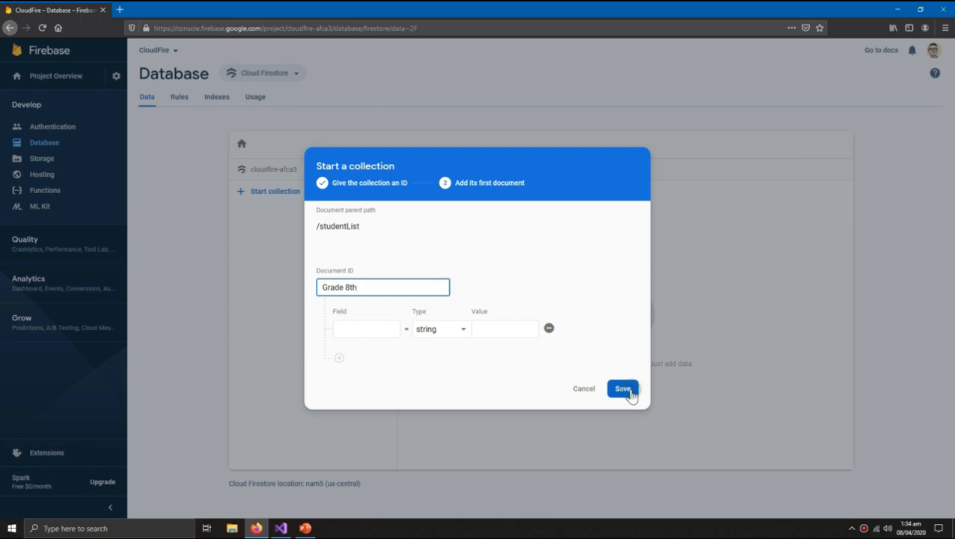
left_click(622, 389)
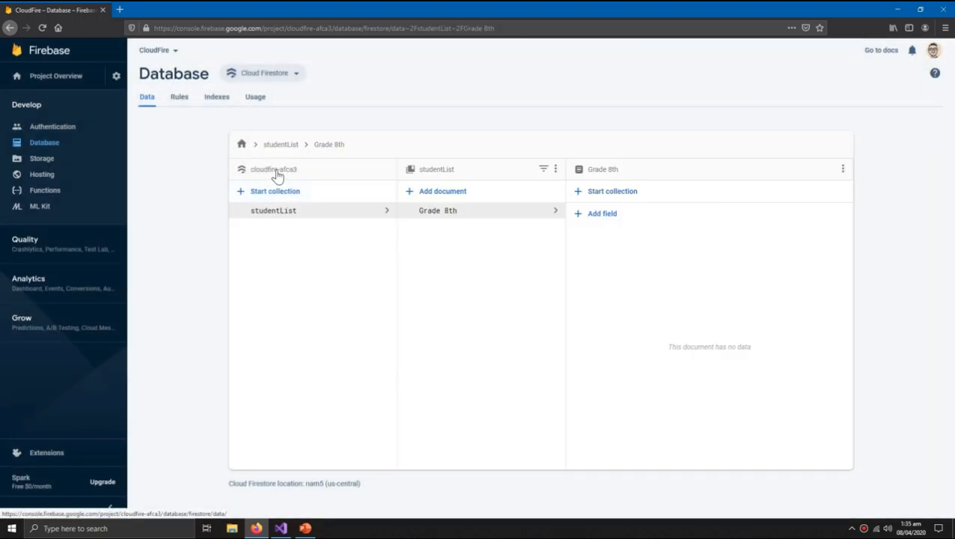
mouse_move(280, 241)
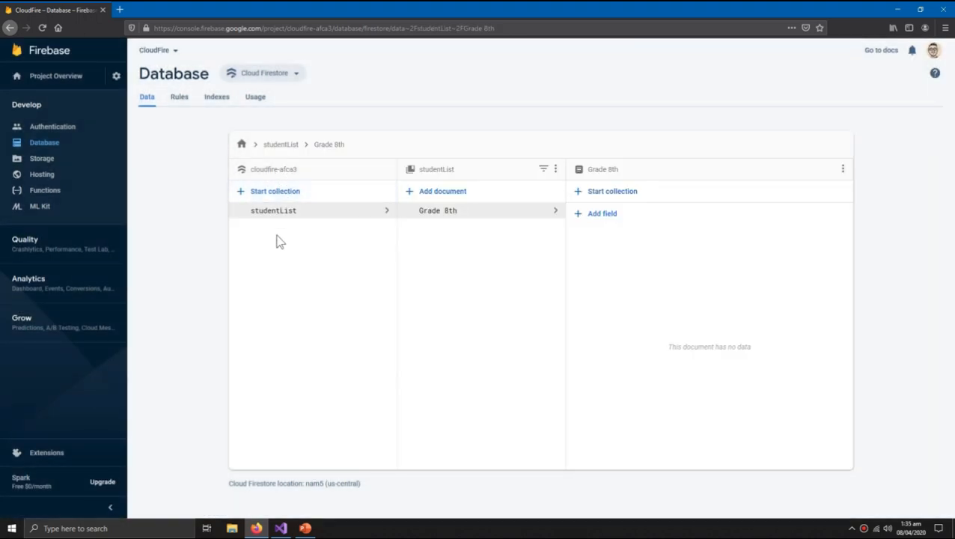
mouse_move(283, 219)
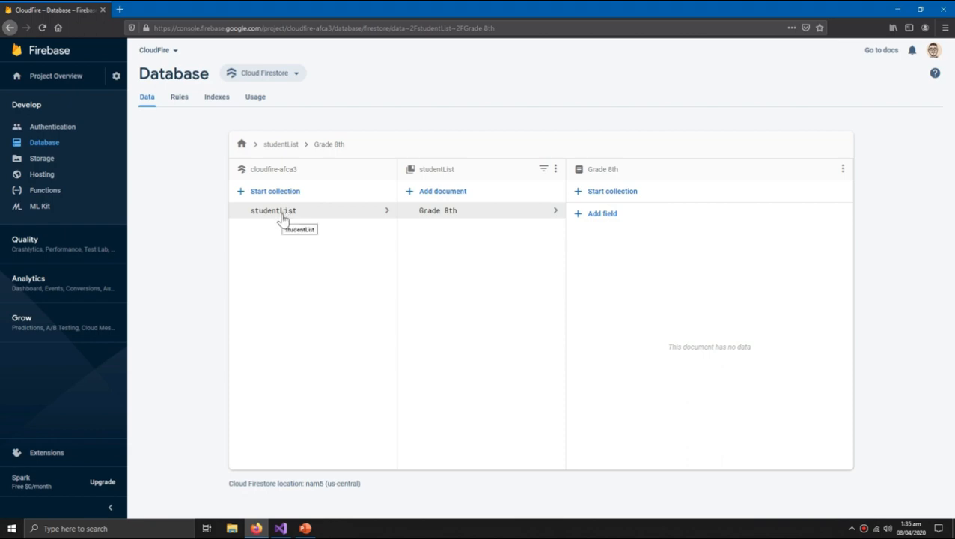
mouse_move(456, 210)
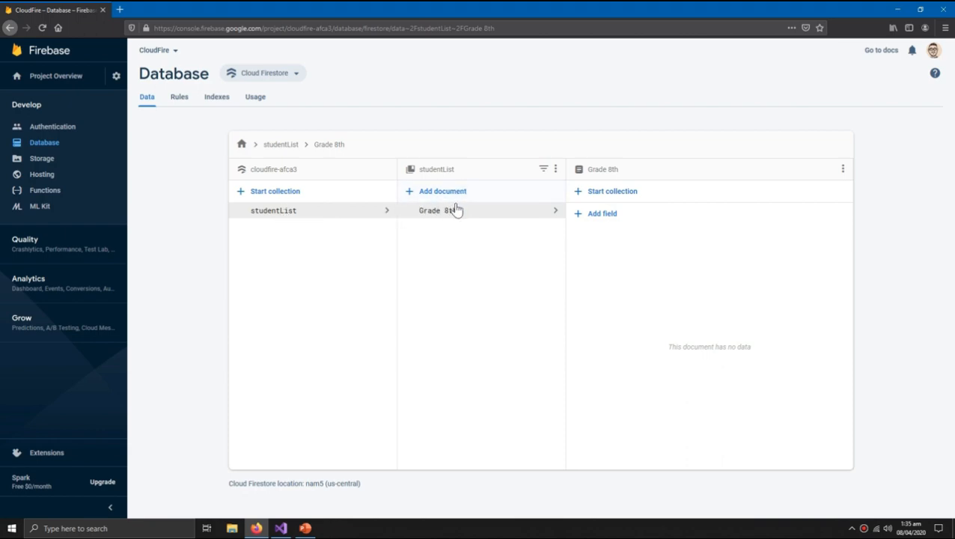
mouse_move(452, 213)
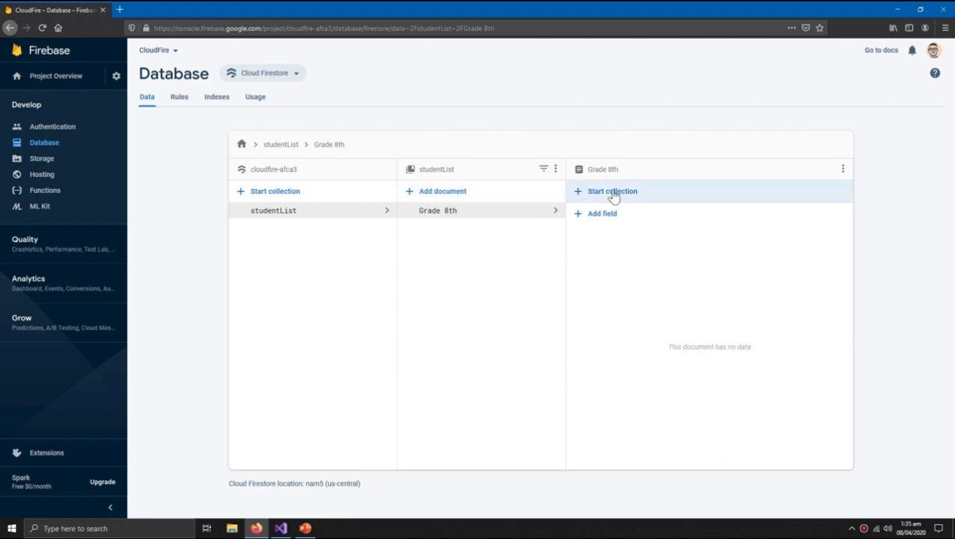
mouse_move(593, 228)
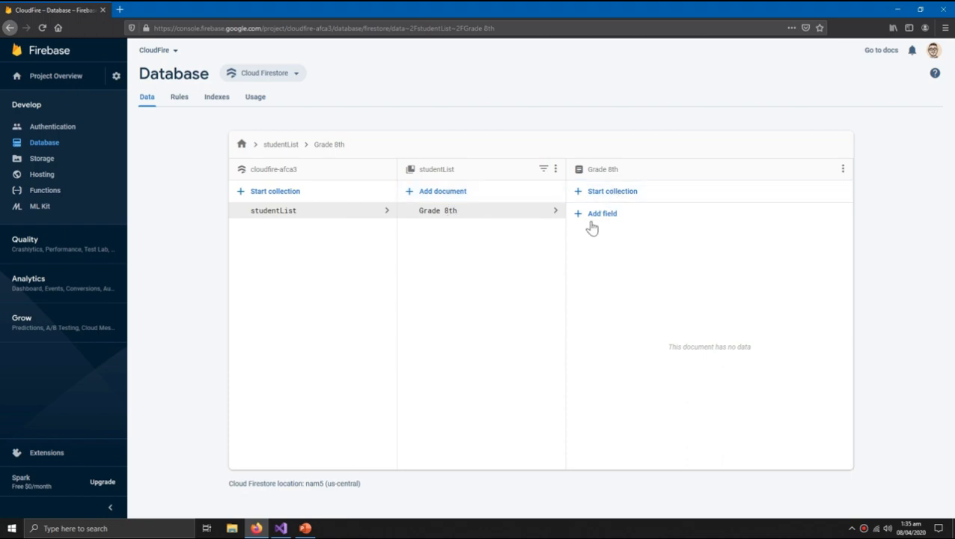
mouse_move(612, 191)
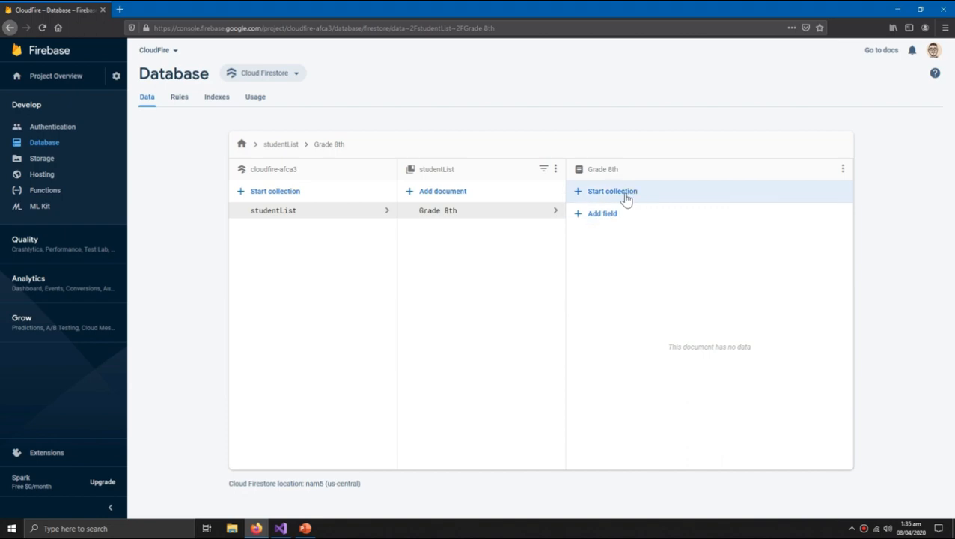
Start a sub-collection under the Grade 8th document
left_click(612, 191)
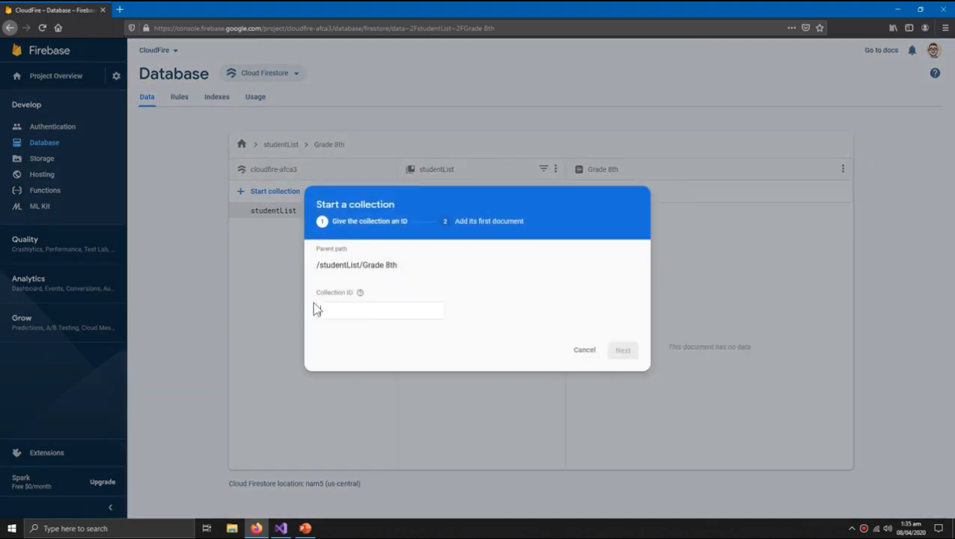
Name the sub-collection Information and begin its first document with a Name field
left_click(380, 310)
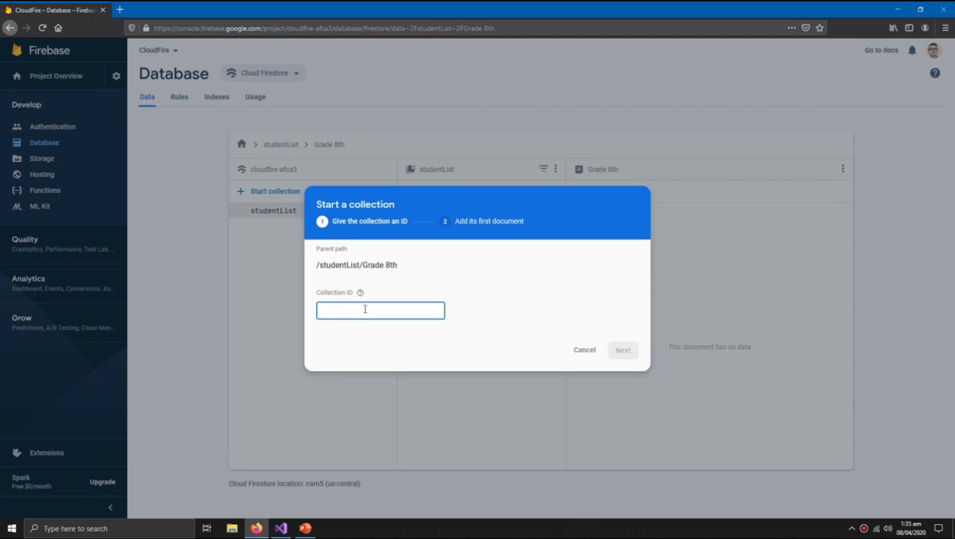
type("Informatio")
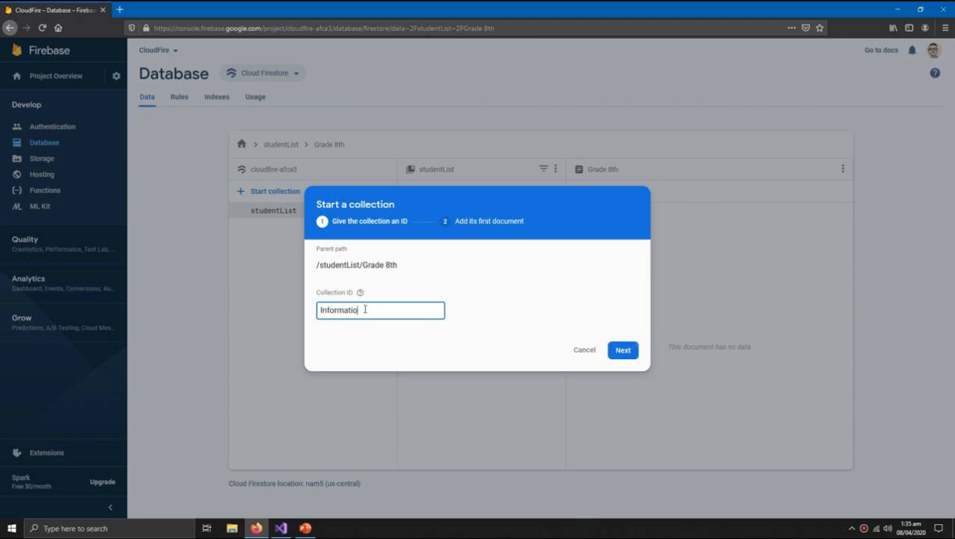
left_click(622, 350)
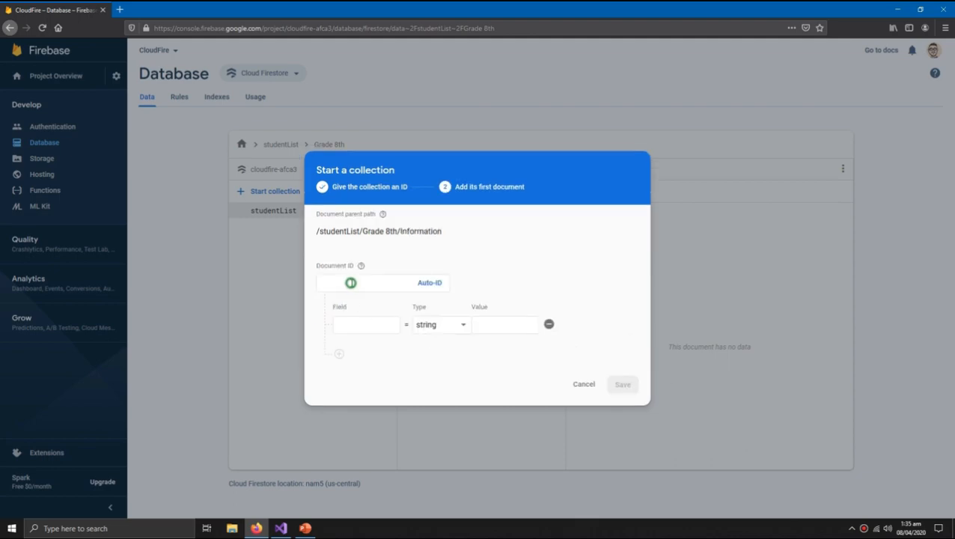
type("17")
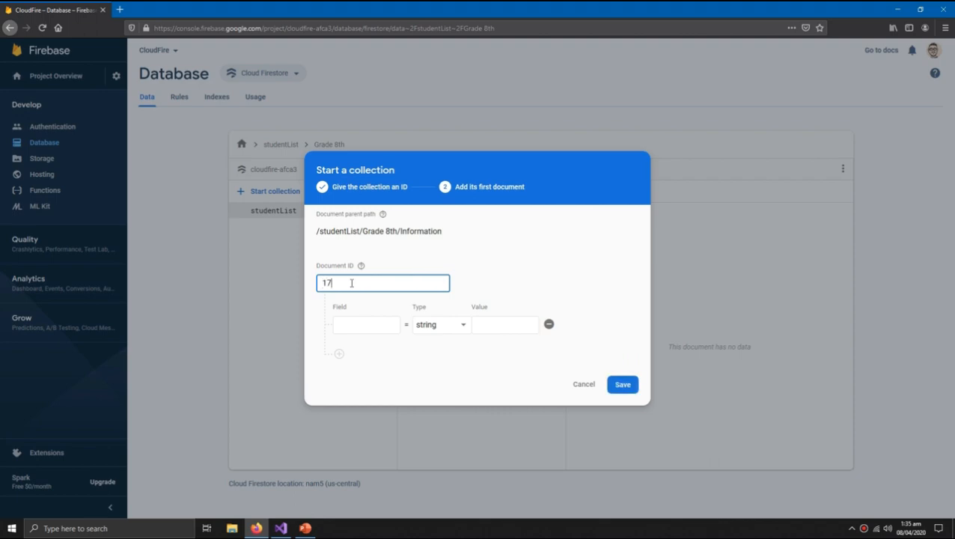
type("599")
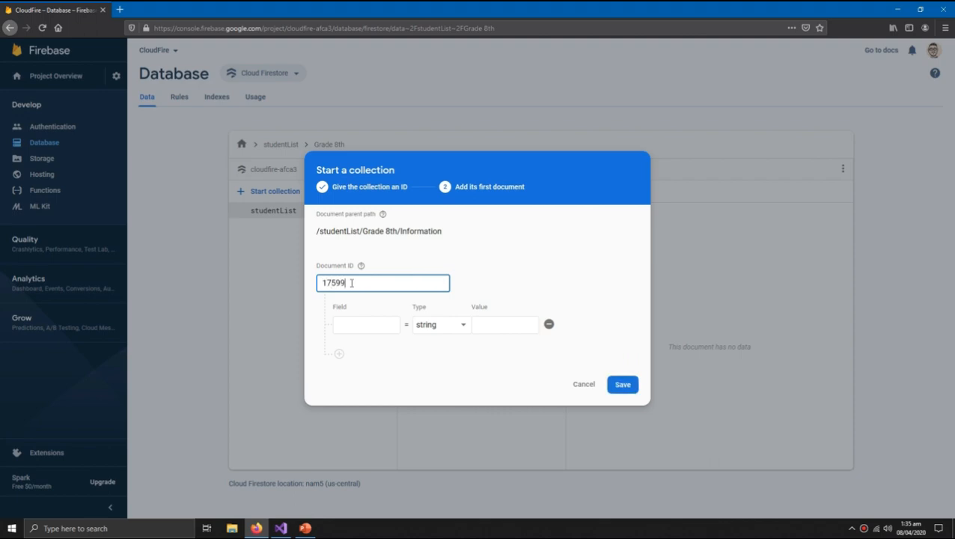
type("Name")
type("IsCr")
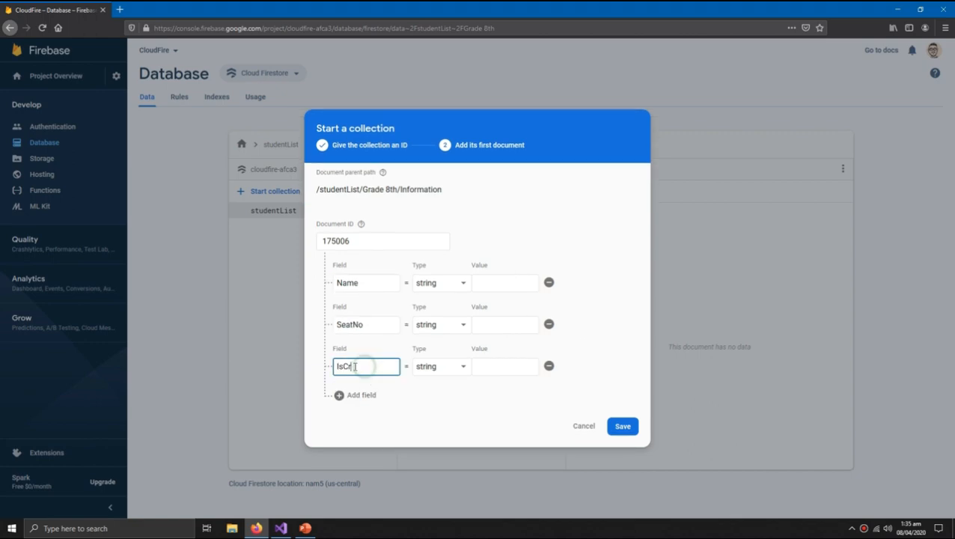
Make IsCr a boolean, fill SeatNo 175006 and the Name value, and save the document
triple_click(365, 365)
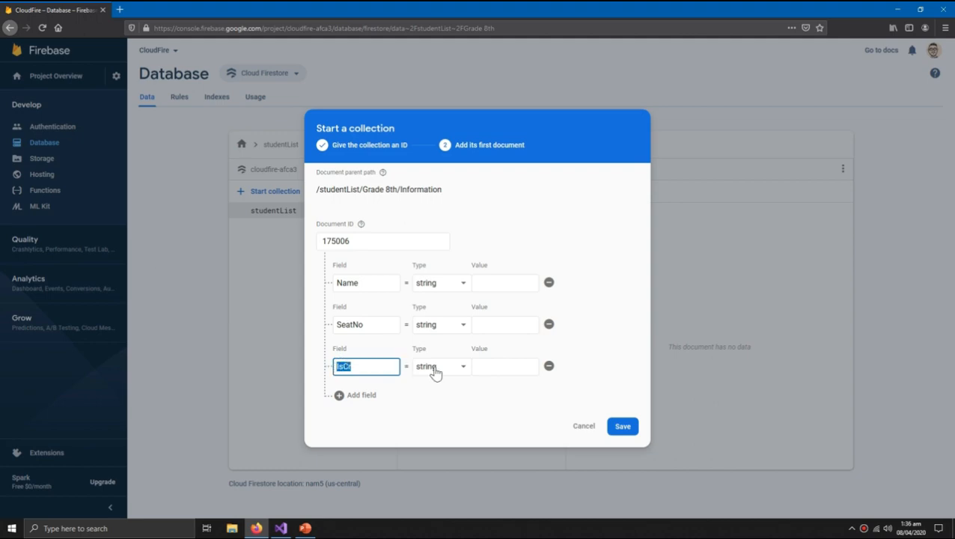
left_click(440, 365)
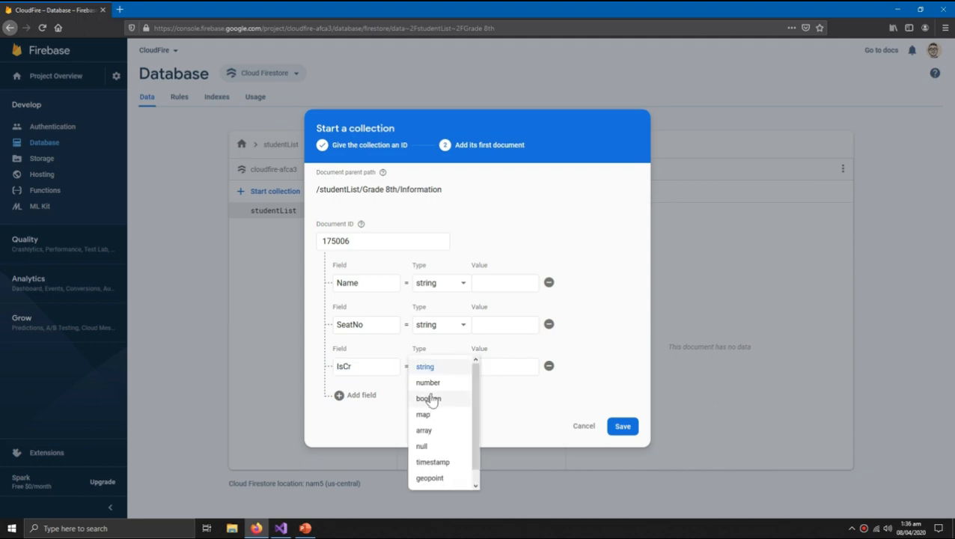
left_click(428, 398)
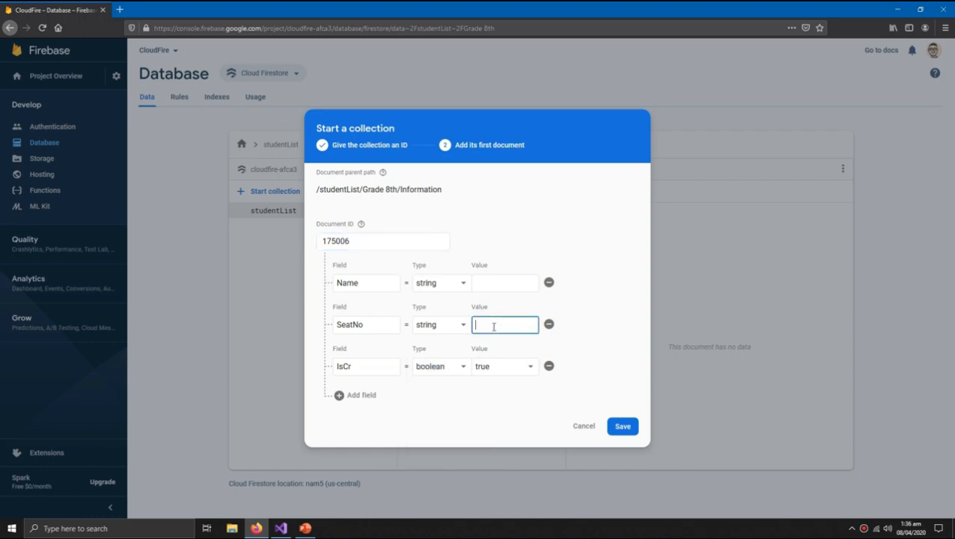
type("175006")
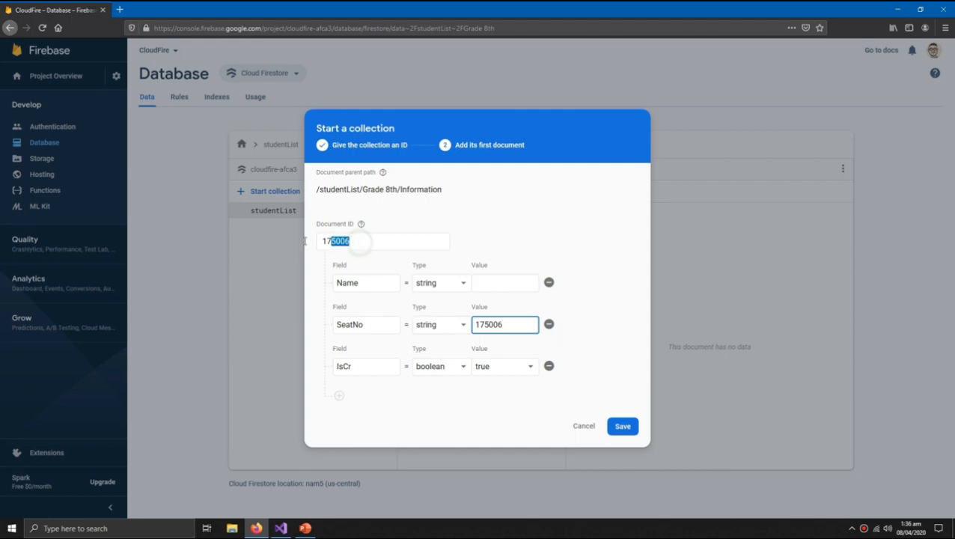
left_click(504, 281)
type("TACV")
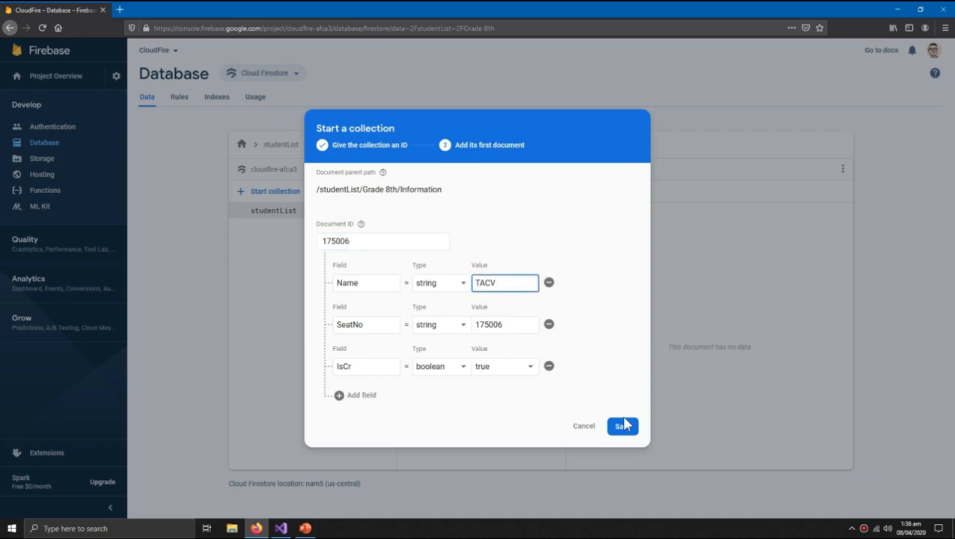
left_click(622, 425)
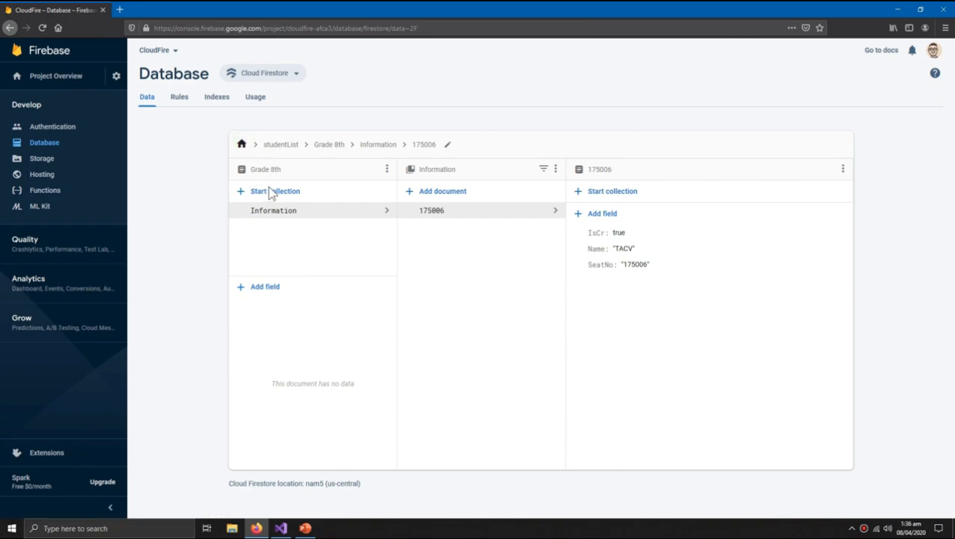
left_click(240, 144)
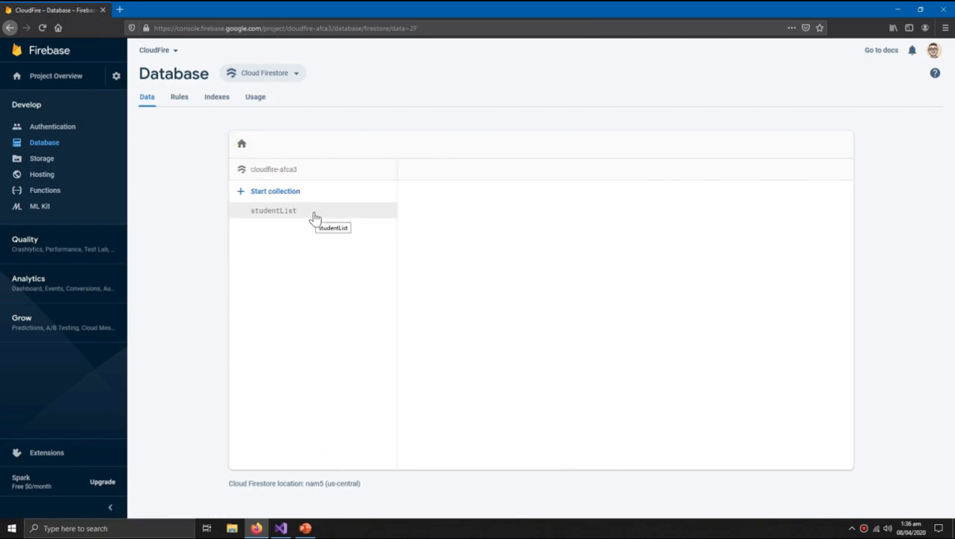
left_click(273, 209)
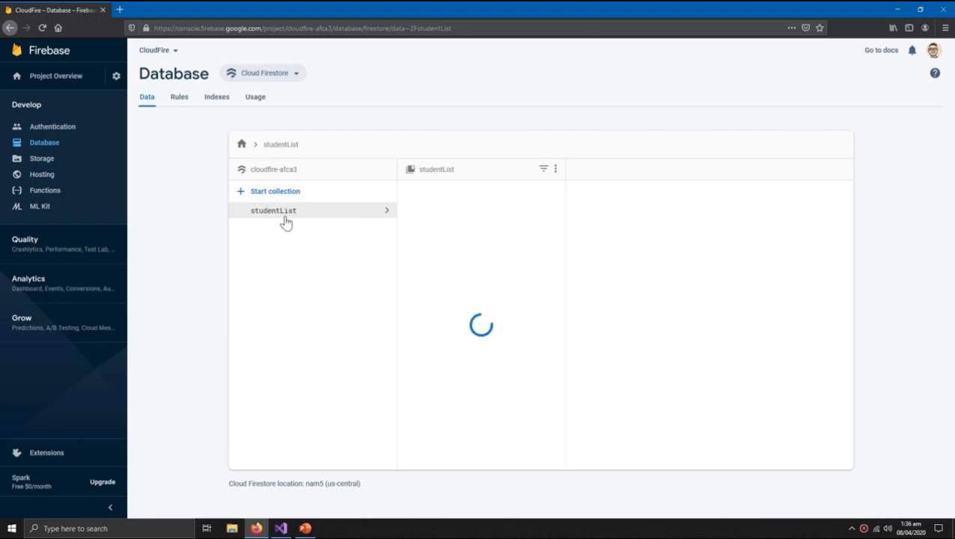
left_click(272, 210)
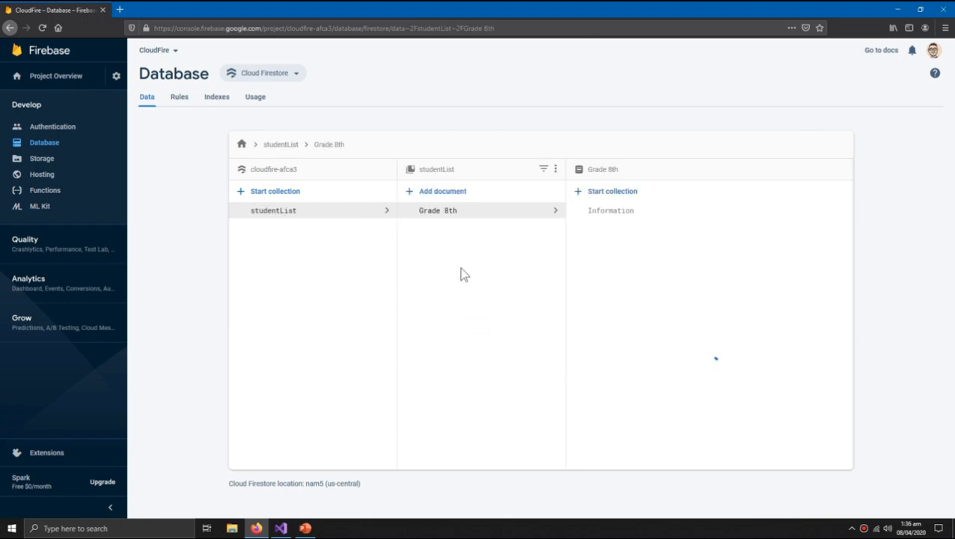
left_click(437, 210)
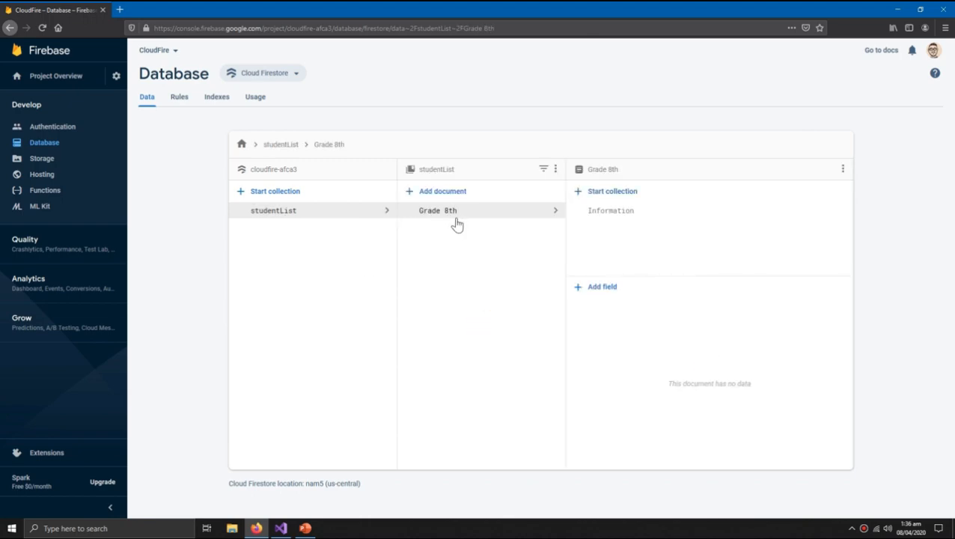
mouse_move(580, 217)
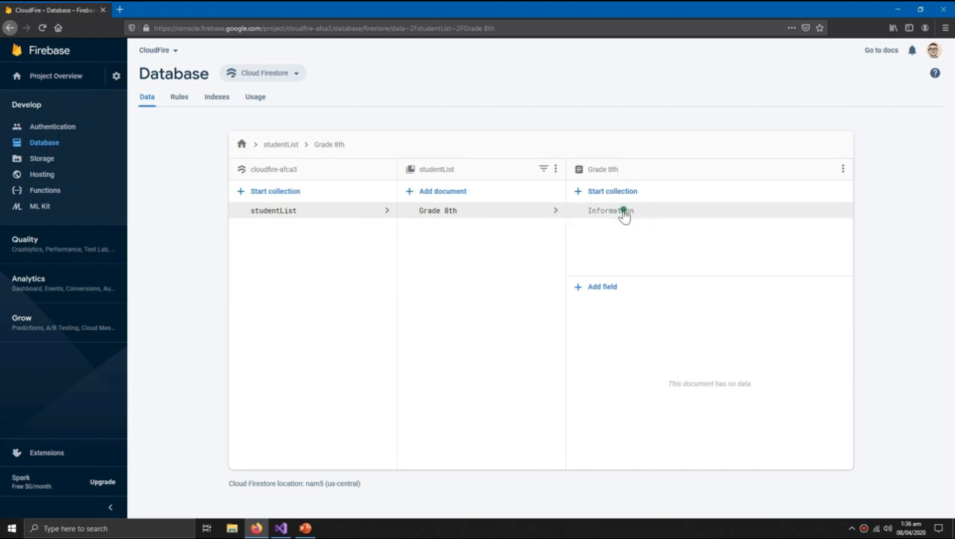
left_click(610, 209)
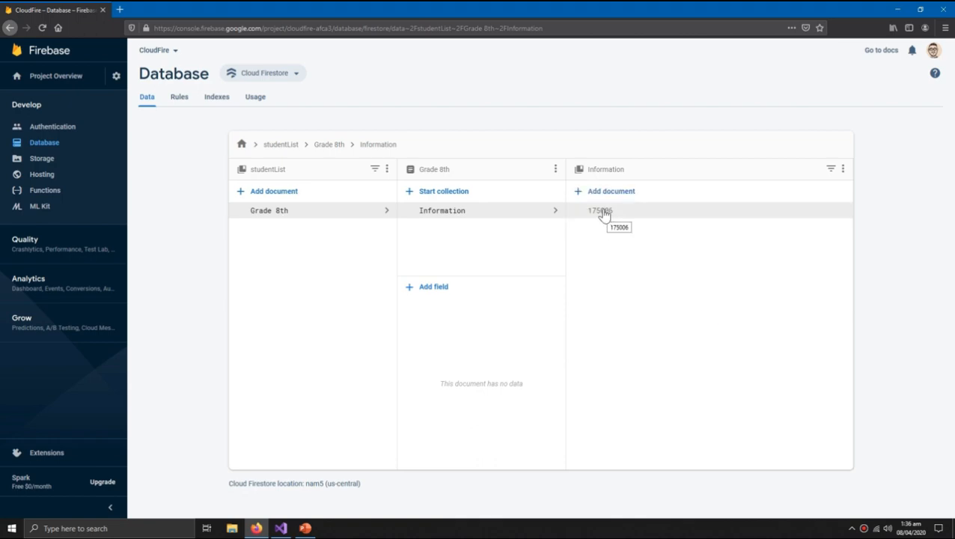
mouse_move(625, 404)
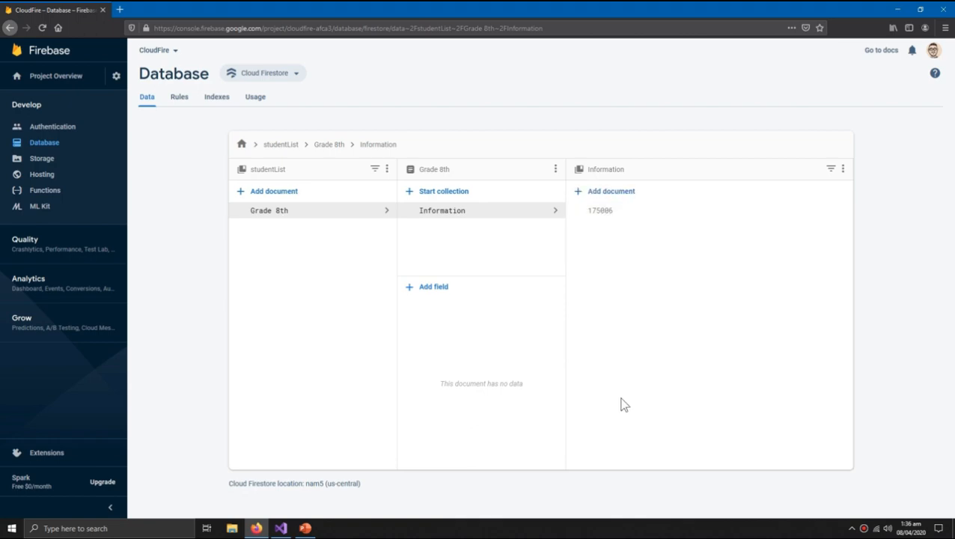
mouse_move(249, 240)
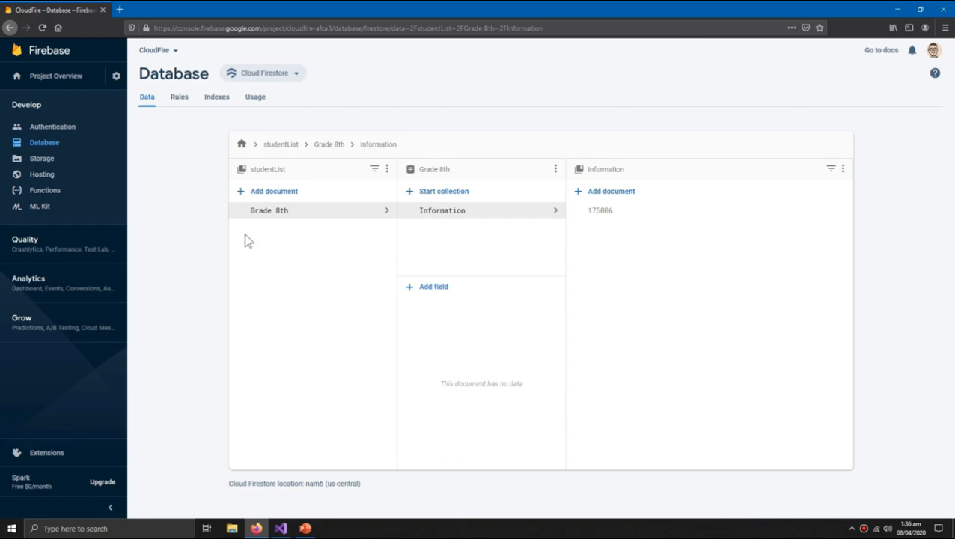
left_click(600, 209)
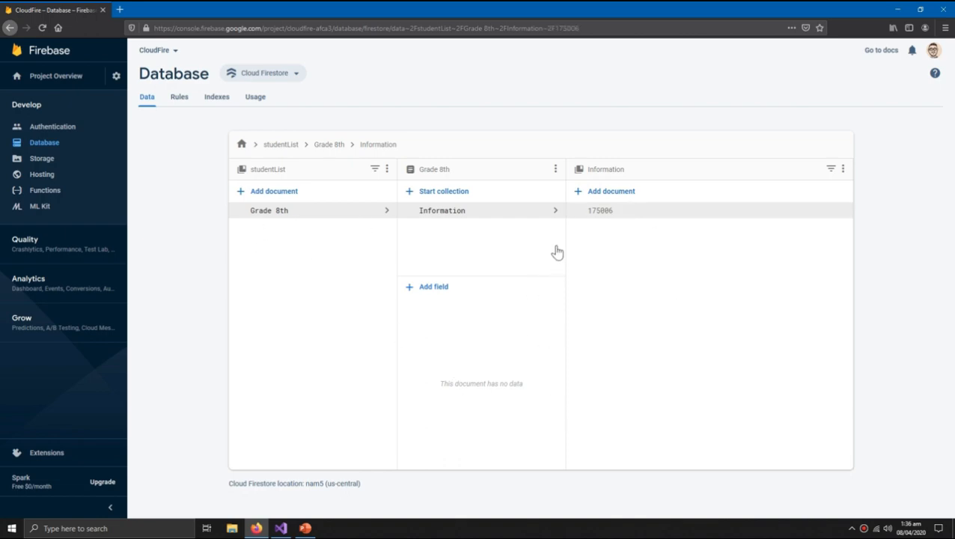
left_click(600, 209)
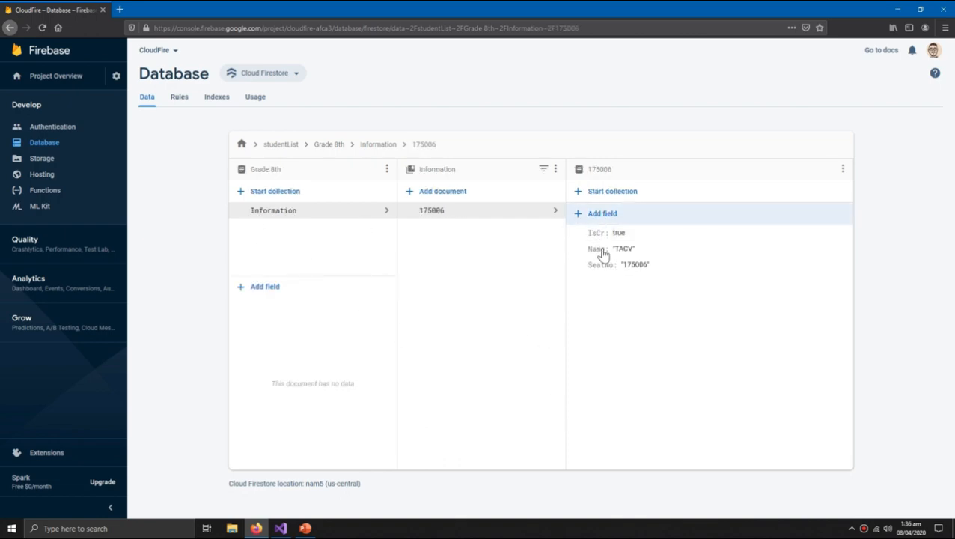
left_click(306, 528)
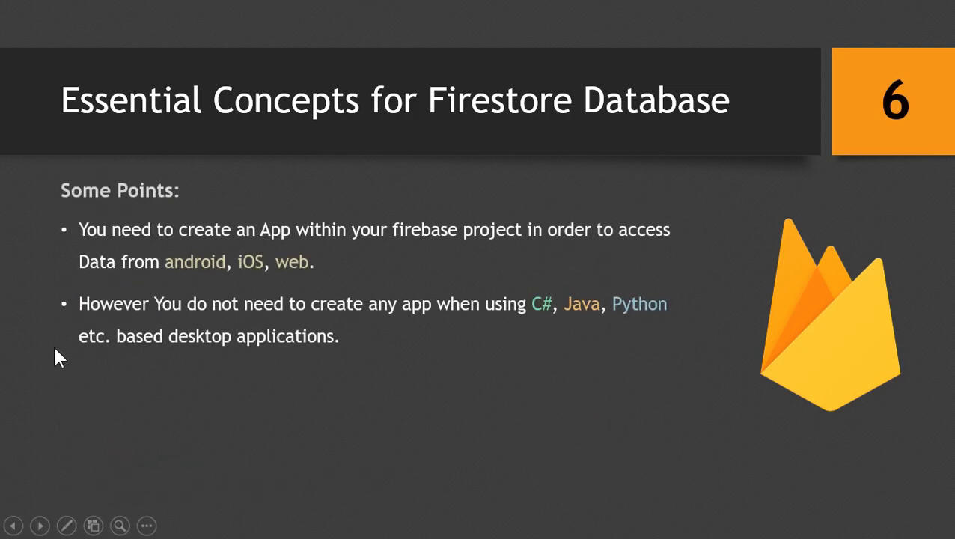
mouse_move(441, 253)
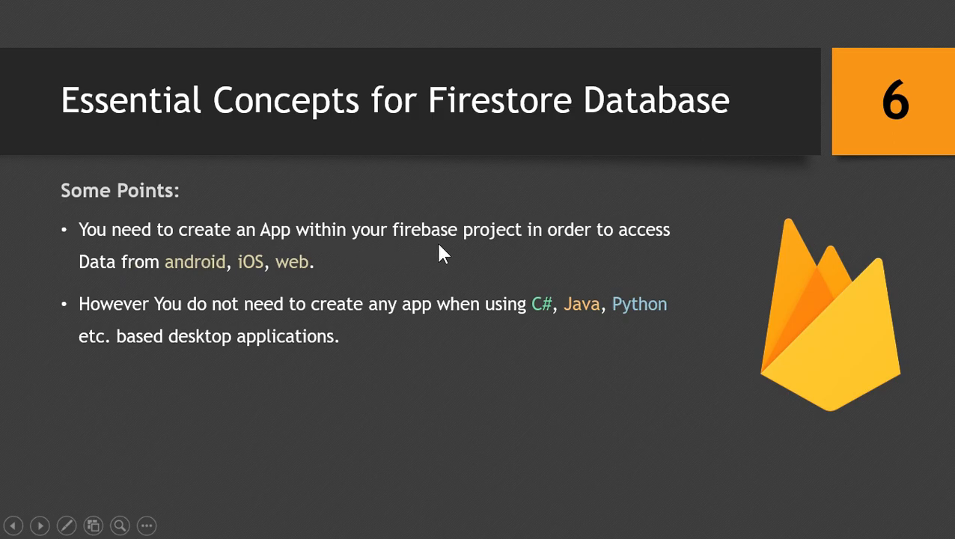
mouse_move(546, 290)
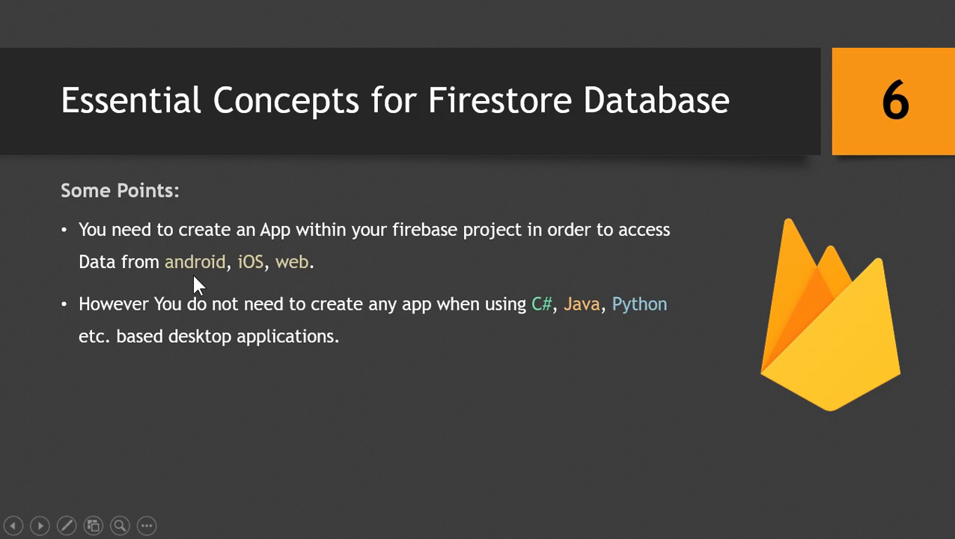
mouse_move(249, 278)
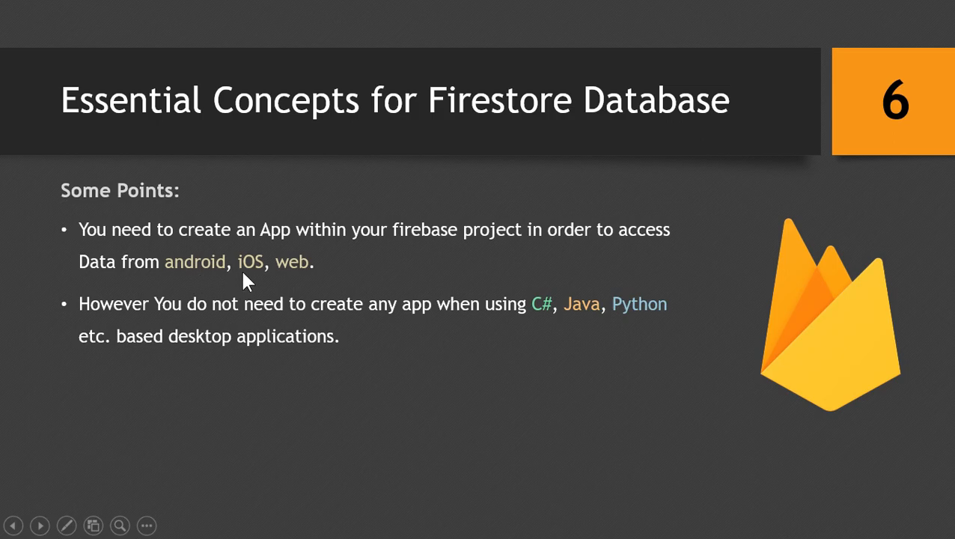
mouse_move(112, 307)
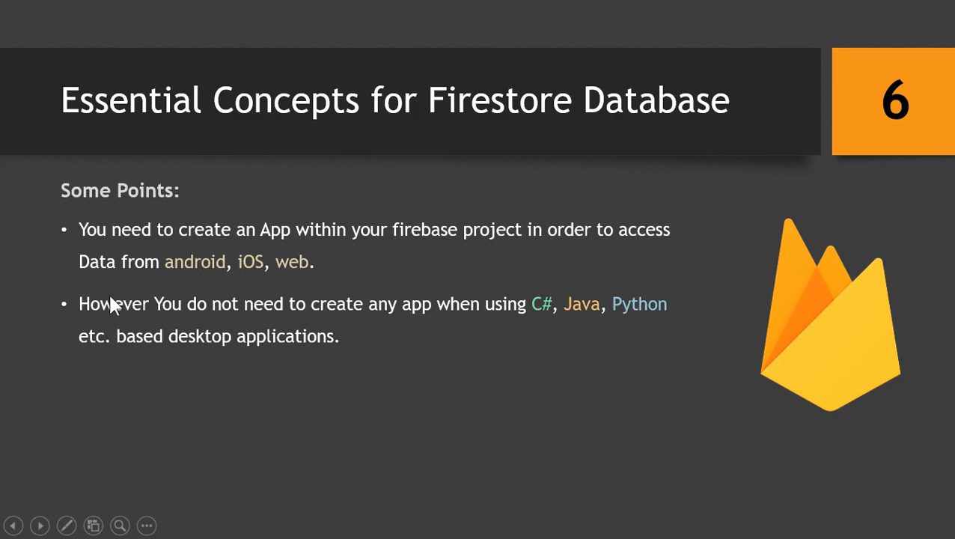
mouse_move(551, 342)
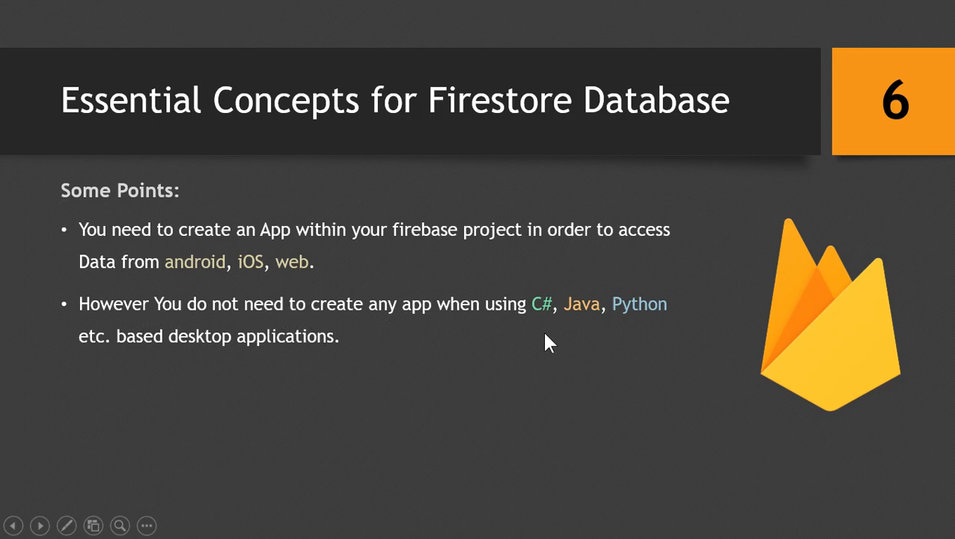
mouse_move(636, 328)
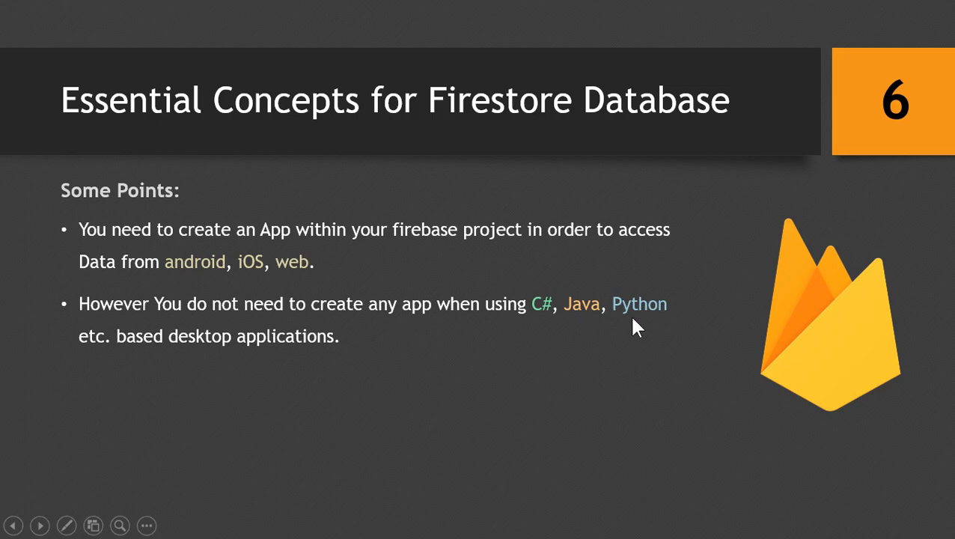
mouse_move(95, 398)
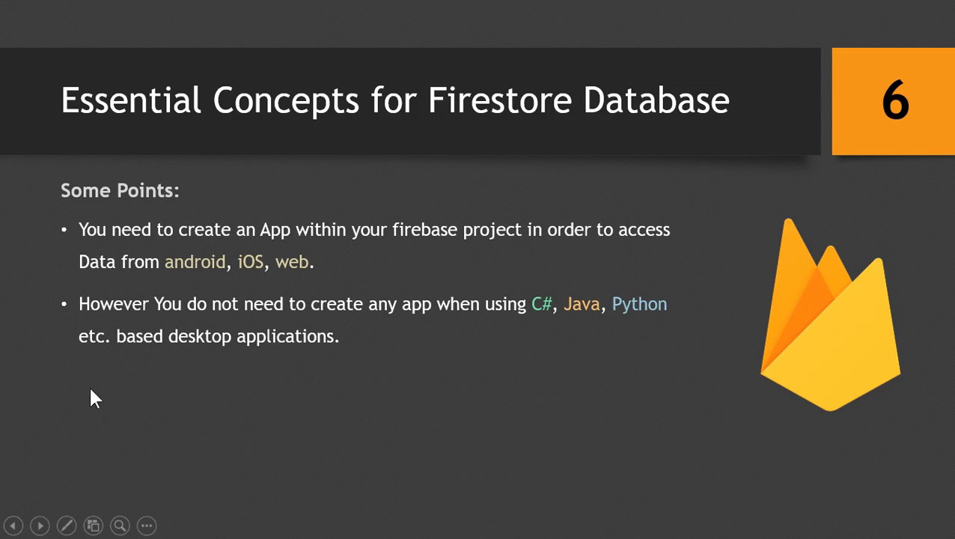
mouse_move(200, 358)
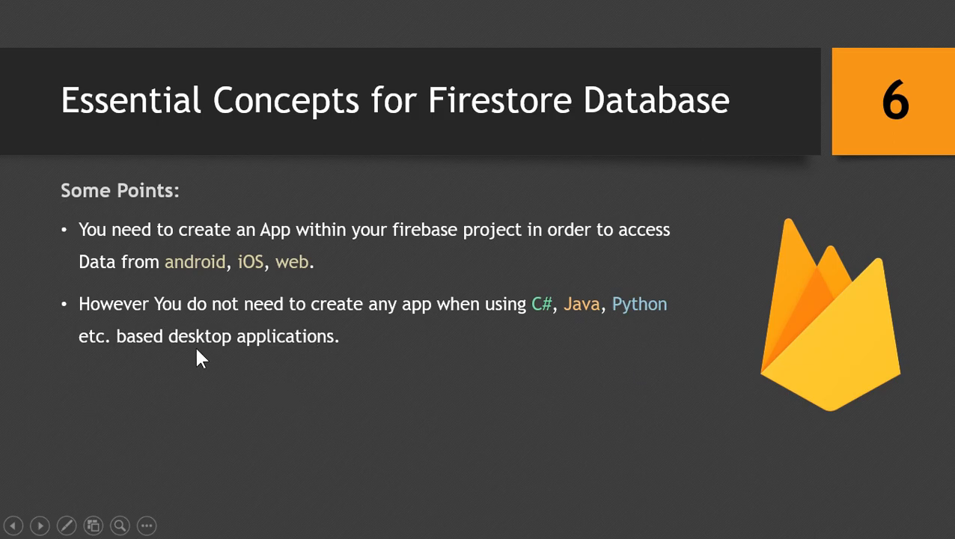
mouse_move(477, 353)
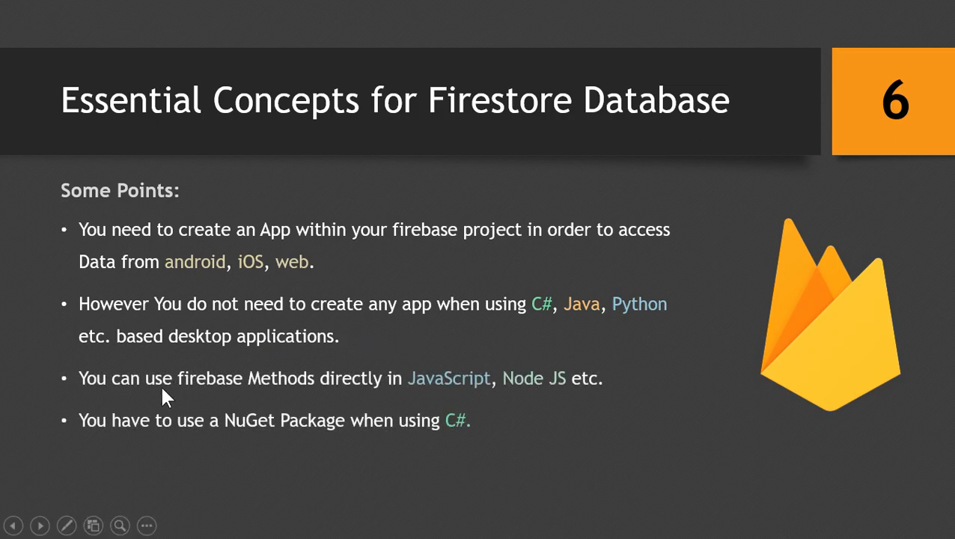
mouse_move(311, 407)
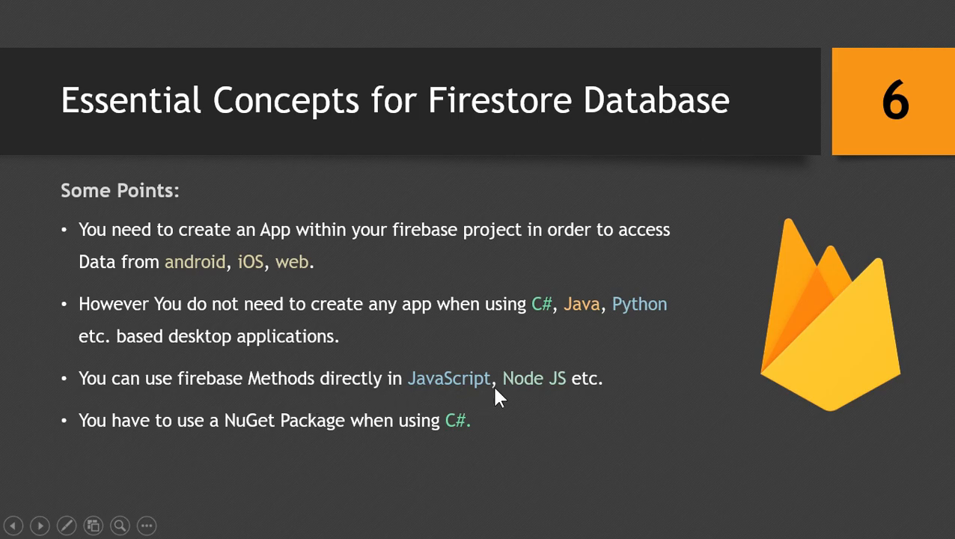
mouse_move(96, 440)
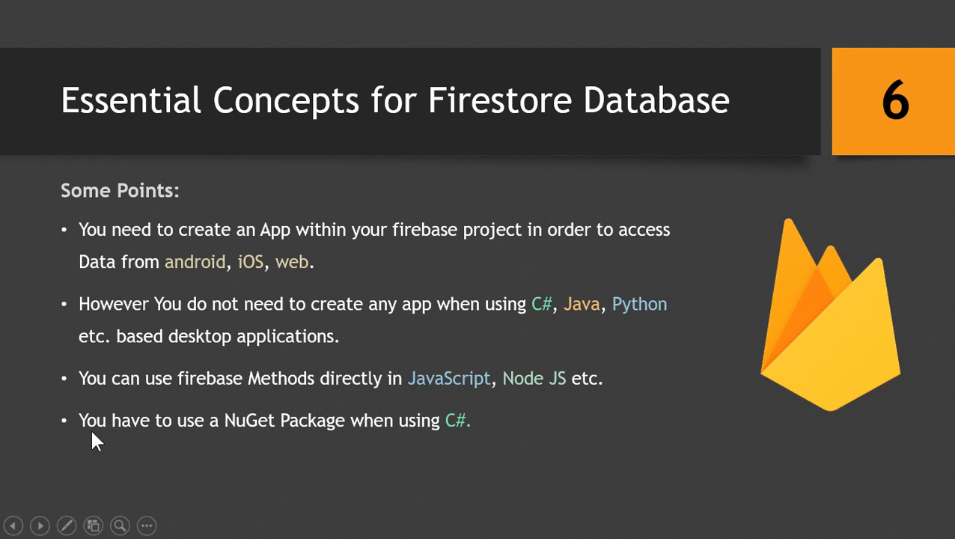
mouse_move(426, 443)
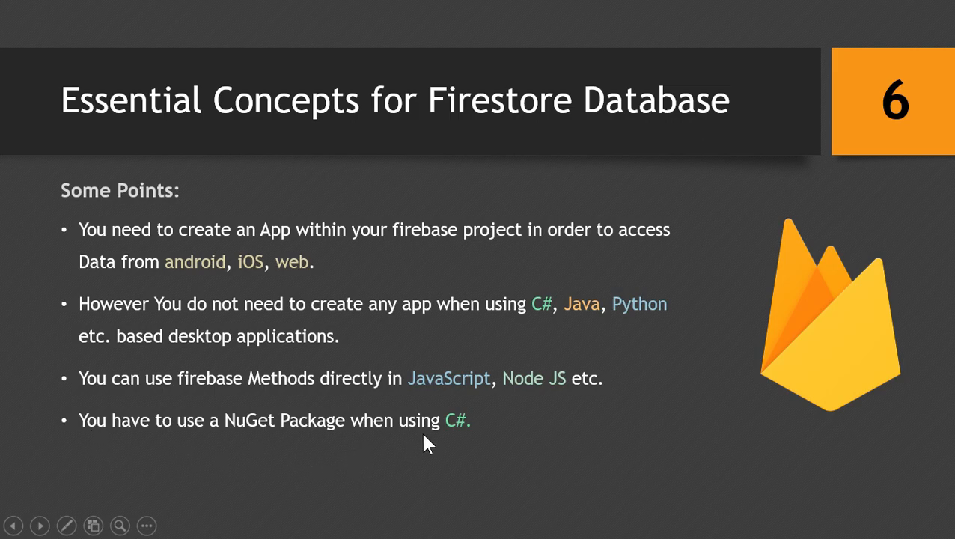
mouse_move(479, 448)
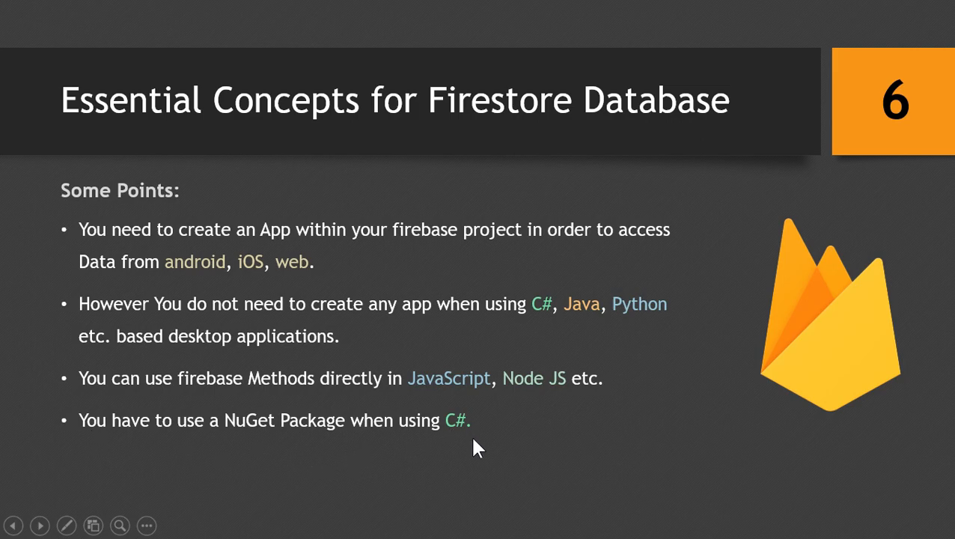
mouse_move(257, 446)
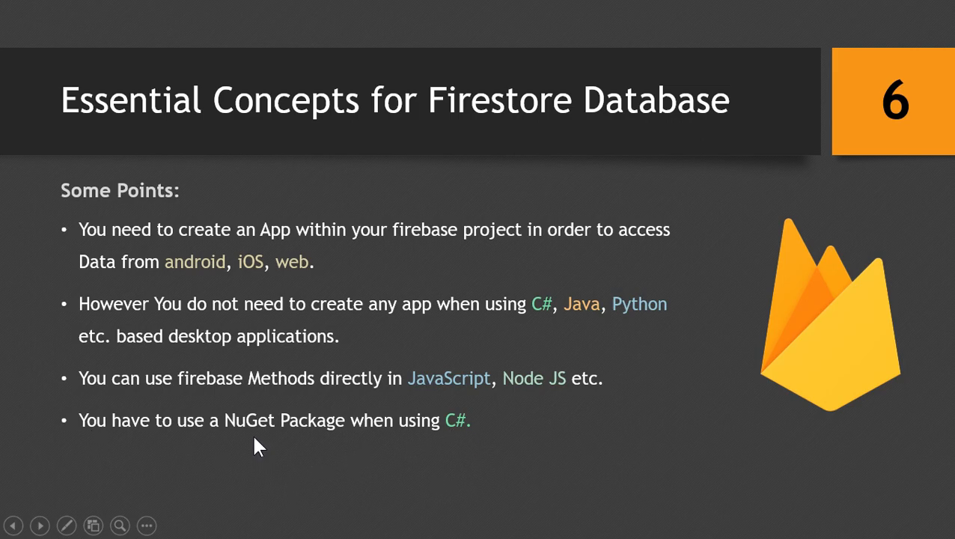
mouse_move(337, 440)
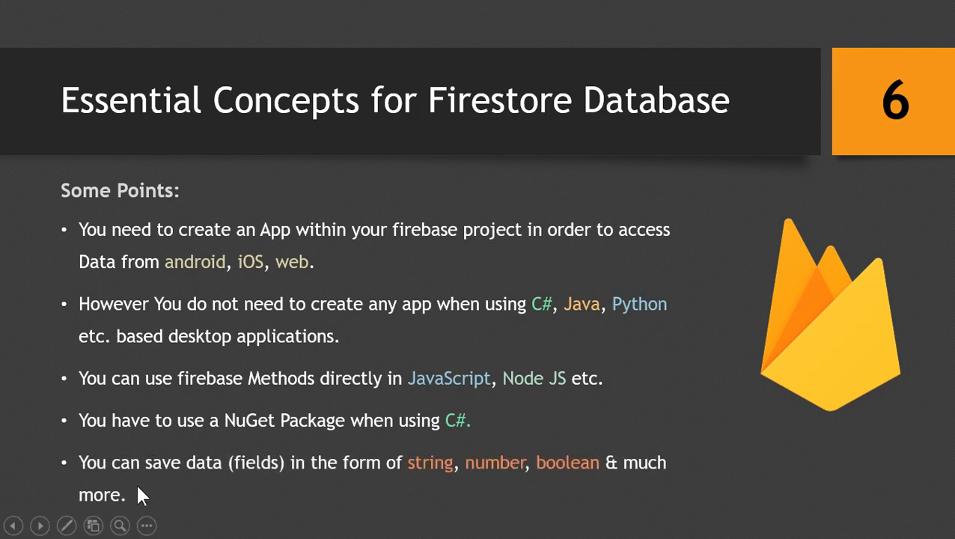
mouse_move(325, 487)
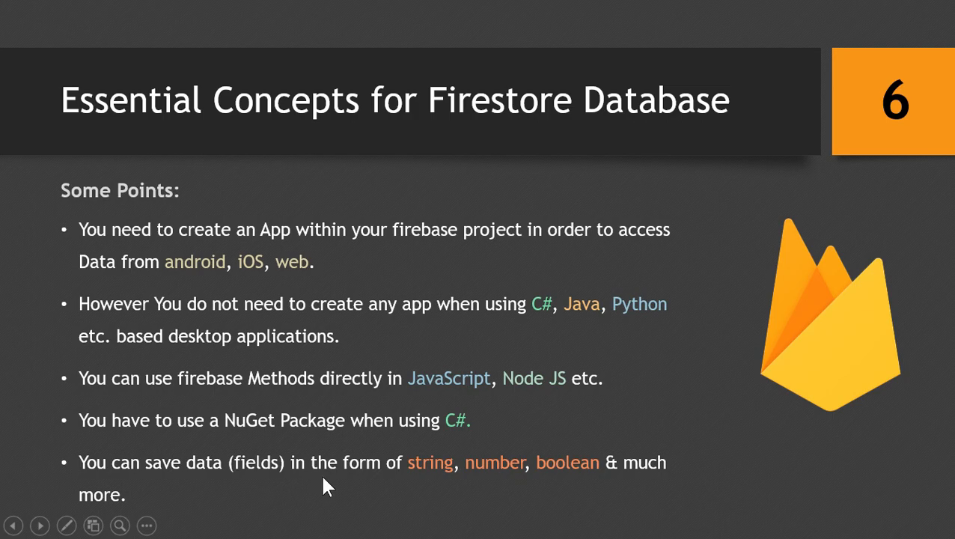
mouse_move(582, 481)
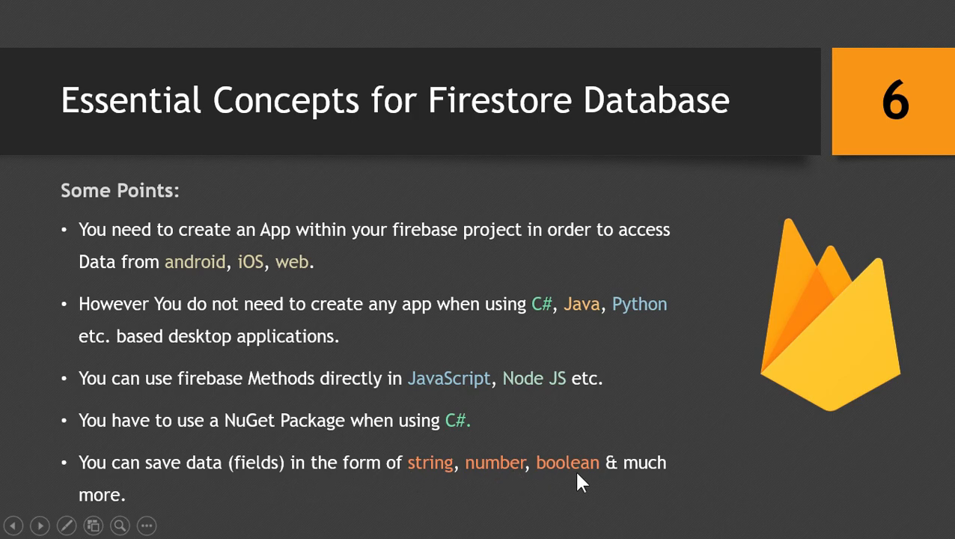
mouse_move(595, 122)
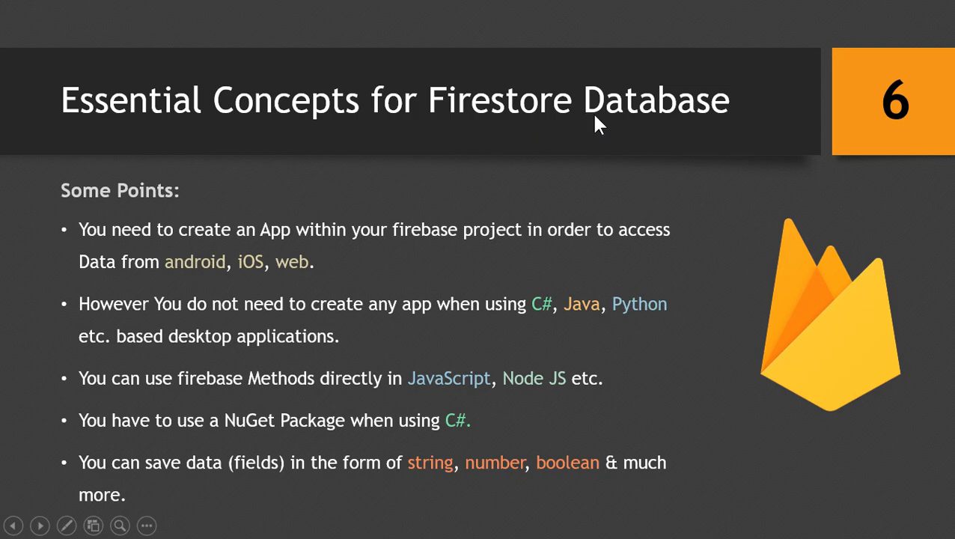
left_click(16, 524)
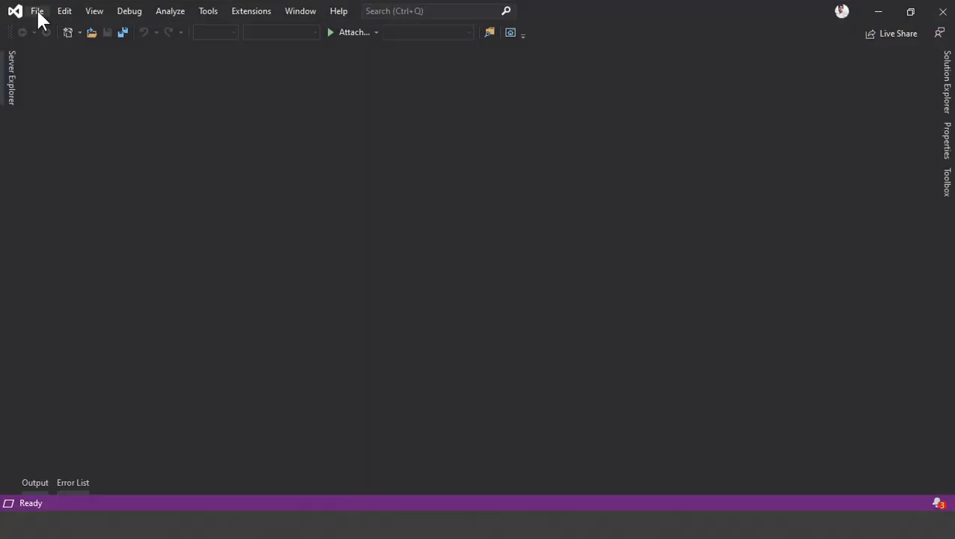
Create a Windows Forms App (.NET Framework) project named CloudFireEng
left_click(36, 10)
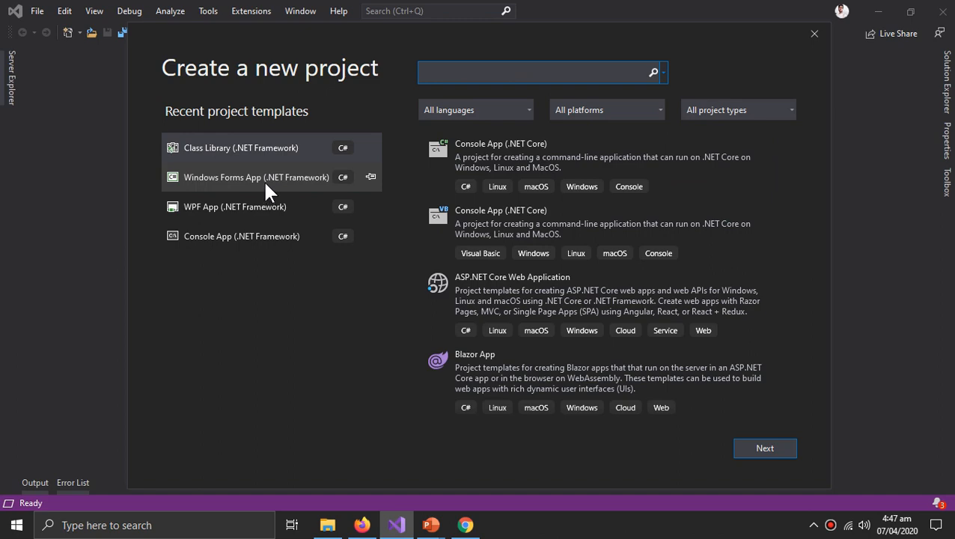
left_click(256, 177)
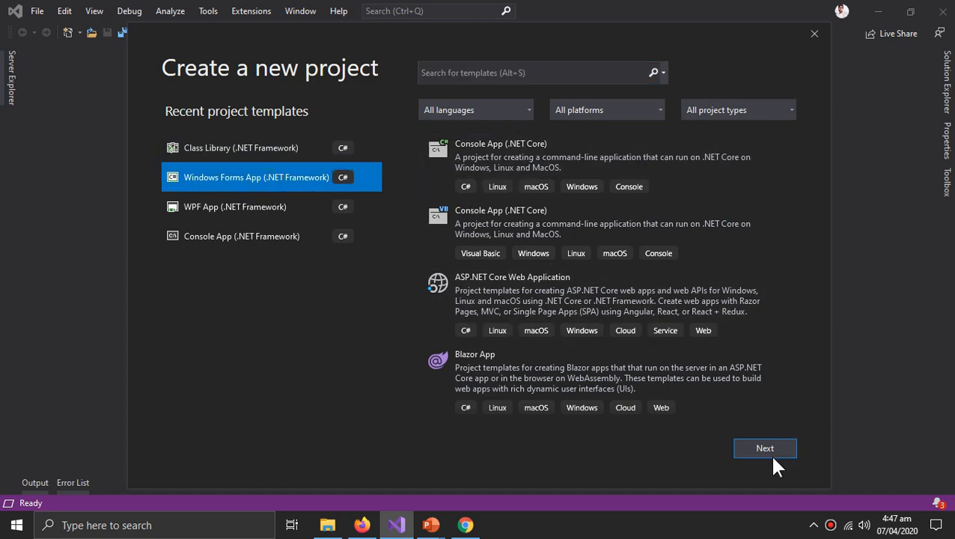
left_click(764, 448)
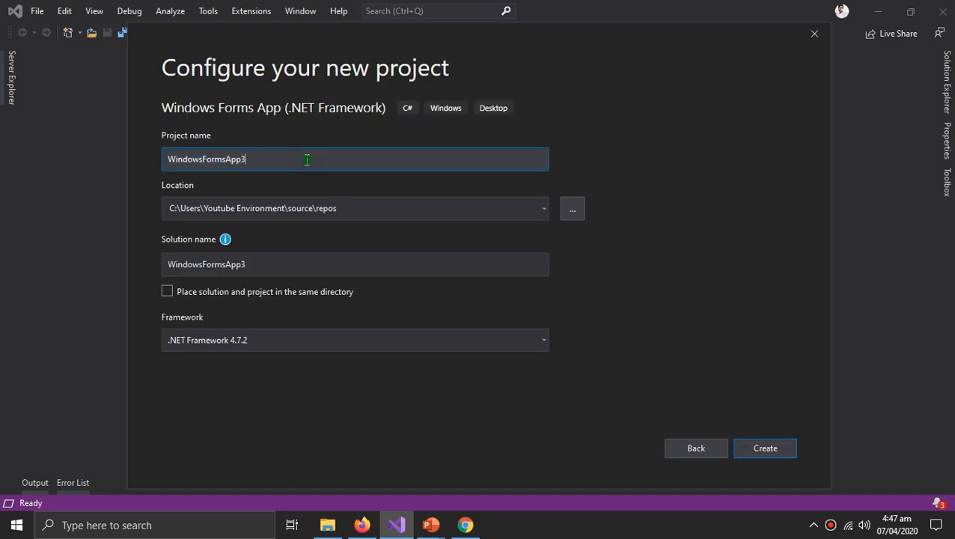
type("CloudFire")
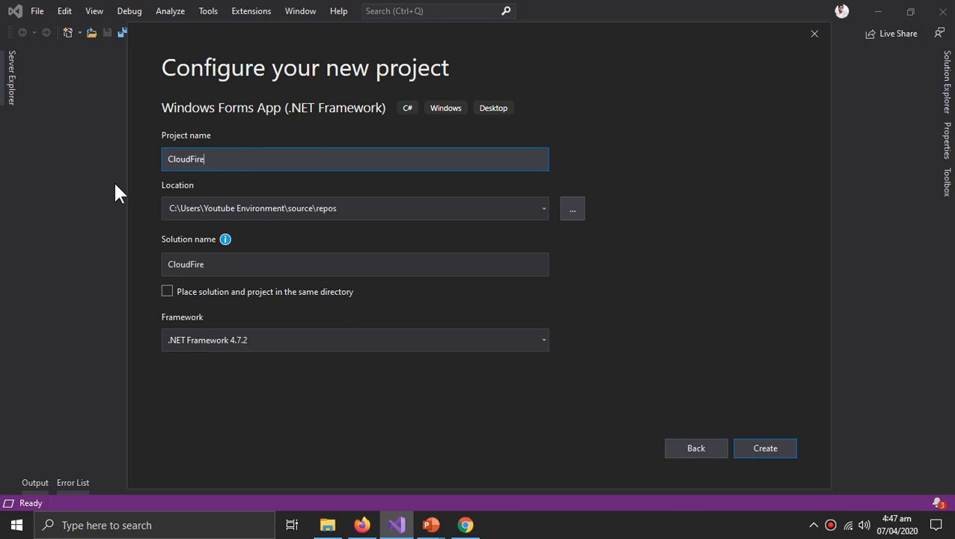
type("Eng")
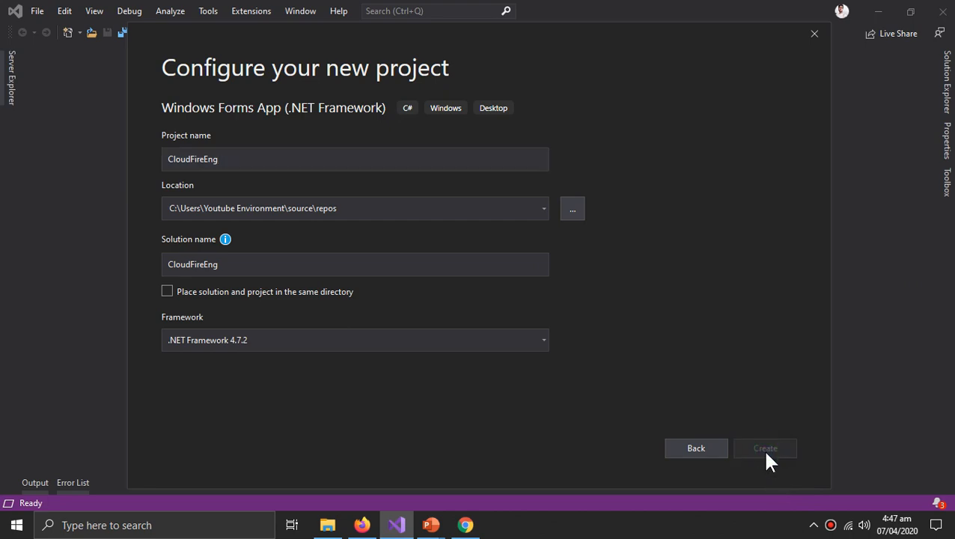
left_click(765, 448)
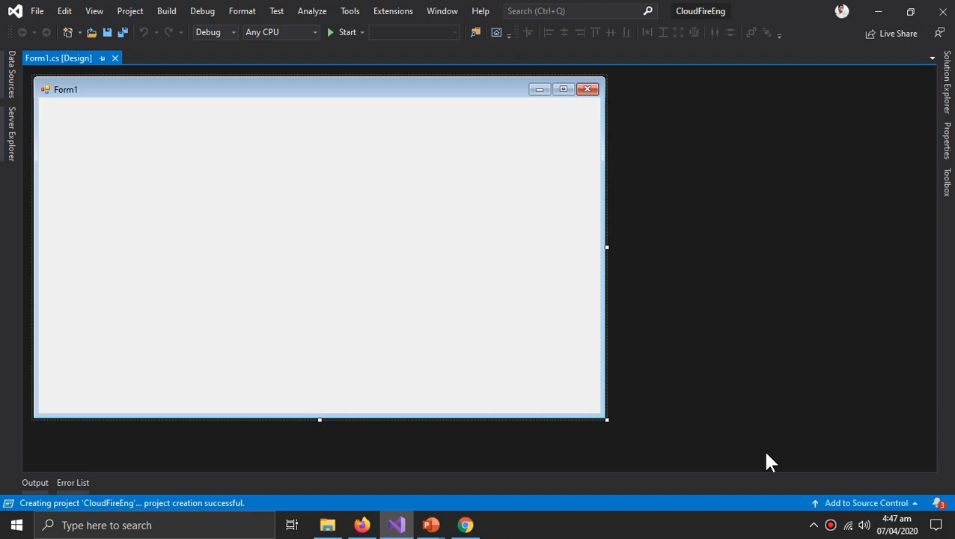
mouse_move(131, 11)
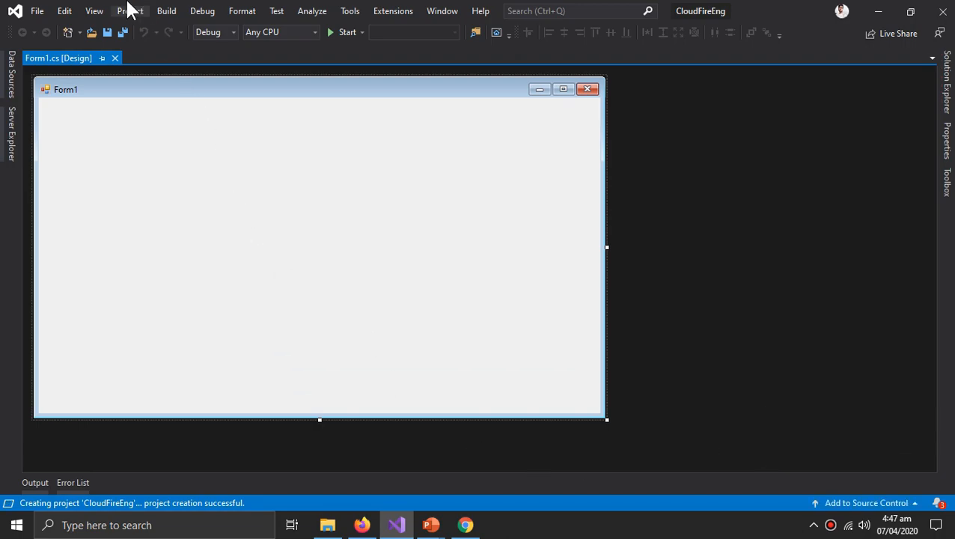
In NuGet Package Manager, search 'firestore' and install Google.Cloud.Firestore
left_click(130, 10)
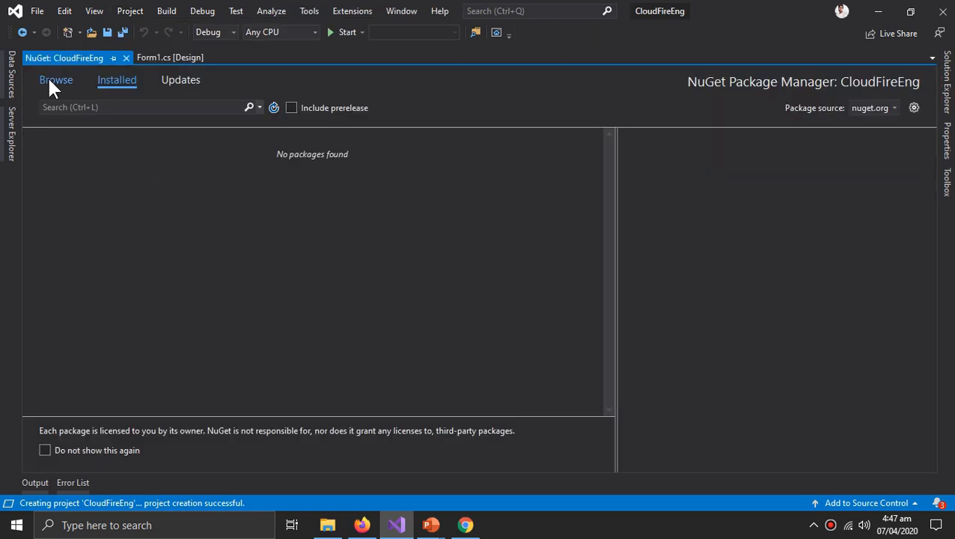
left_click(55, 79)
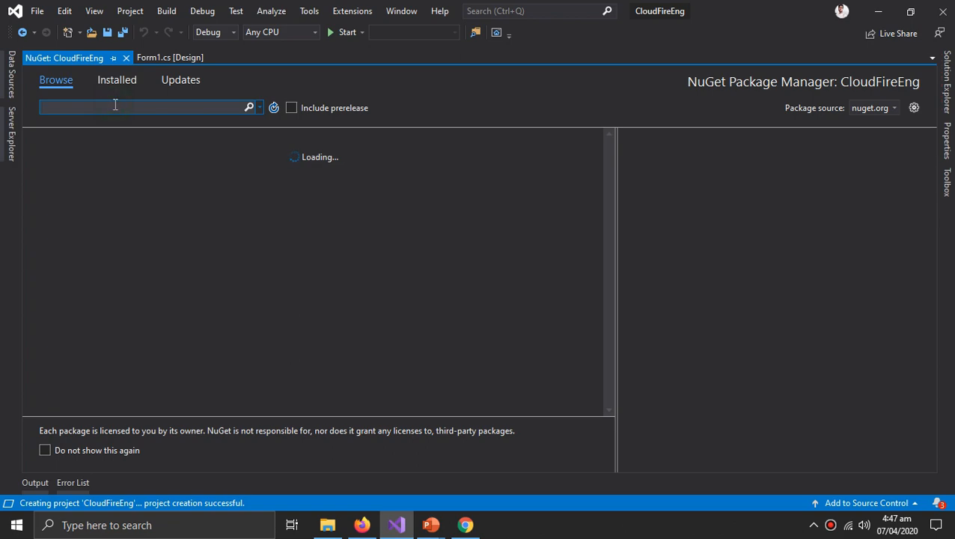
type("firestore")
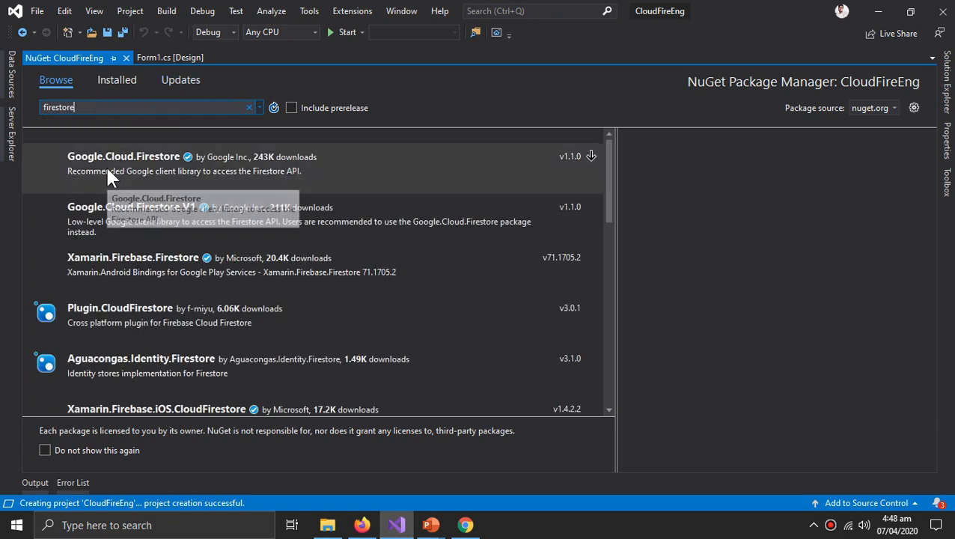
mouse_move(157, 171)
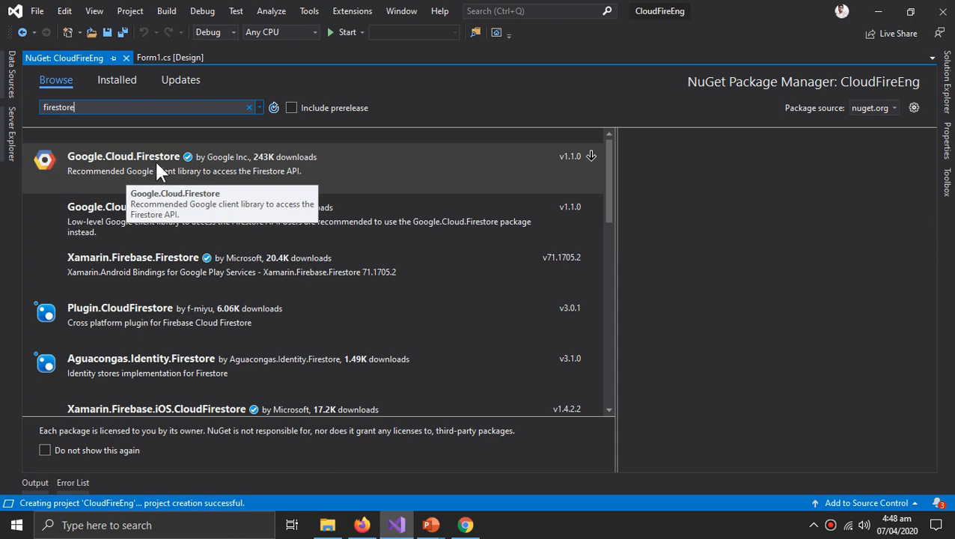
left_click(123, 158)
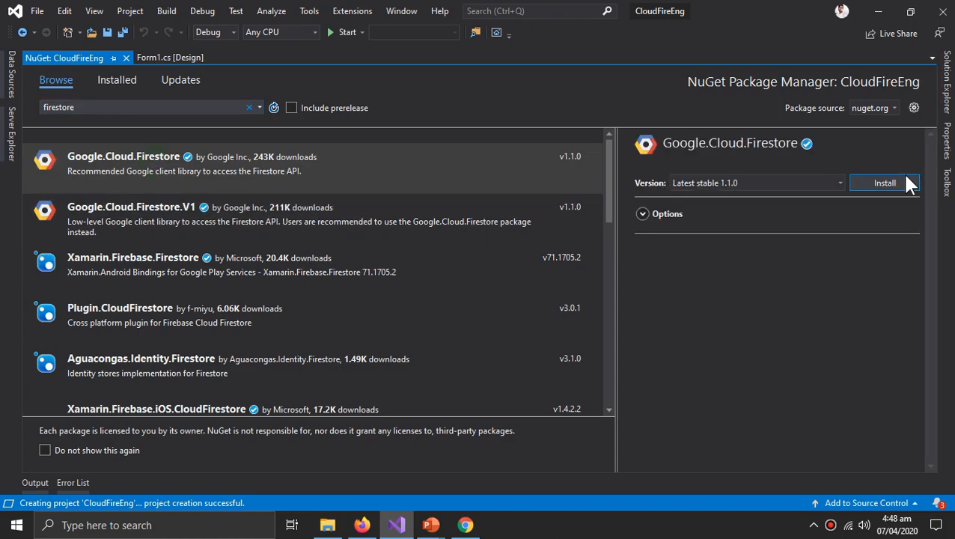
left_click(884, 183)
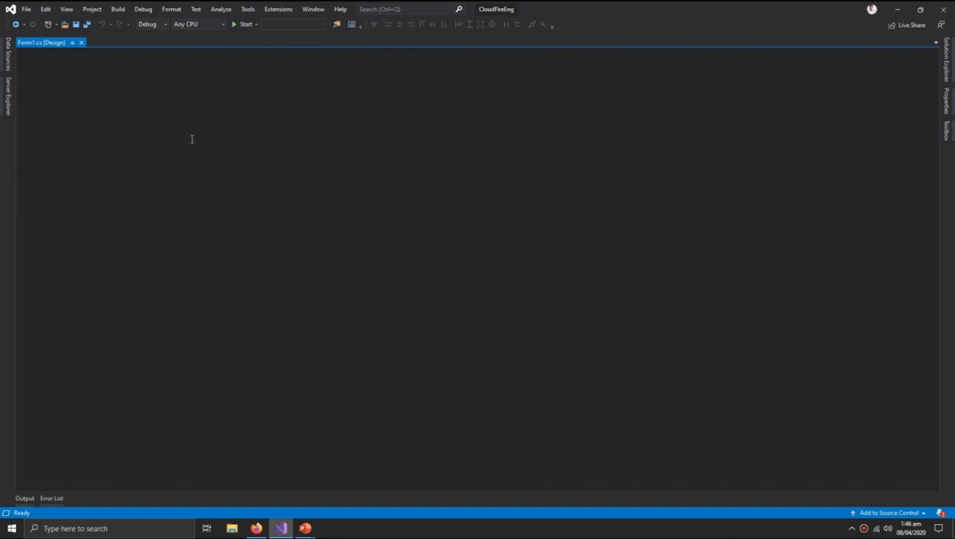
Add 'using Google.Cloud.Firestore;' to Form1.cs and create the button's click handler
left_click(30, 42)
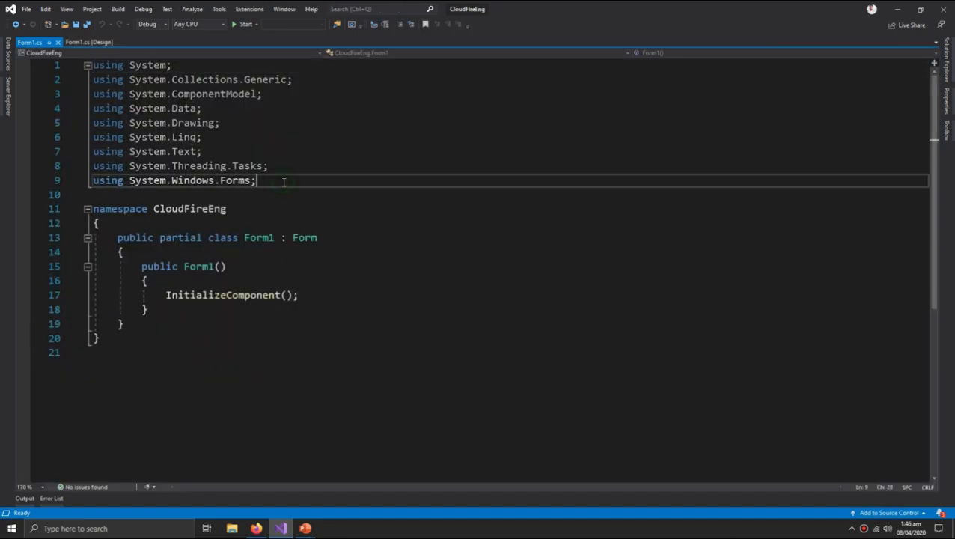
key("Return")
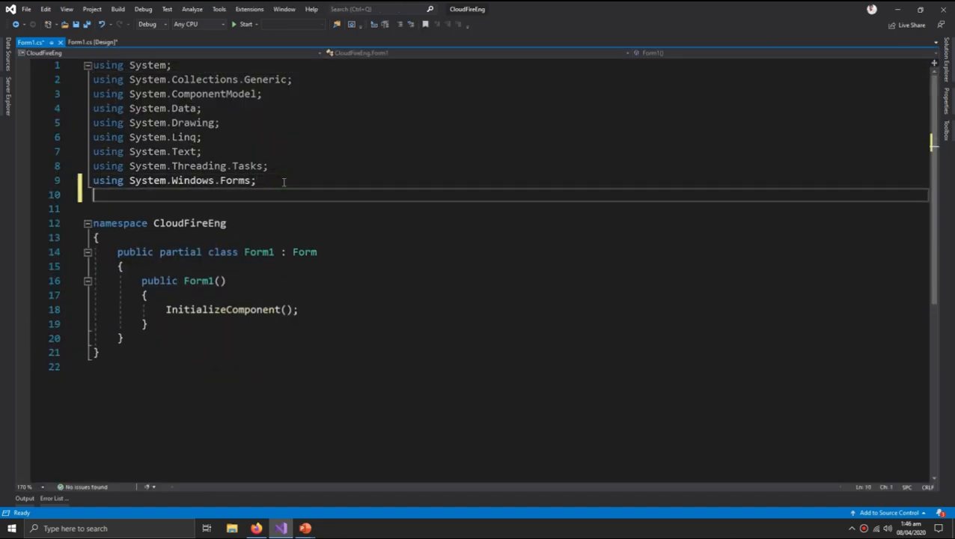
type("using Google/c")
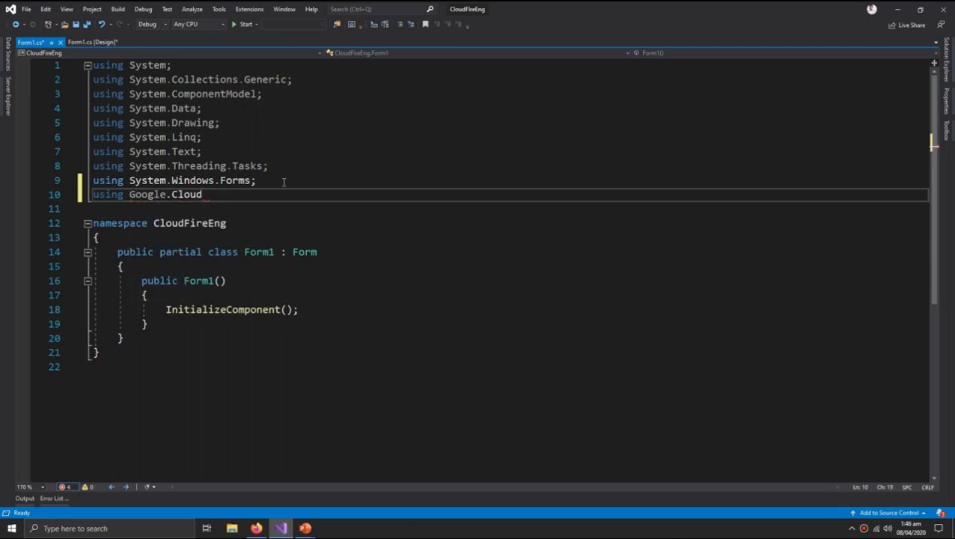
type(".Firestore")
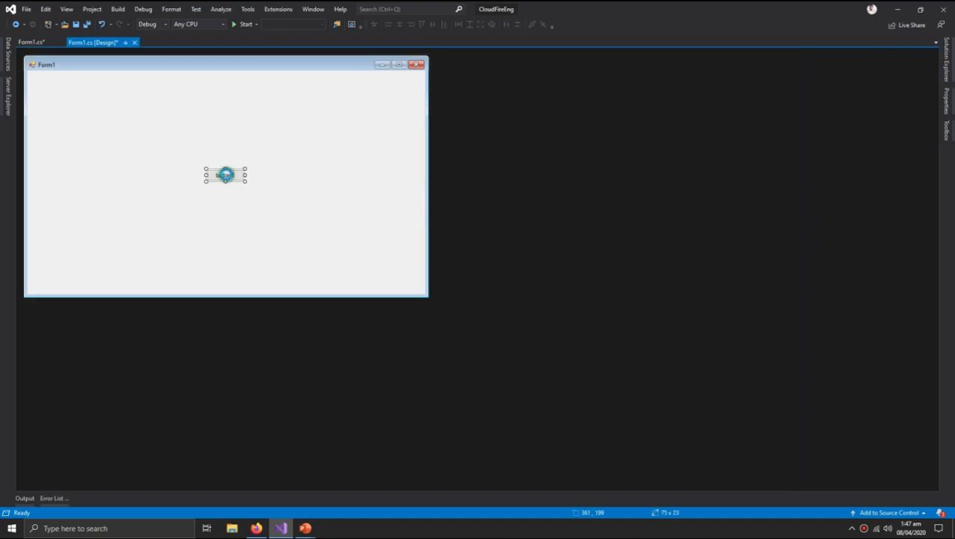
double_click(224, 174)
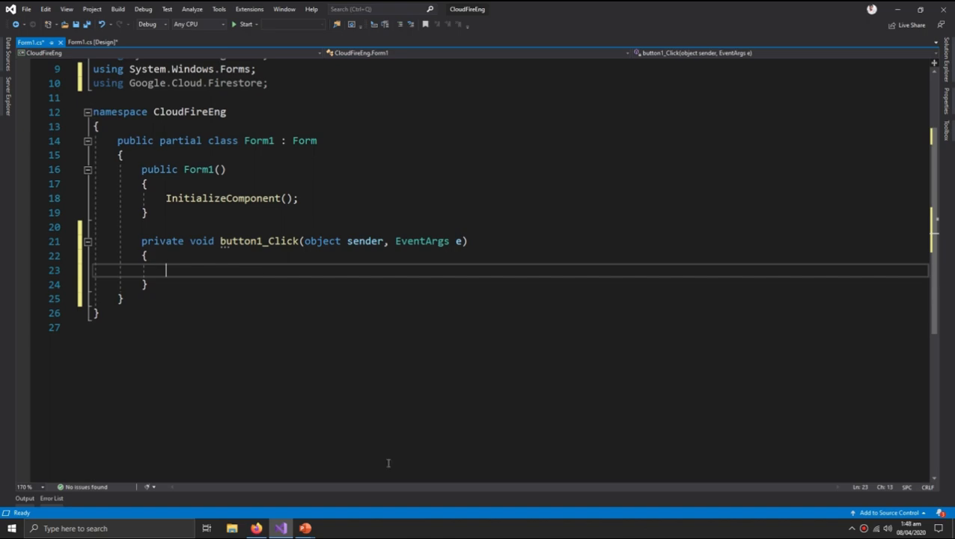
mouse_move(239, 440)
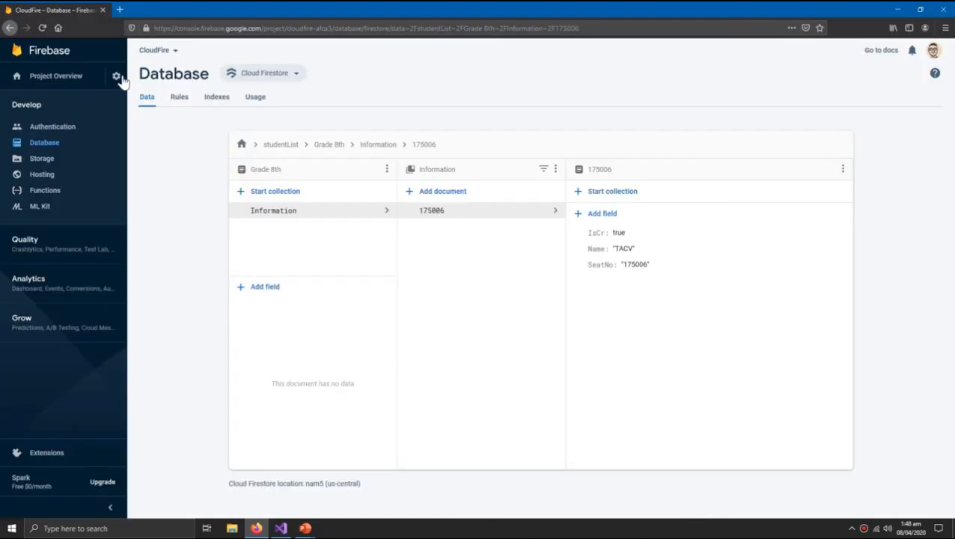
Go to Project settings and its Service accounts page showing the Firebase Admin SDK snippet
left_click(117, 76)
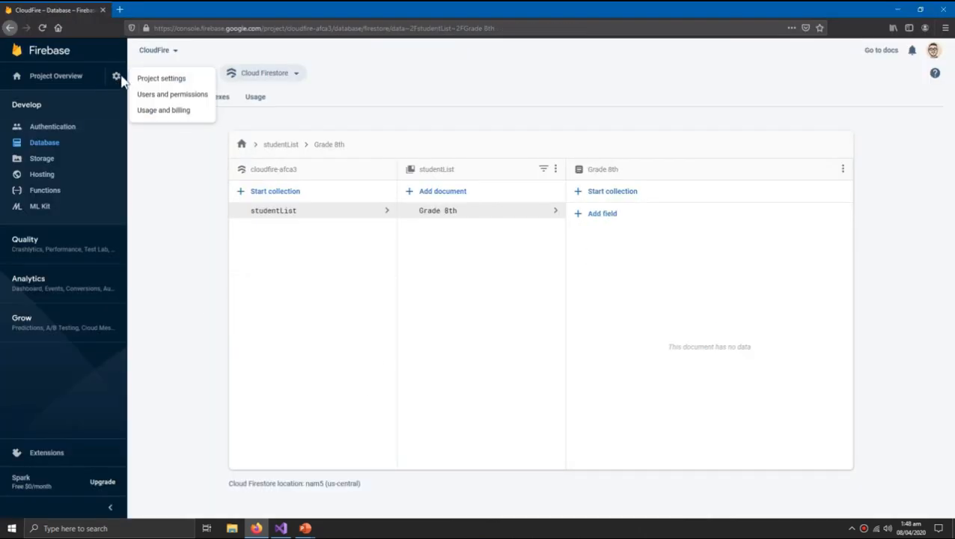
left_click(162, 78)
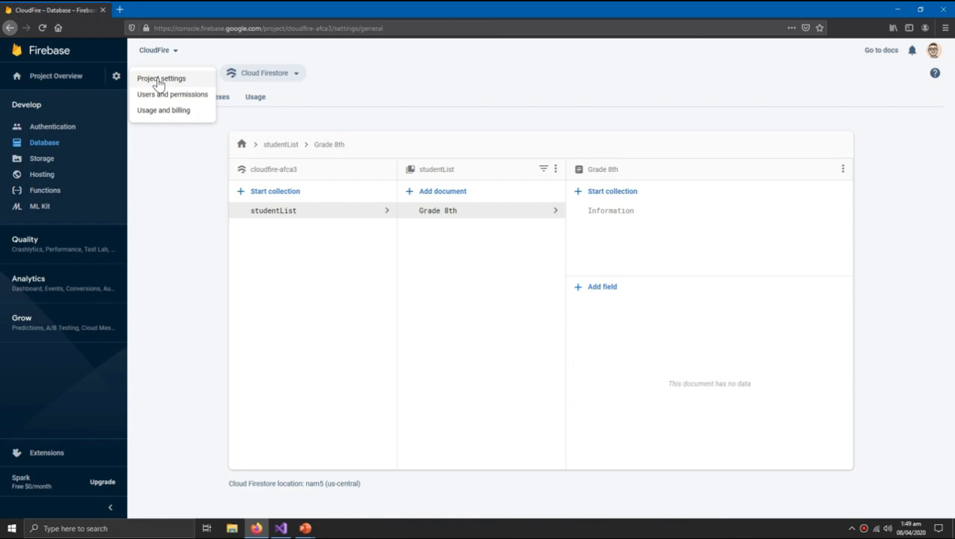
left_click(162, 77)
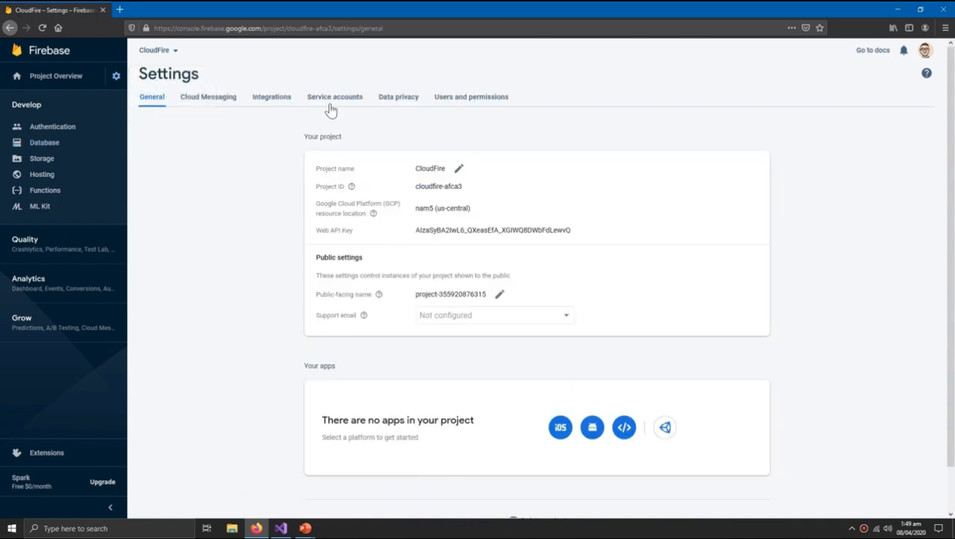
left_click(335, 95)
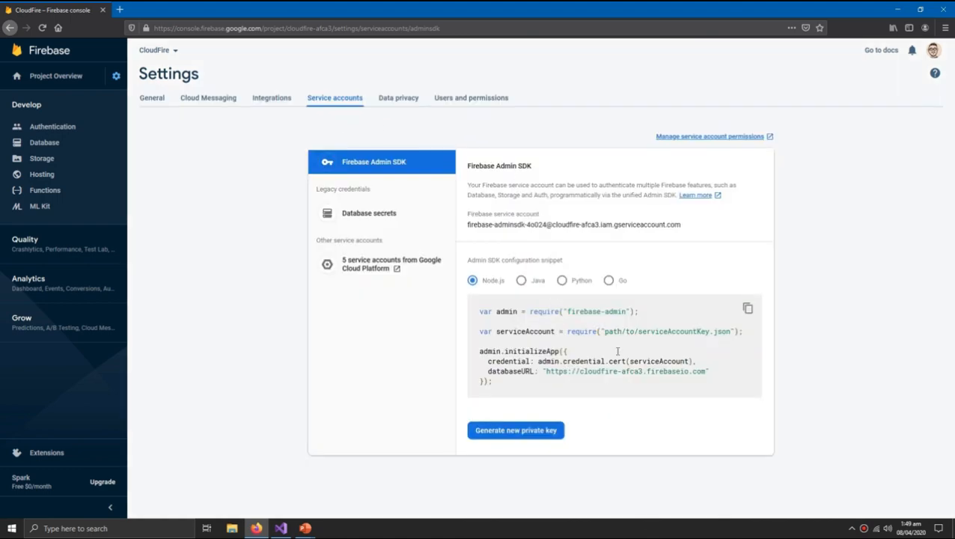
Generate and confirm a new Admin SDK private key, then return to Visual Studio
left_click(514, 430)
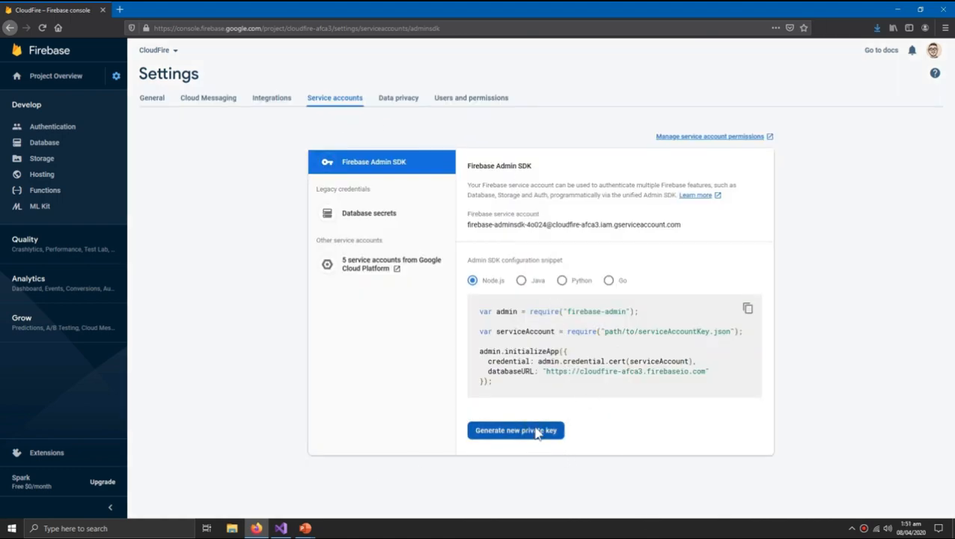
left_click(515, 429)
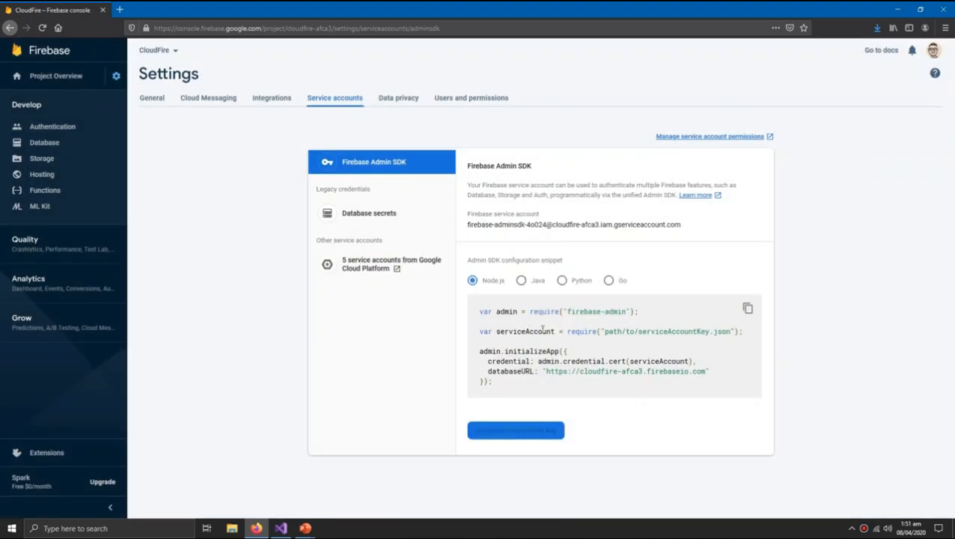
left_click(515, 430)
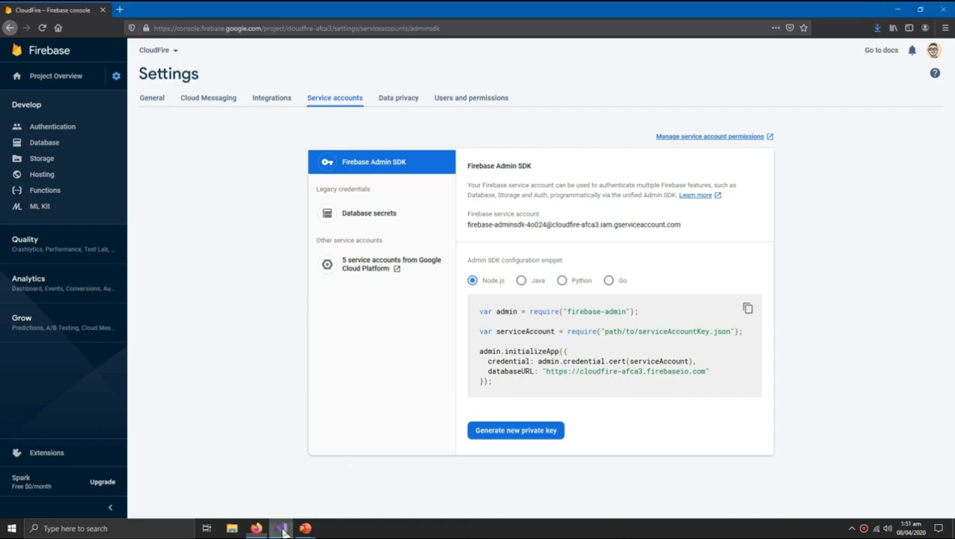
left_click(281, 528)
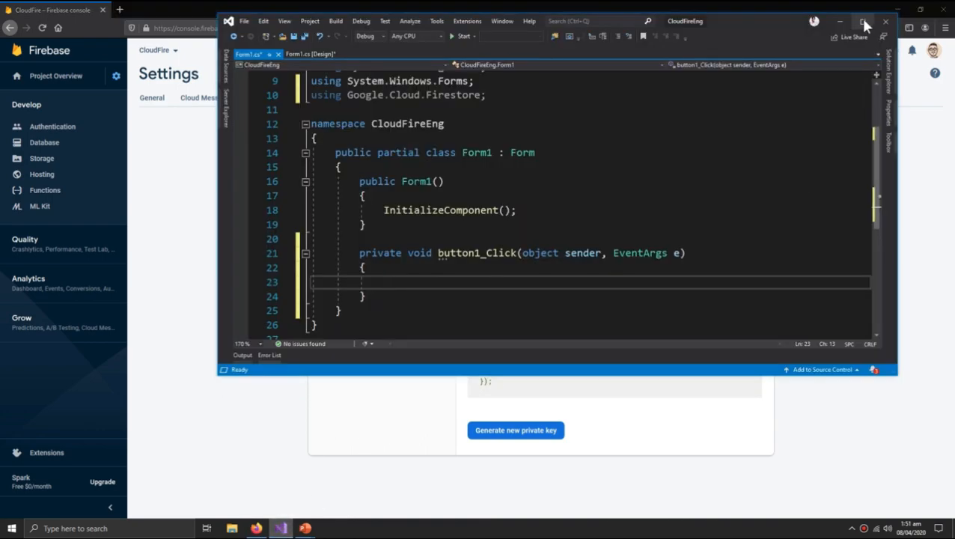
Add the service-account JSON key file as an existing item to the CloudFireEng project, filtering All Files
left_click(862, 22)
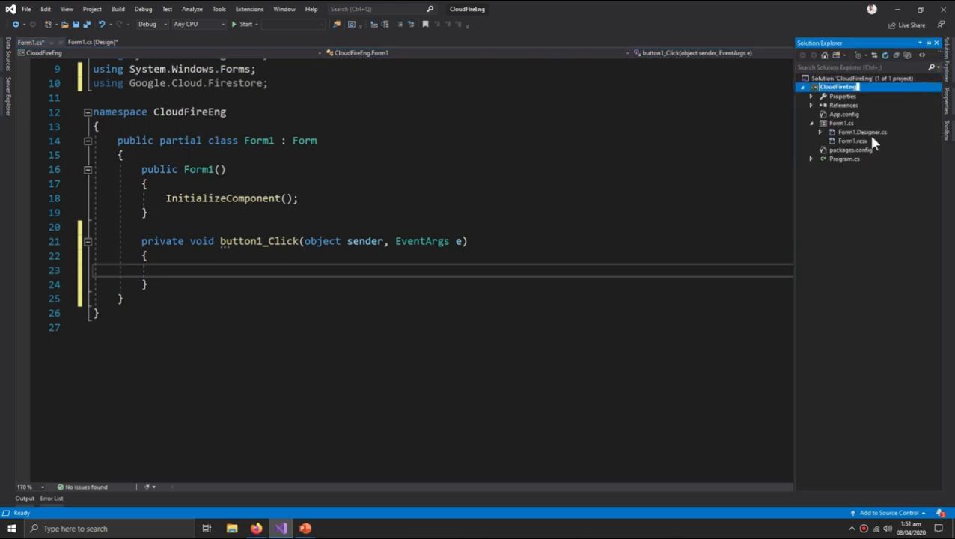
right_click(838, 85)
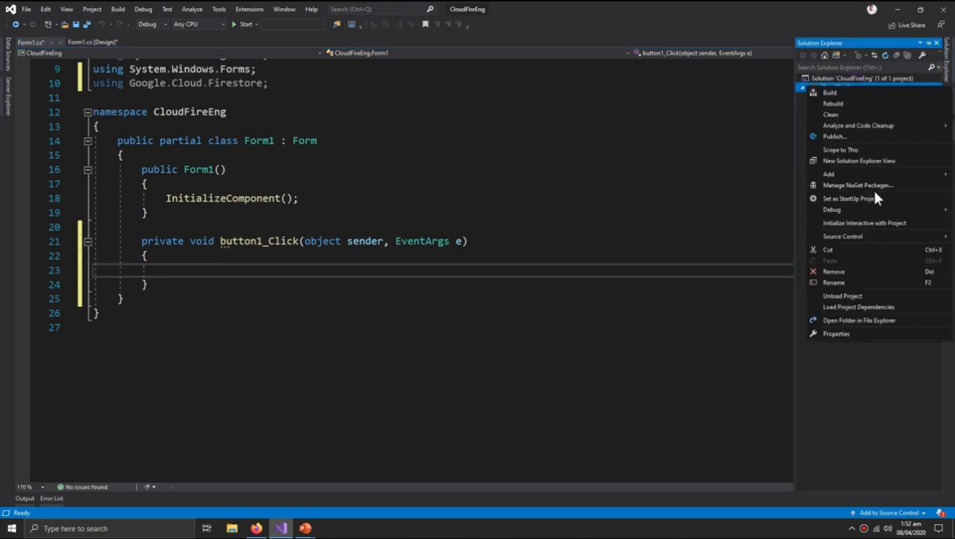
mouse_move(850, 209)
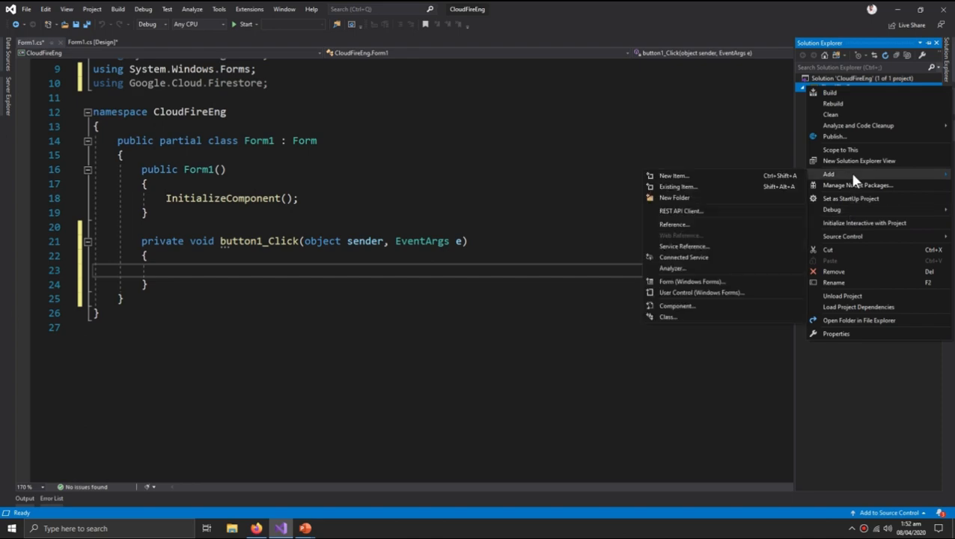
mouse_move(726, 186)
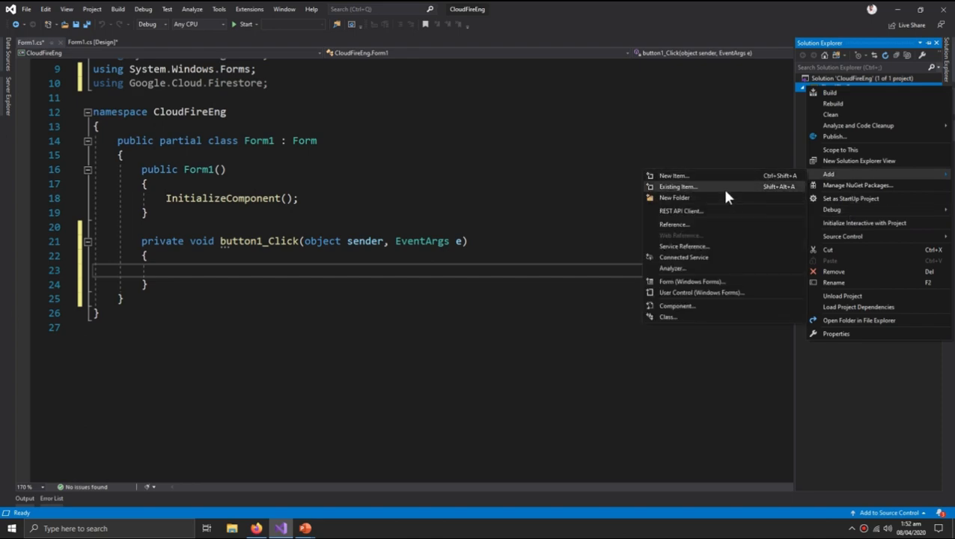
left_click(676, 185)
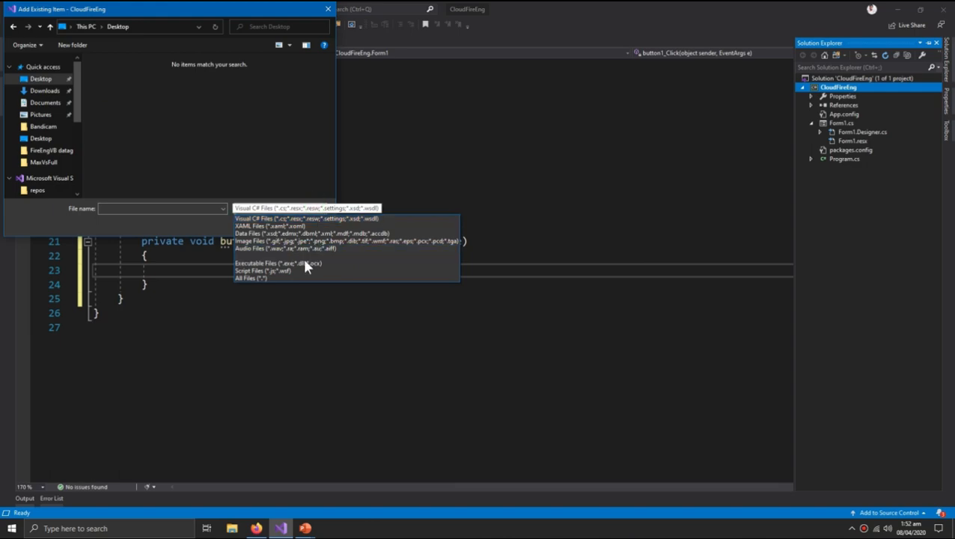
left_click(252, 277)
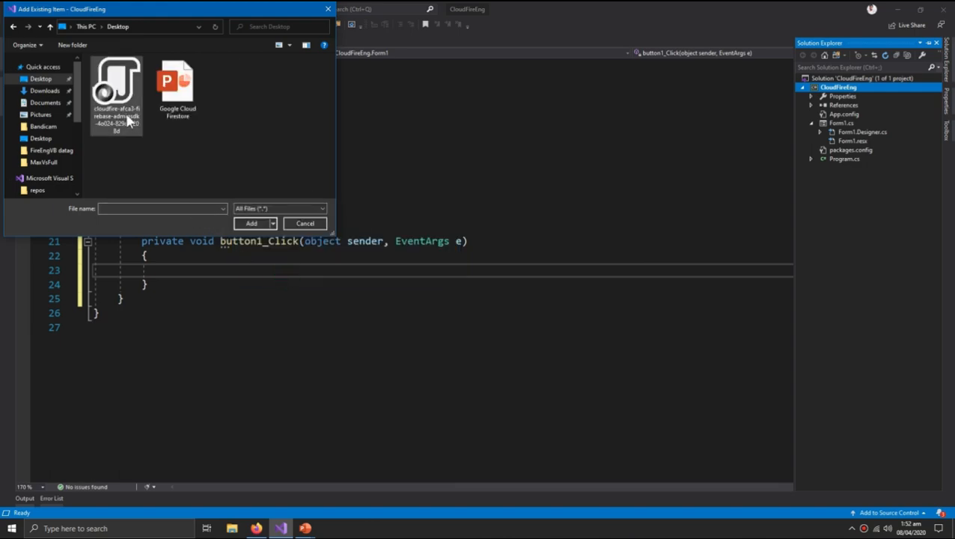
left_click(116, 90)
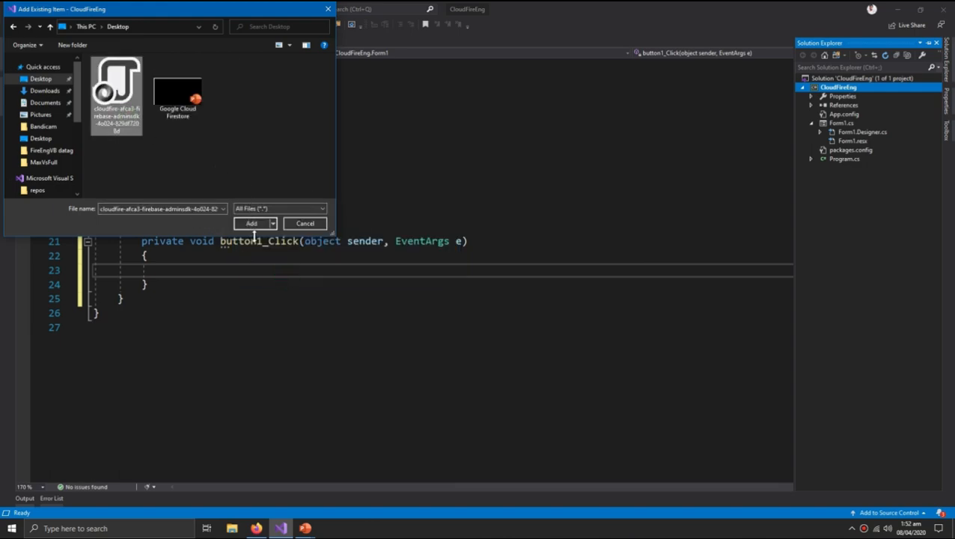
left_click(252, 223)
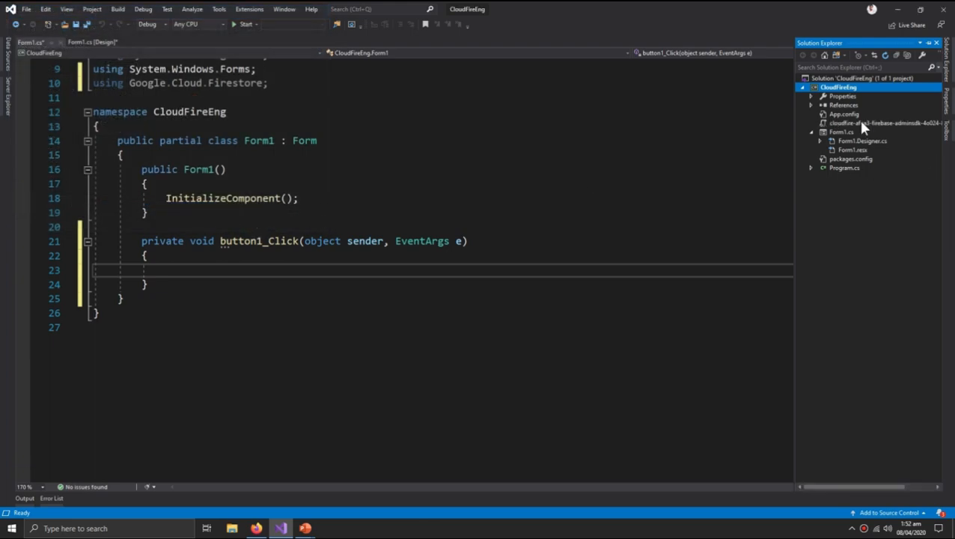
mouse_move(882, 123)
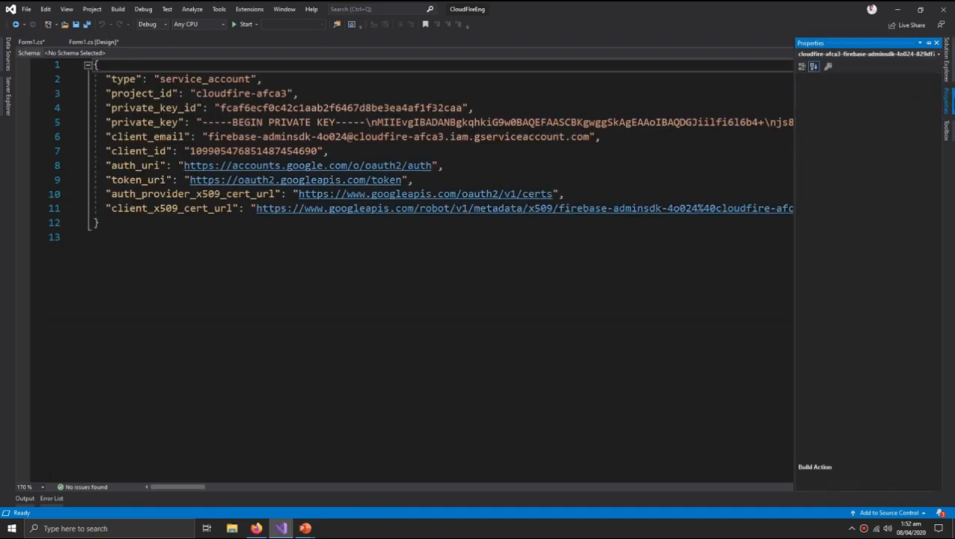
Set the key file's Copy to Output Directory to Copy always and Build Action to Content
left_click(934, 87)
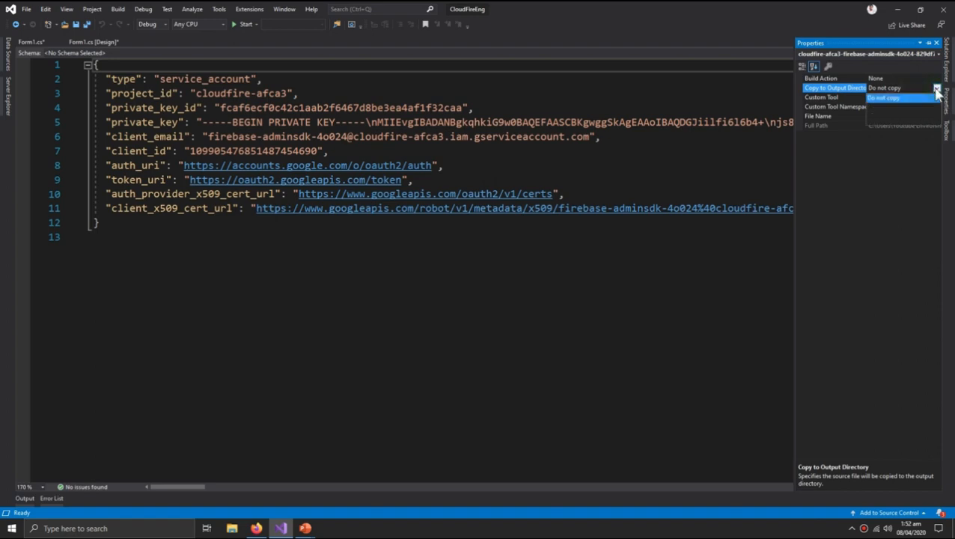
left_click(898, 99)
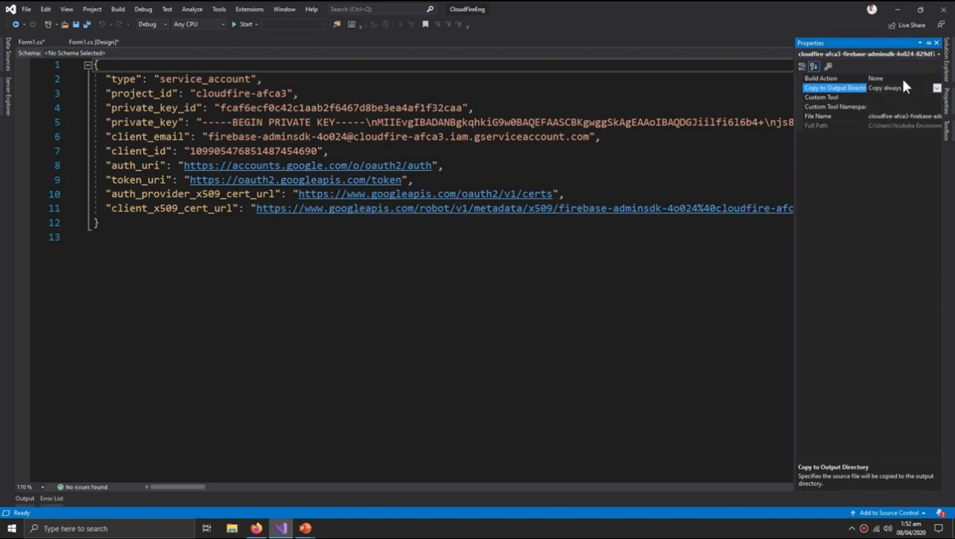
left_click(935, 77)
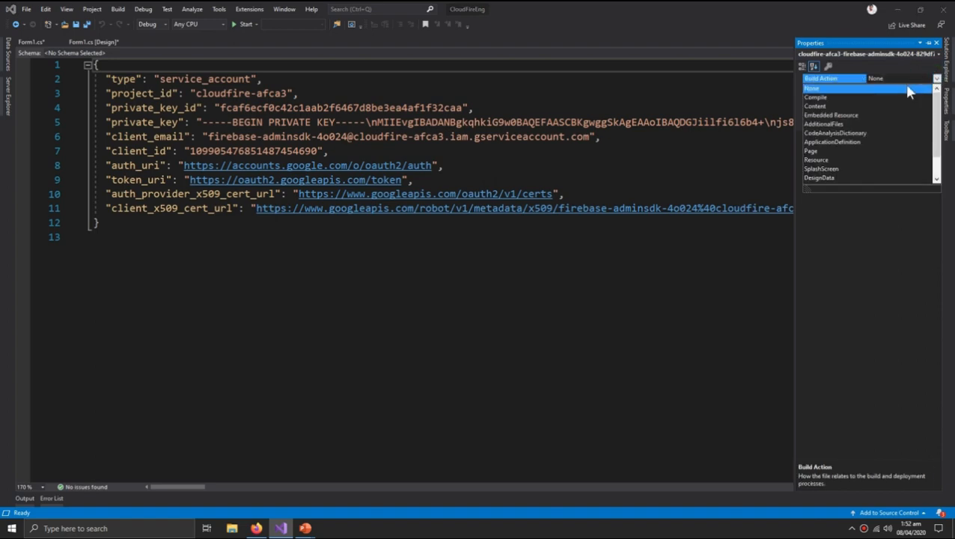
left_click(814, 96)
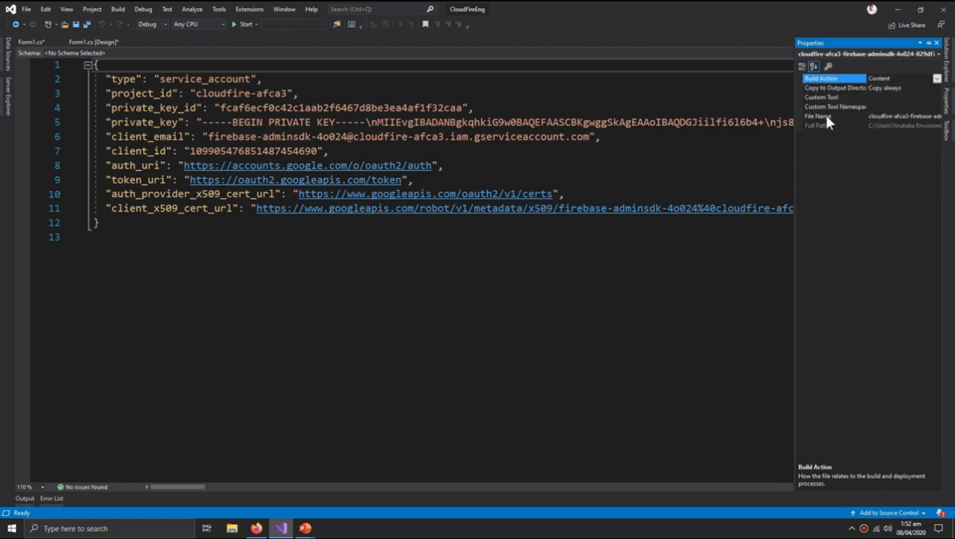
mouse_move(828, 154)
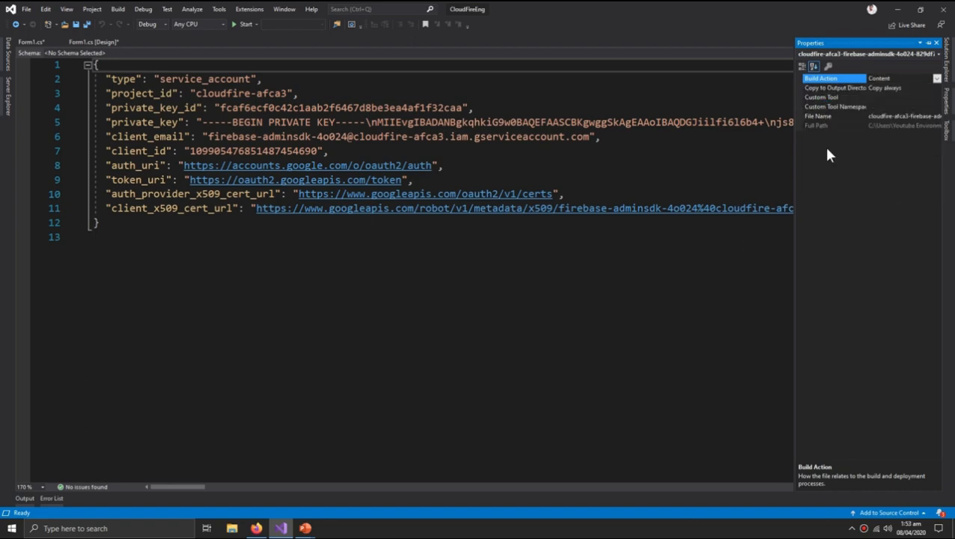
mouse_move(790, 180)
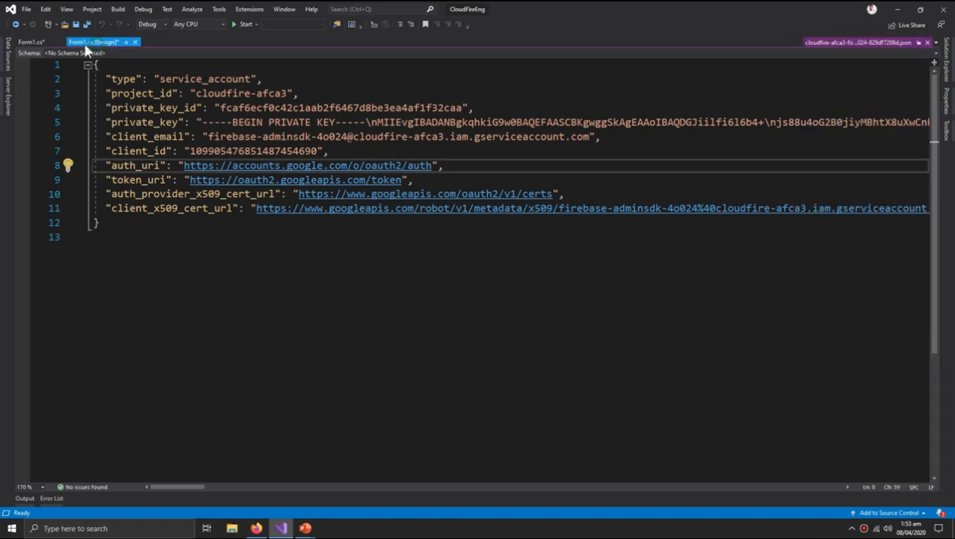
In button1_Click set GOOGLE_APPLICATION_CREDENTIALS to cloudfire.json, create FirestoreDb for cloudfire-afca3 and show 'successful'
left_click(29, 42)
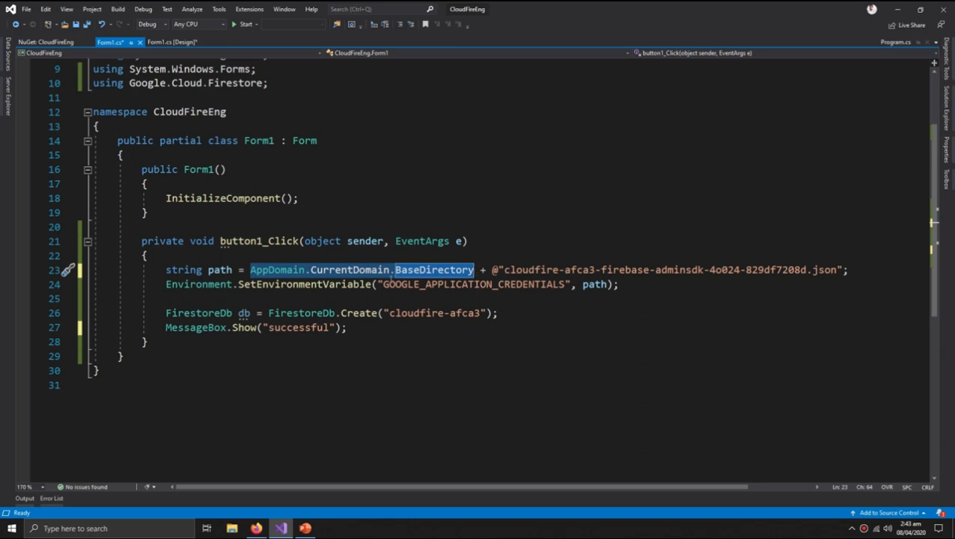
mouse_move(392, 282)
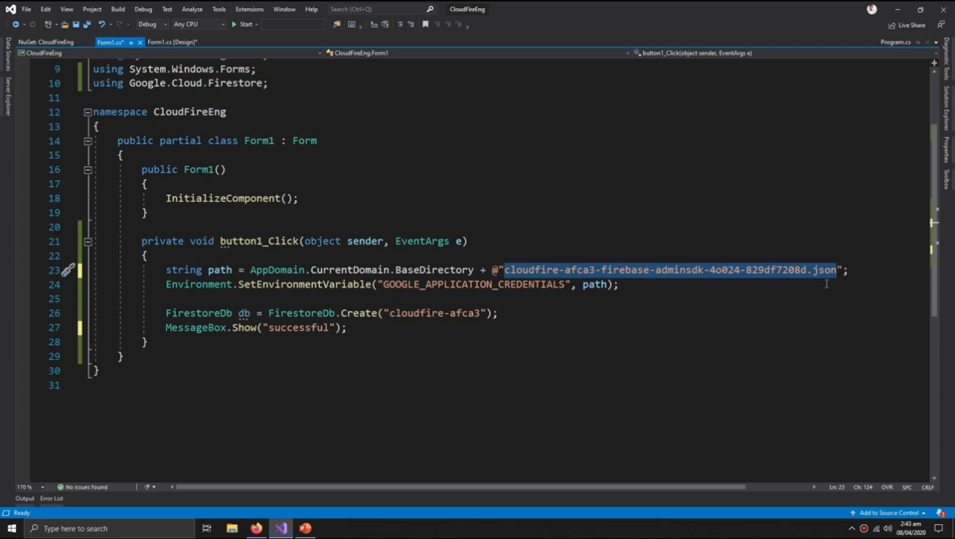
left_click(846, 269)
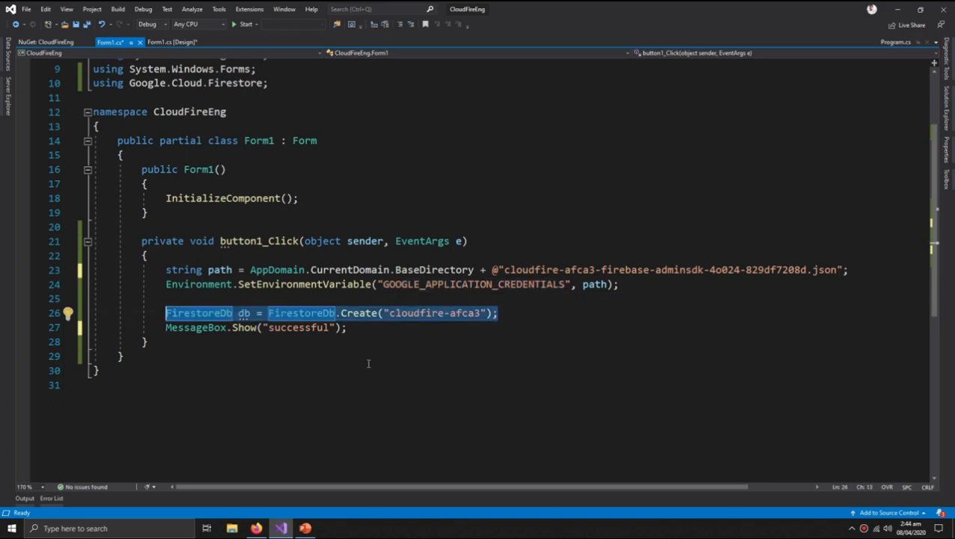
mouse_move(473, 332)
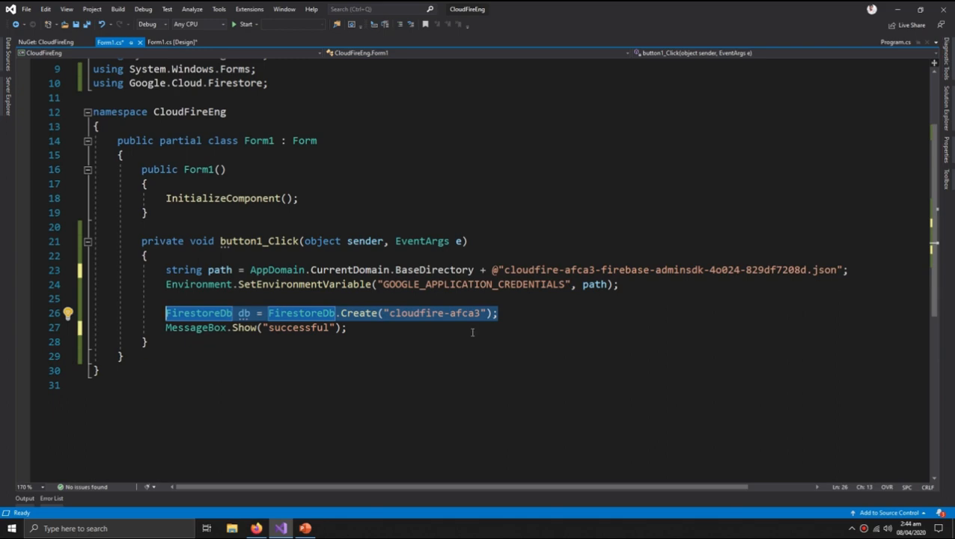
left_click(500, 313)
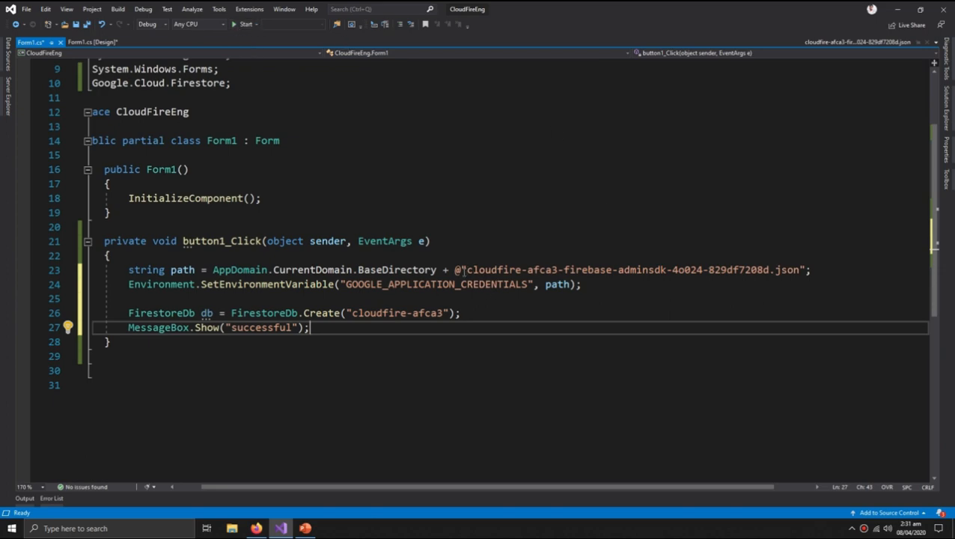
mouse_move(494, 269)
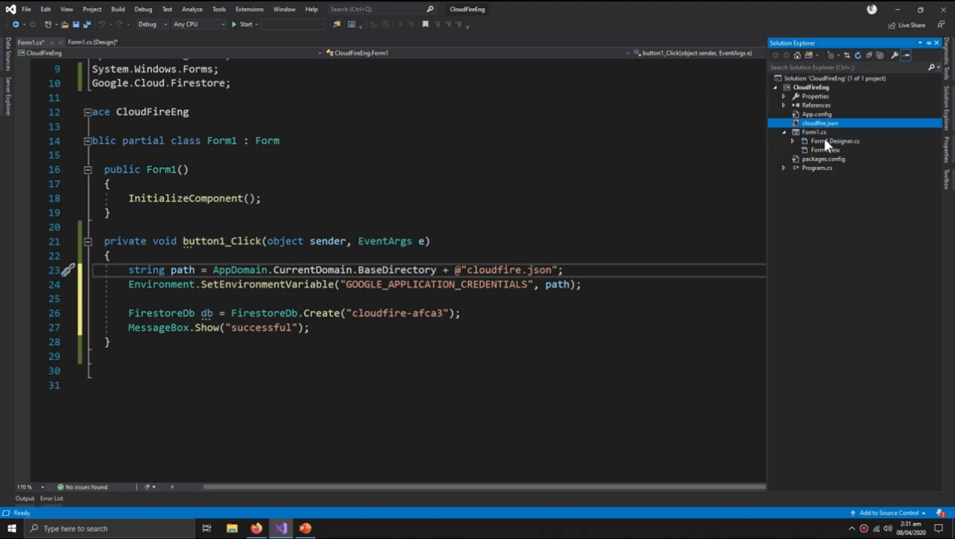
double_click(817, 123)
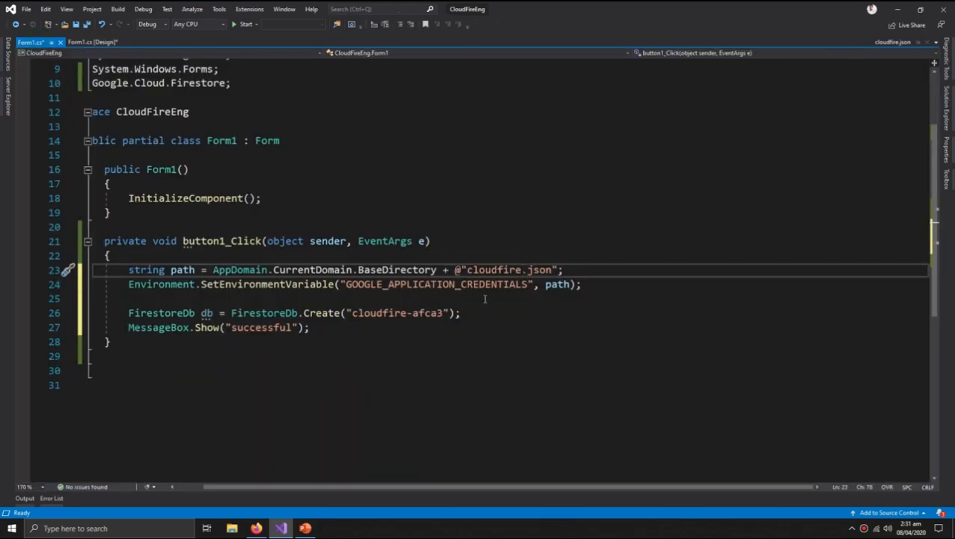
mouse_move(244, 24)
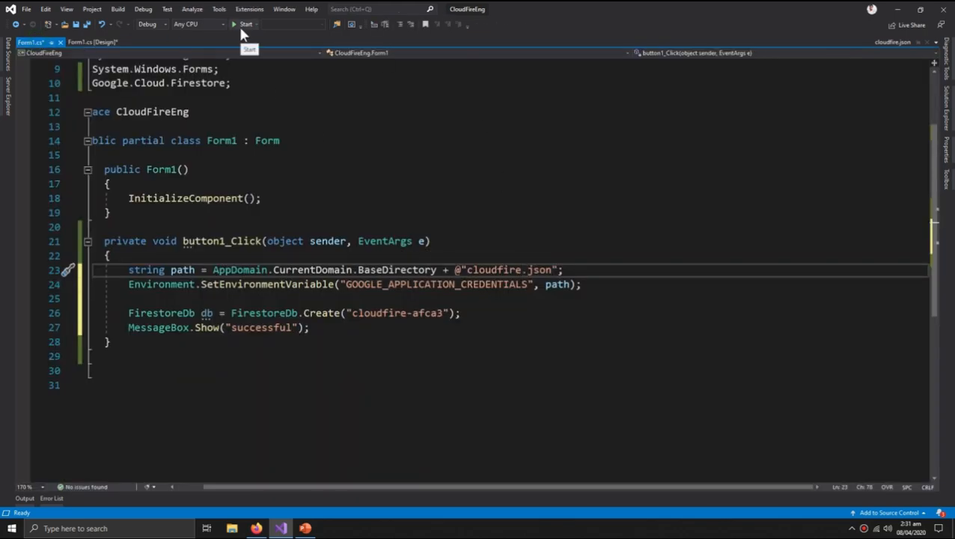
left_click(236, 24)
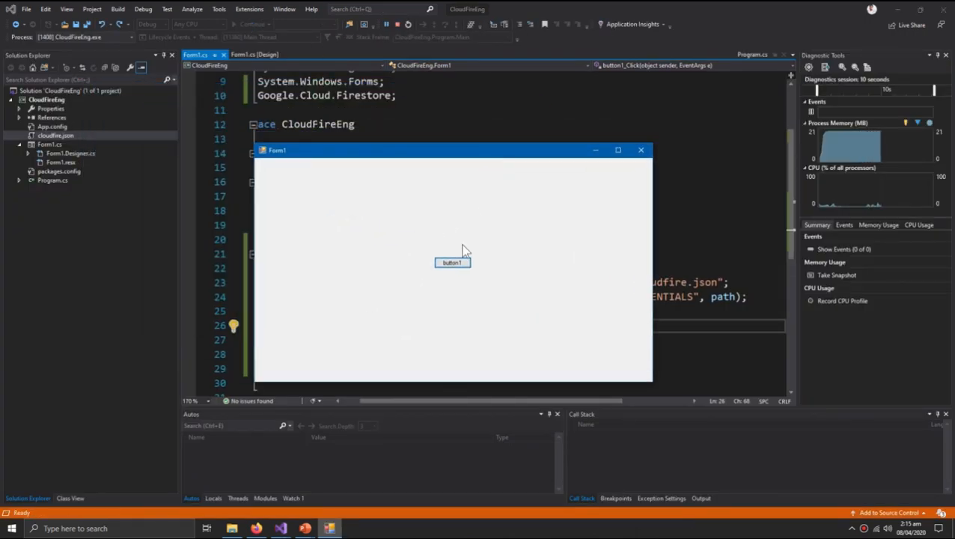
left_click(452, 262)
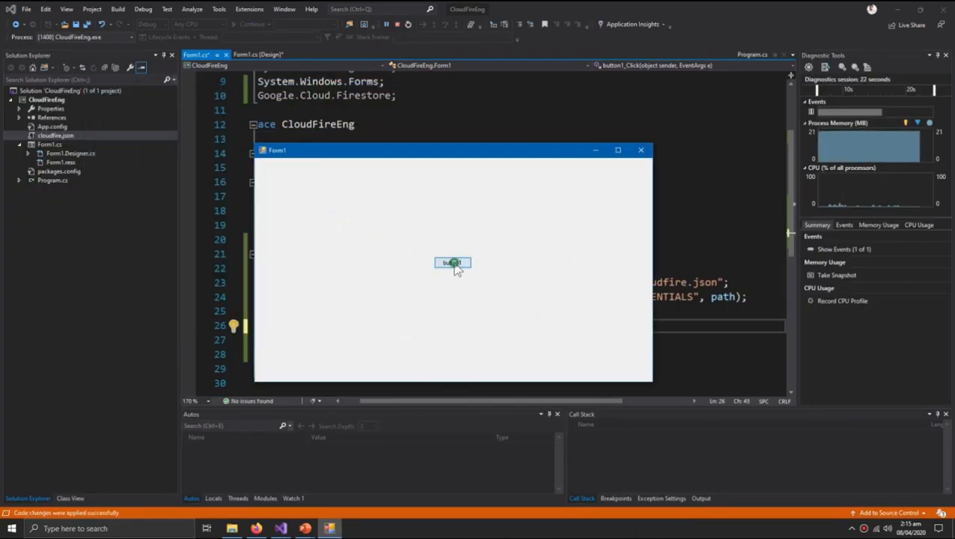
left_click(452, 263)
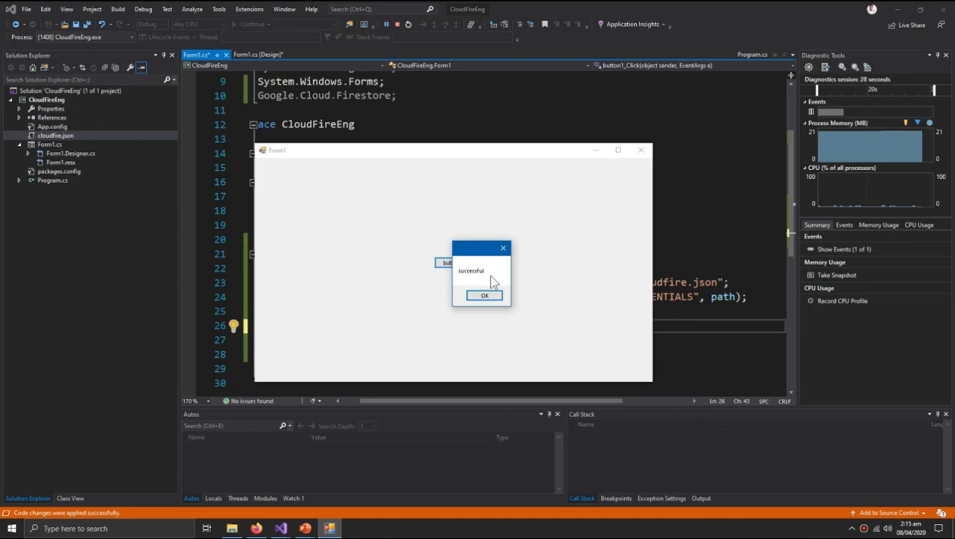
left_click(485, 295)
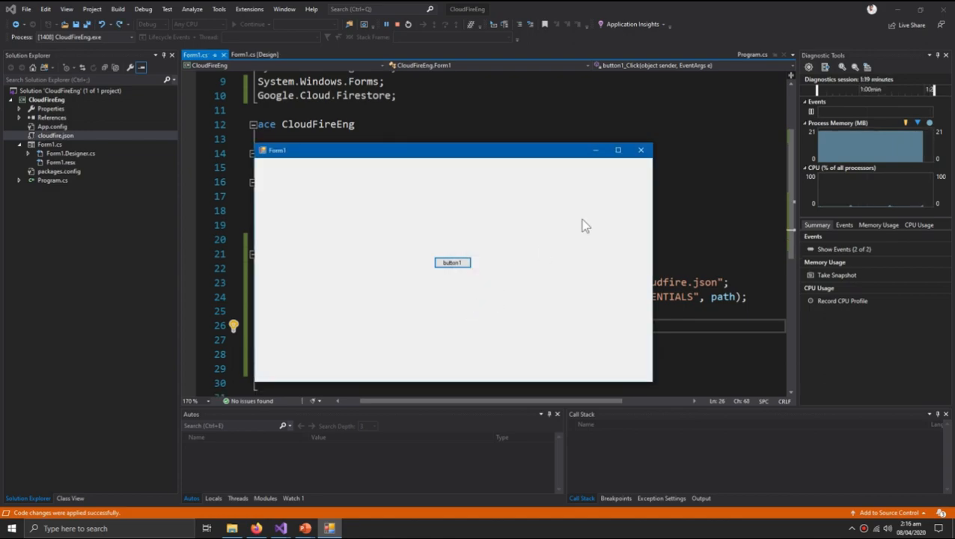
left_click(640, 149)
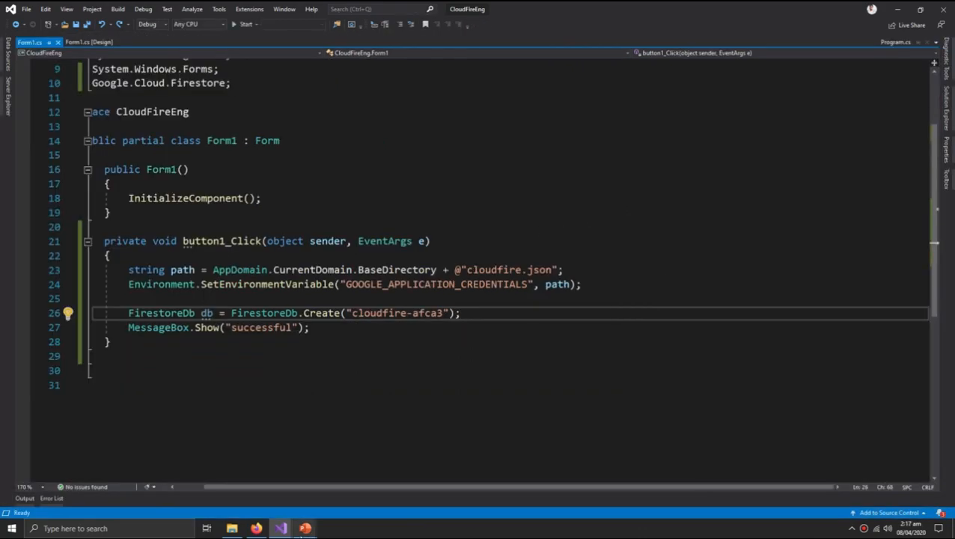
left_click(306, 528)
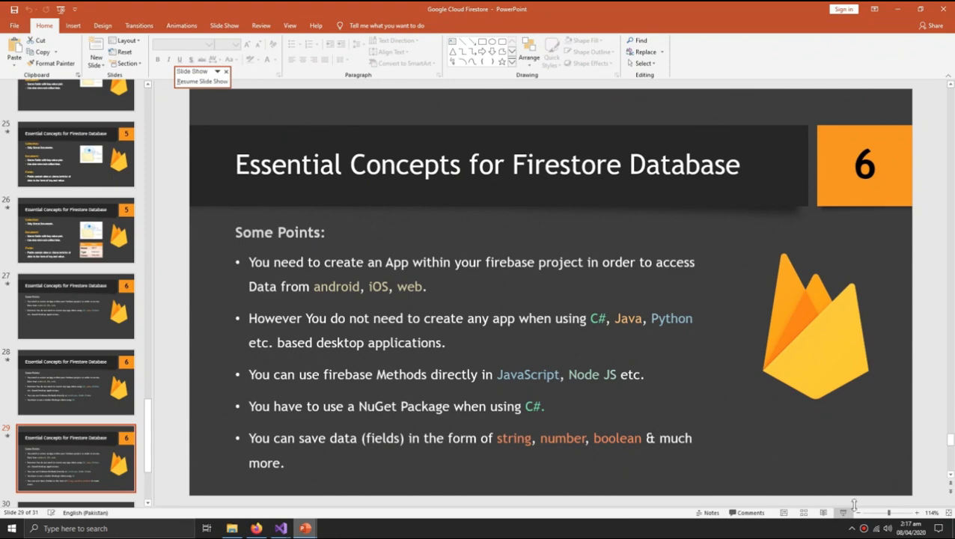
Resume the slide show on slide 7, 'Upcoming Firestore C# Tutorials'
left_click(191, 70)
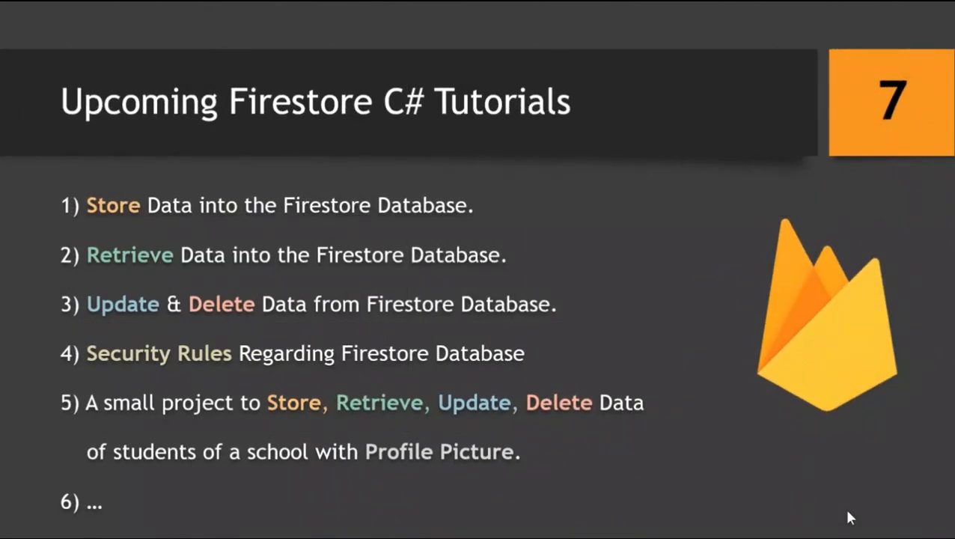
mouse_move(359, 322)
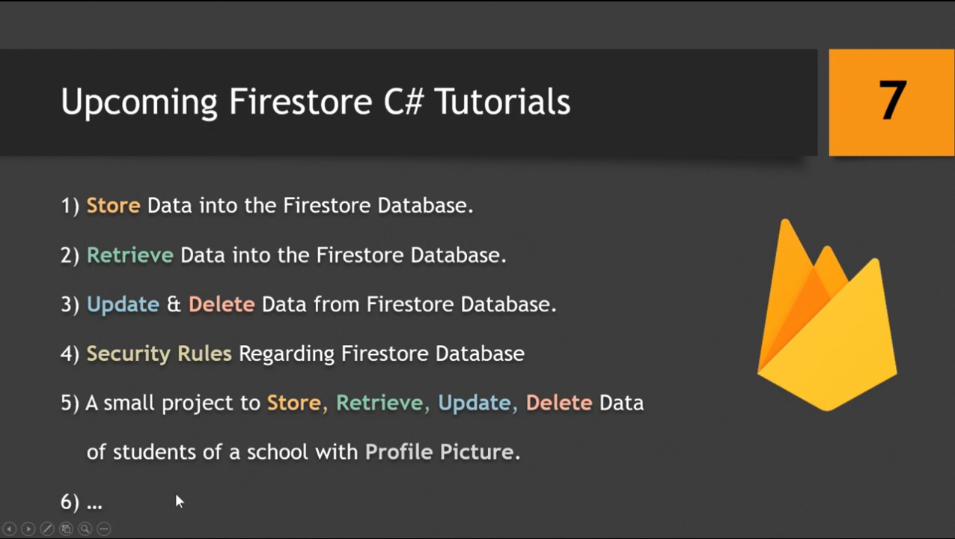
mouse_move(471, 137)
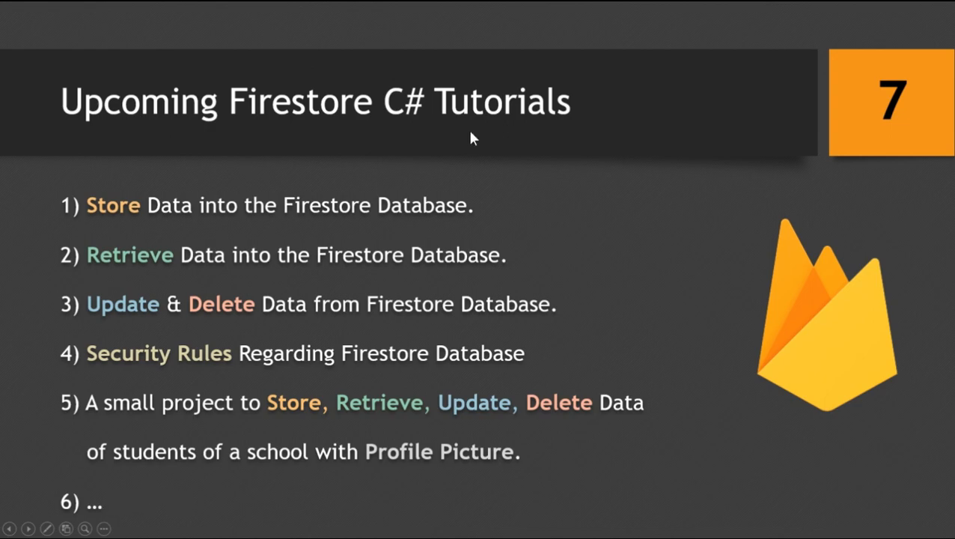